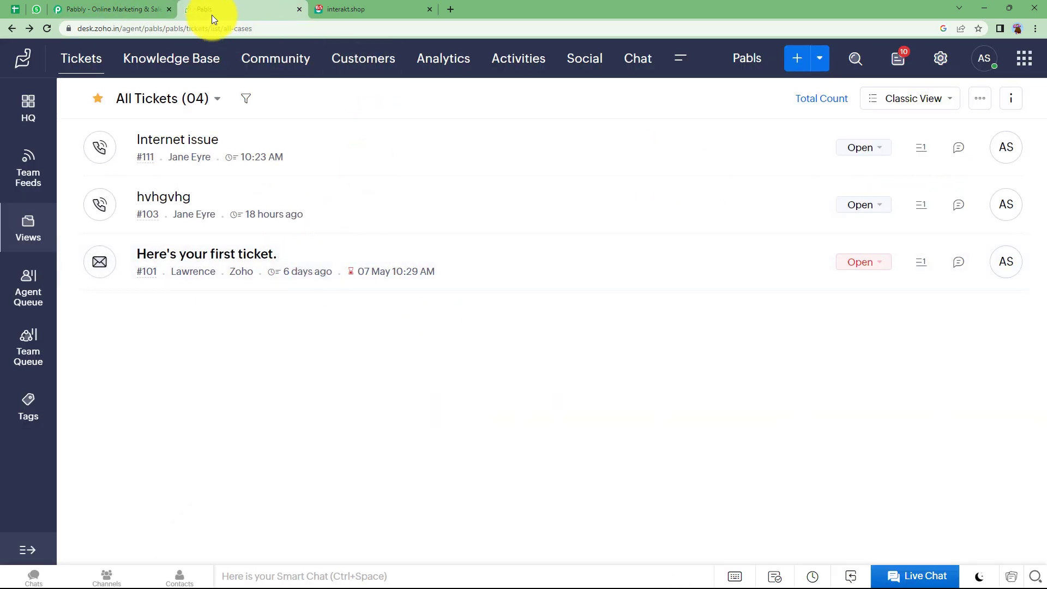
Sign in to Pabbly Accounts and open Pabbly Connect from the All Apps page.
left_click(107, 9)
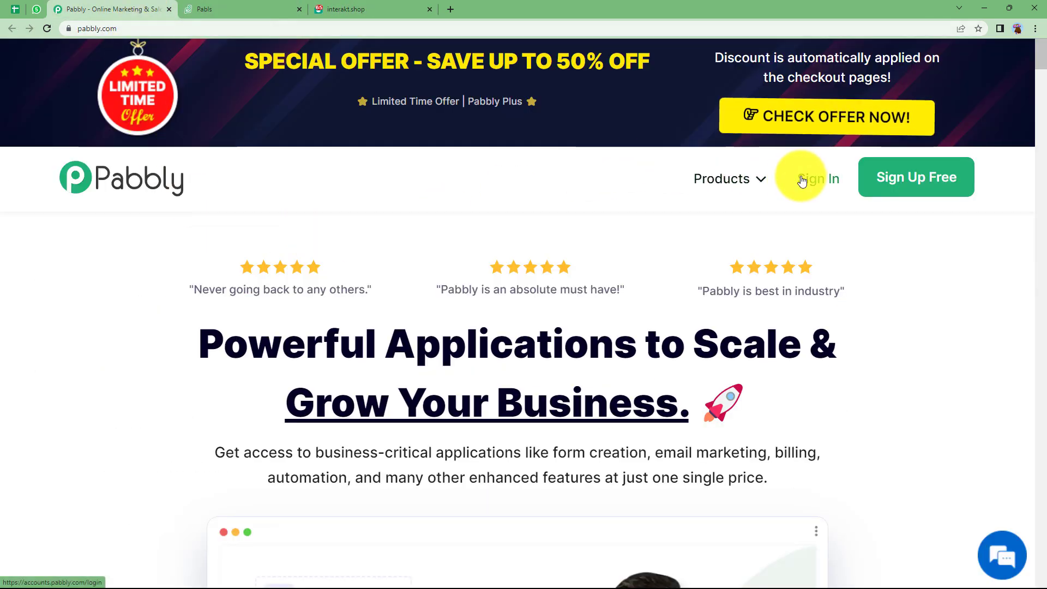
left_click(815, 178)
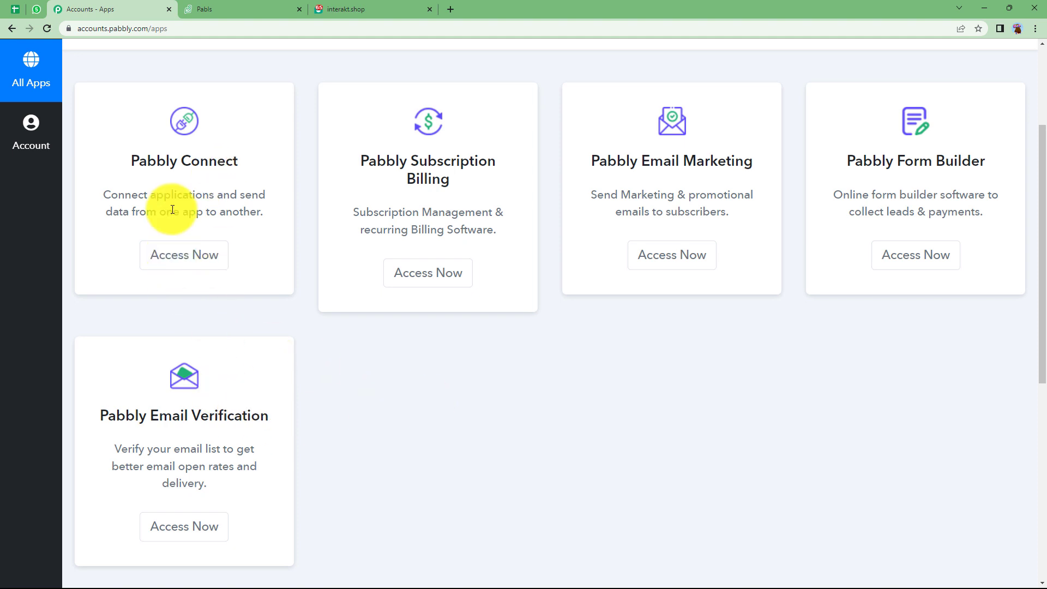
mouse_move(342, 181)
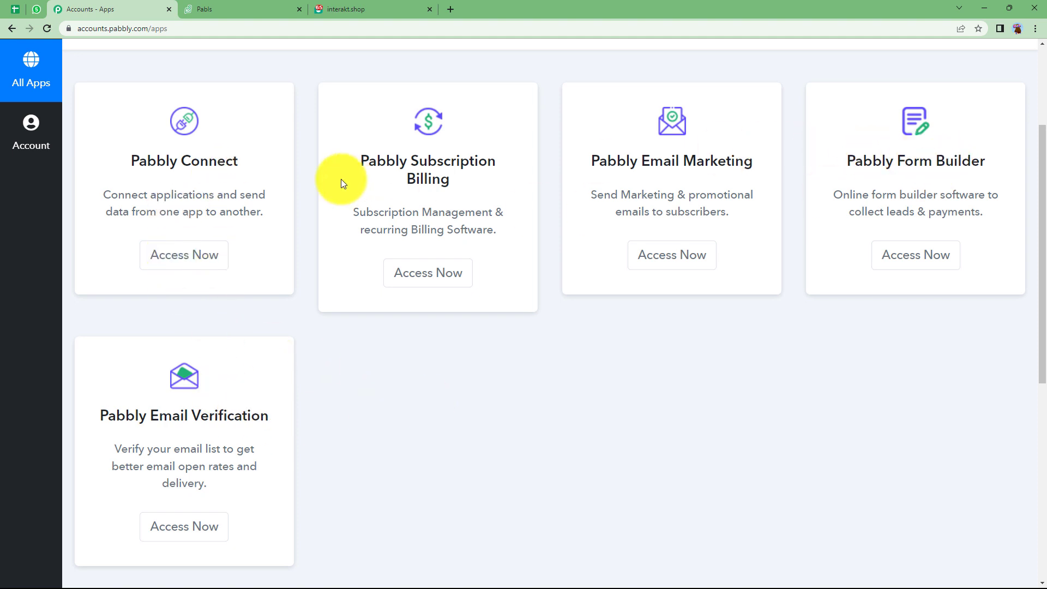
double_click(183, 161)
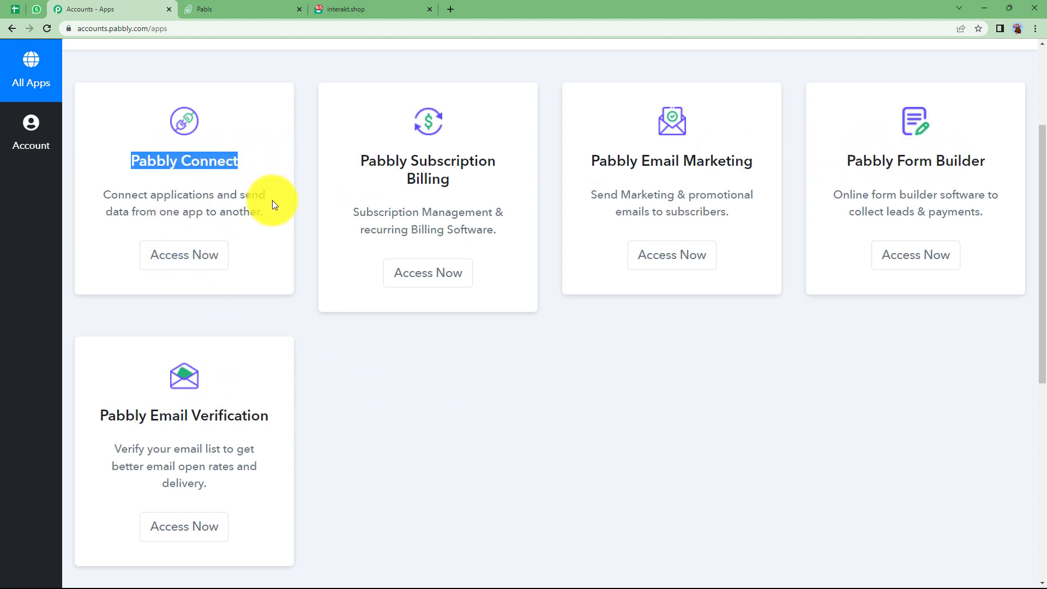
left_click(183, 255)
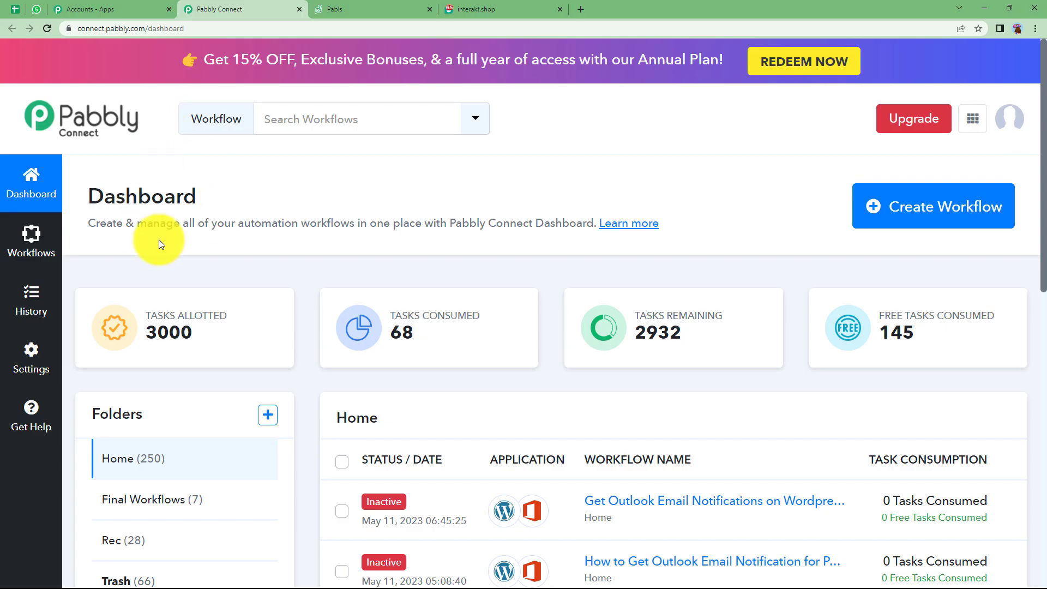
mouse_move(897, 220)
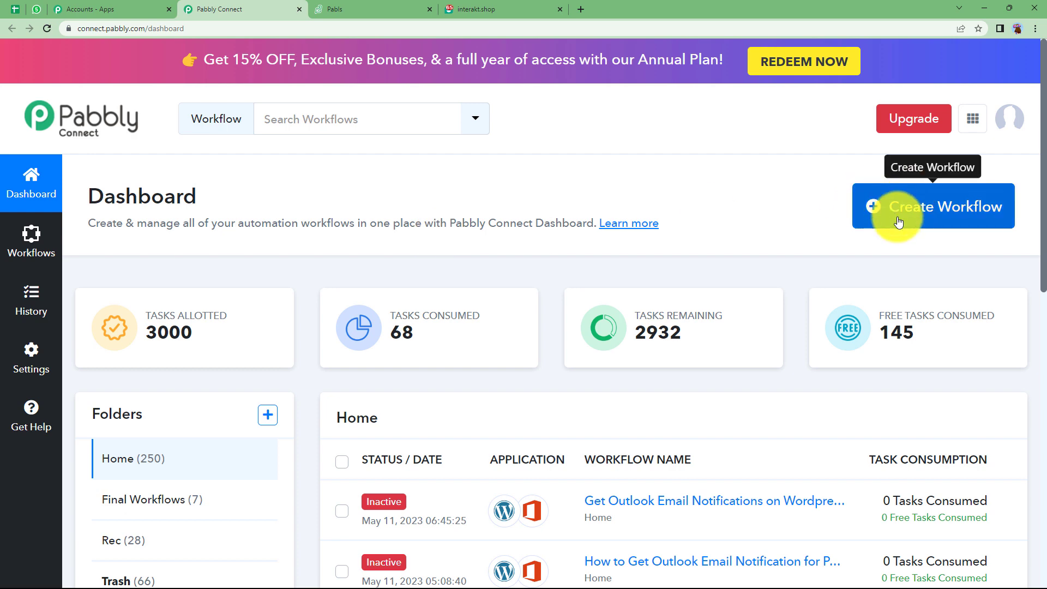
mouse_move(941, 214)
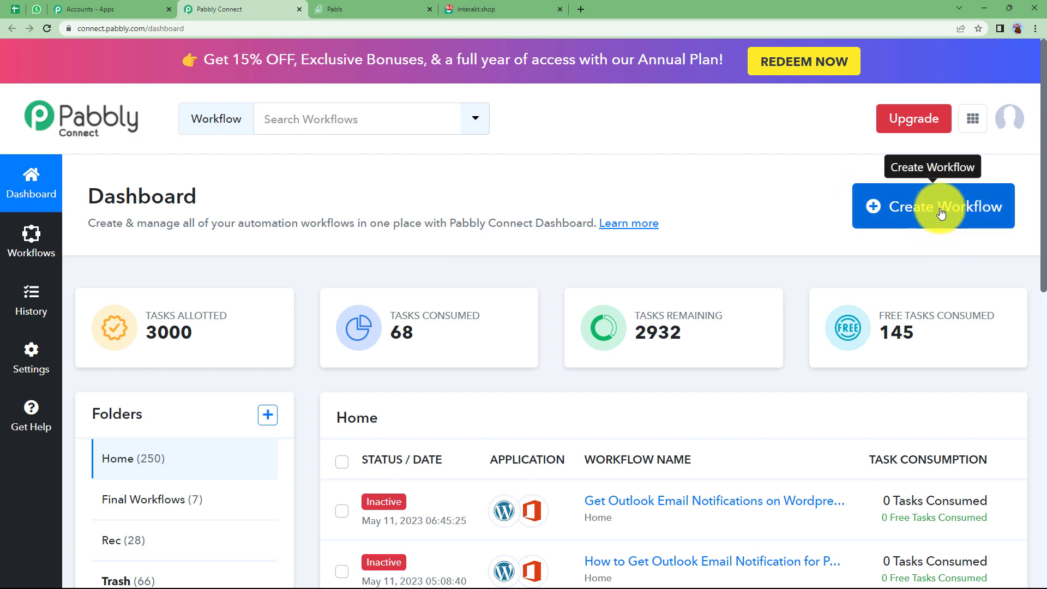
Create a workflow named 'Get Whatsapp notifications for Tickets raised in Zoho Desk'.
left_click(938, 205)
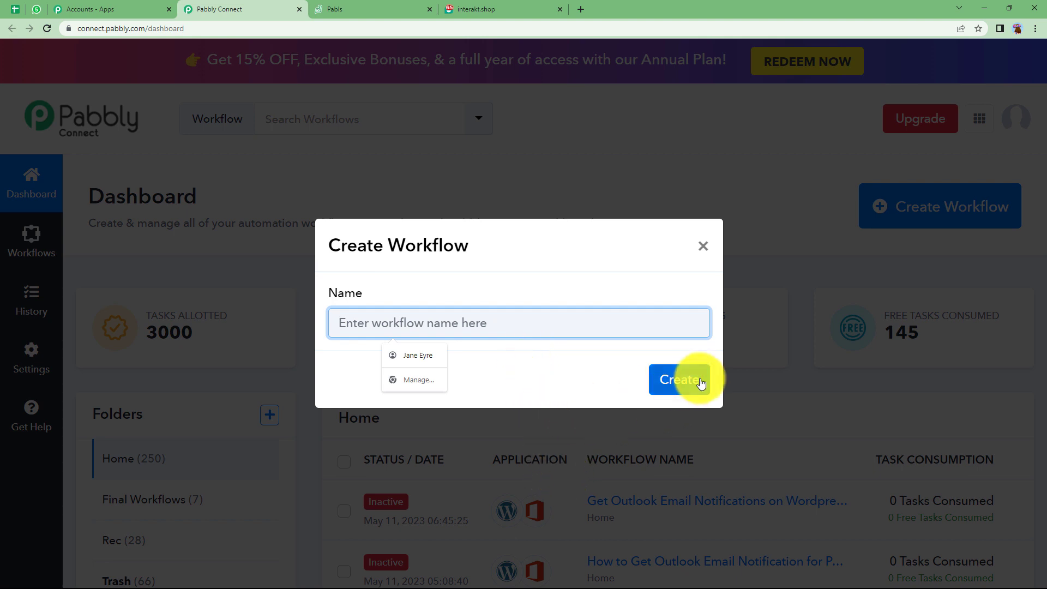
type("Get Whatsapp notifications for Tickets raised in")
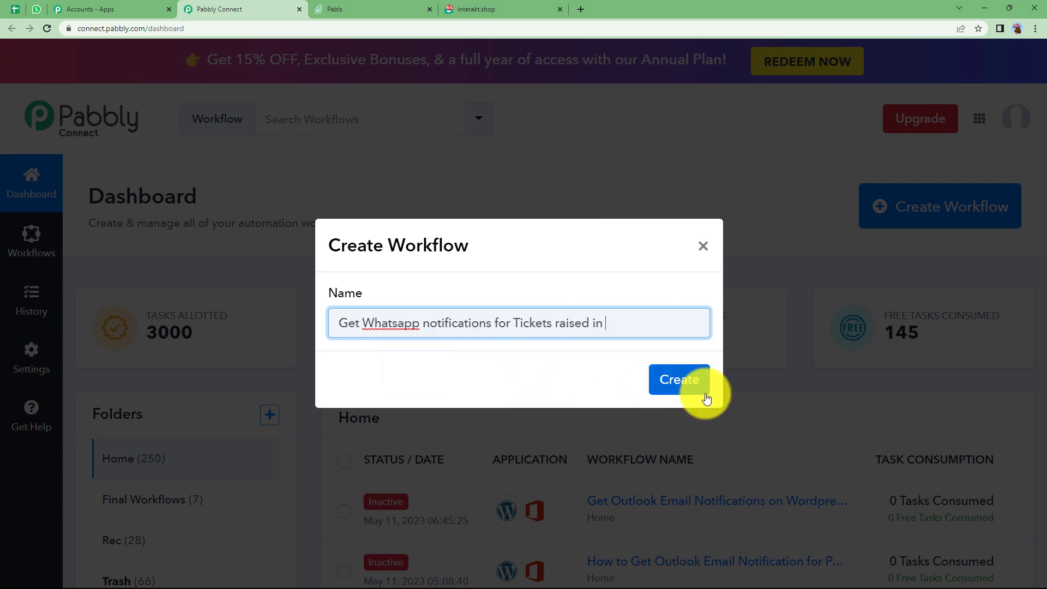
left_click(678, 380)
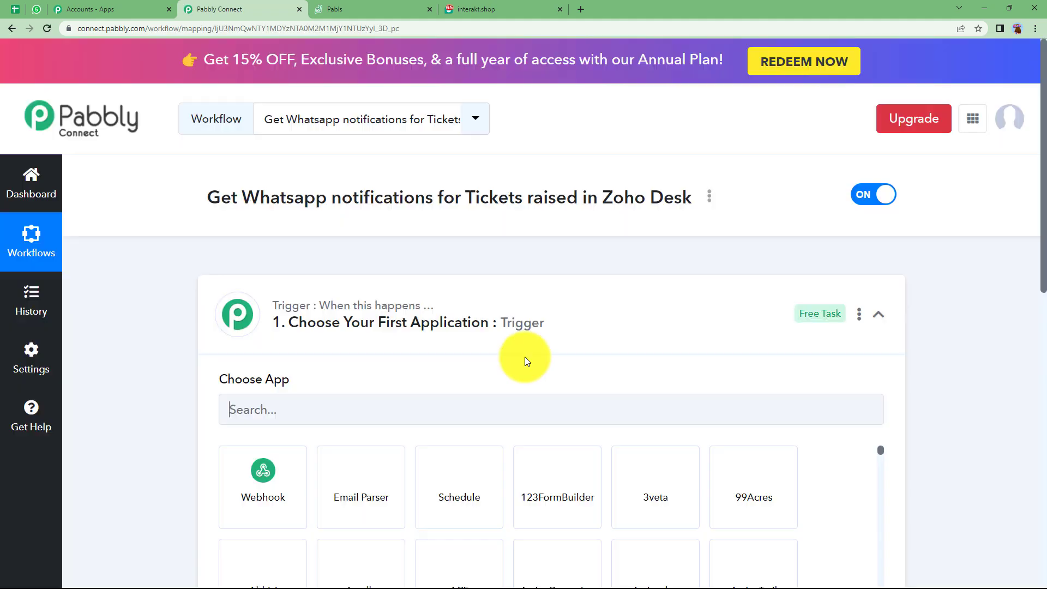
Collapse the trigger step, glance at the Interakt tab, and return to the workflow.
left_click(878, 314)
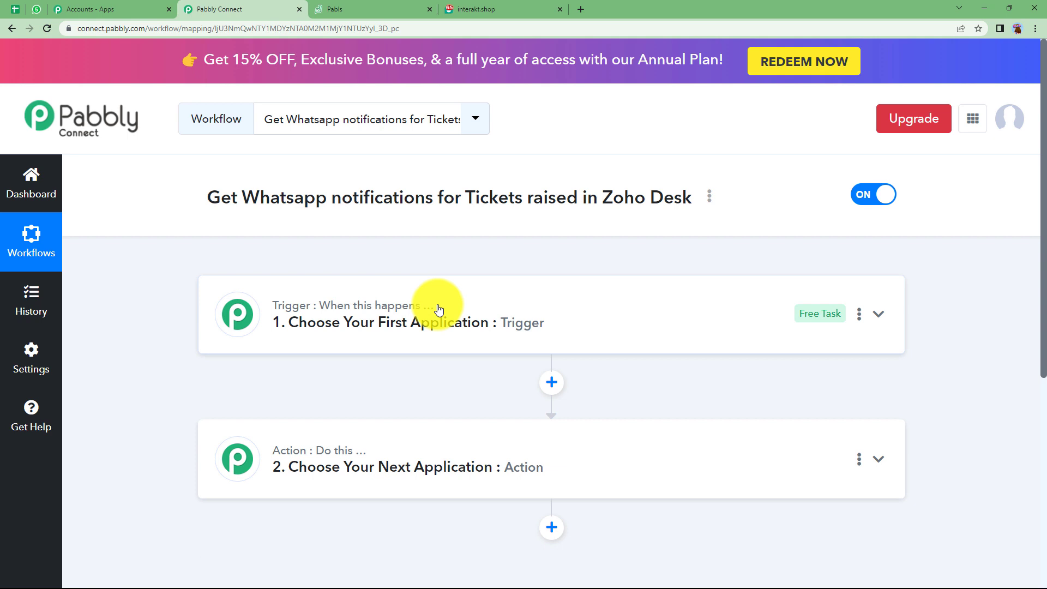
mouse_move(470, 341)
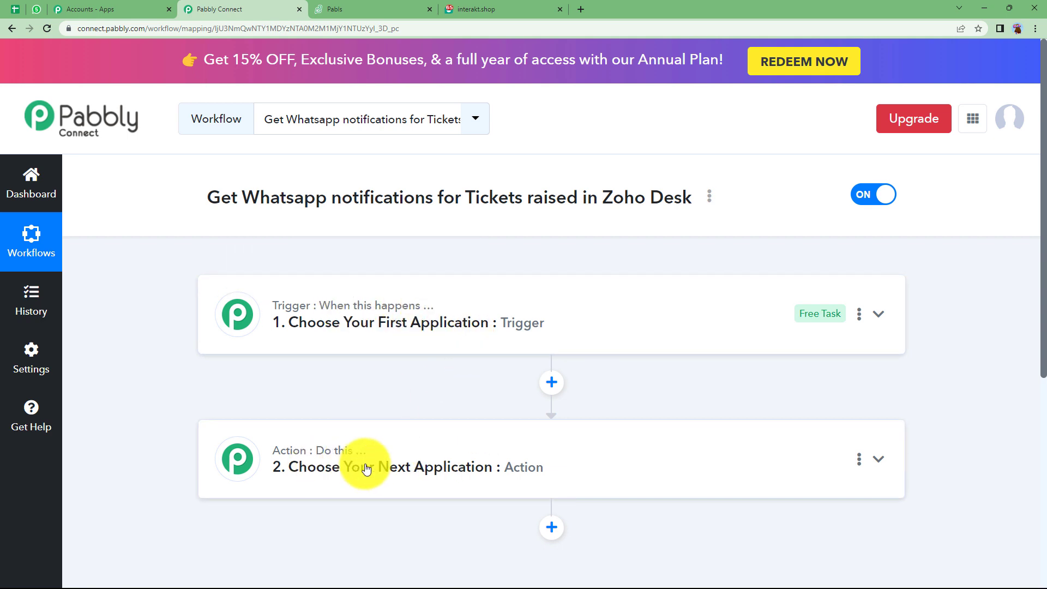
mouse_move(280, 315)
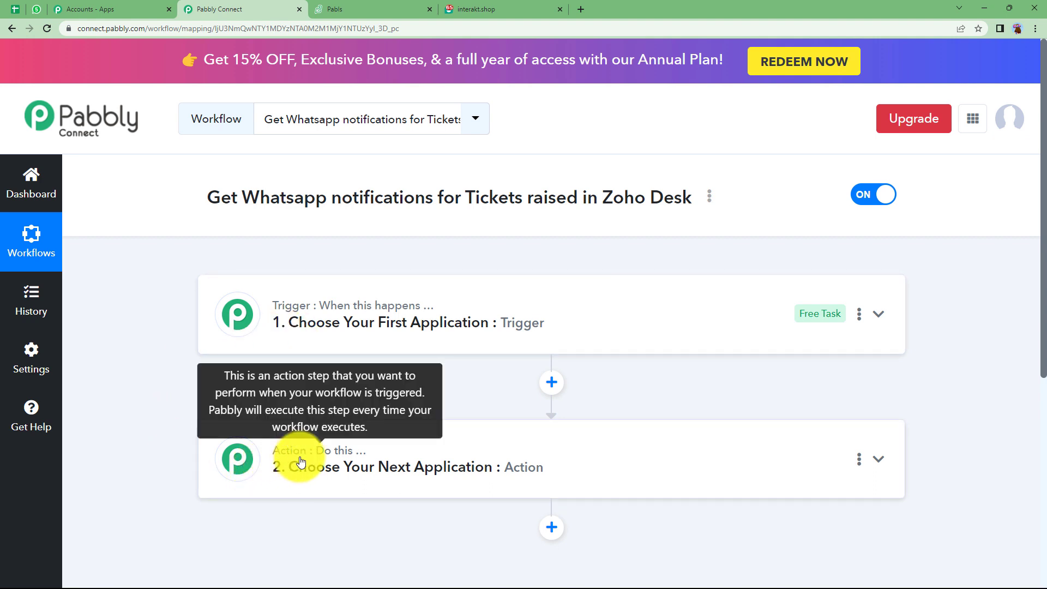
mouse_move(330, 456)
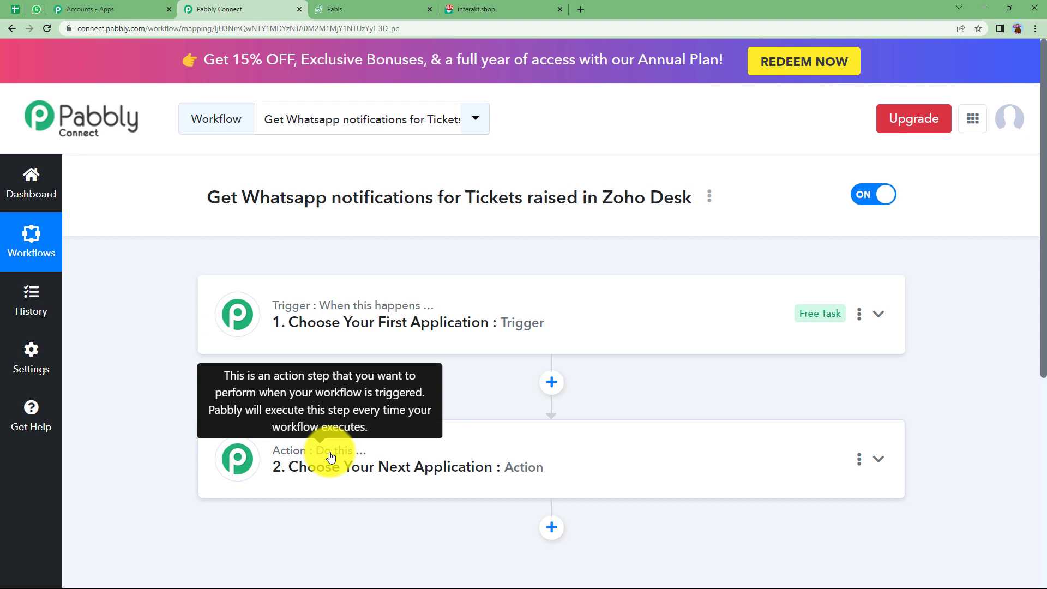
mouse_move(310, 314)
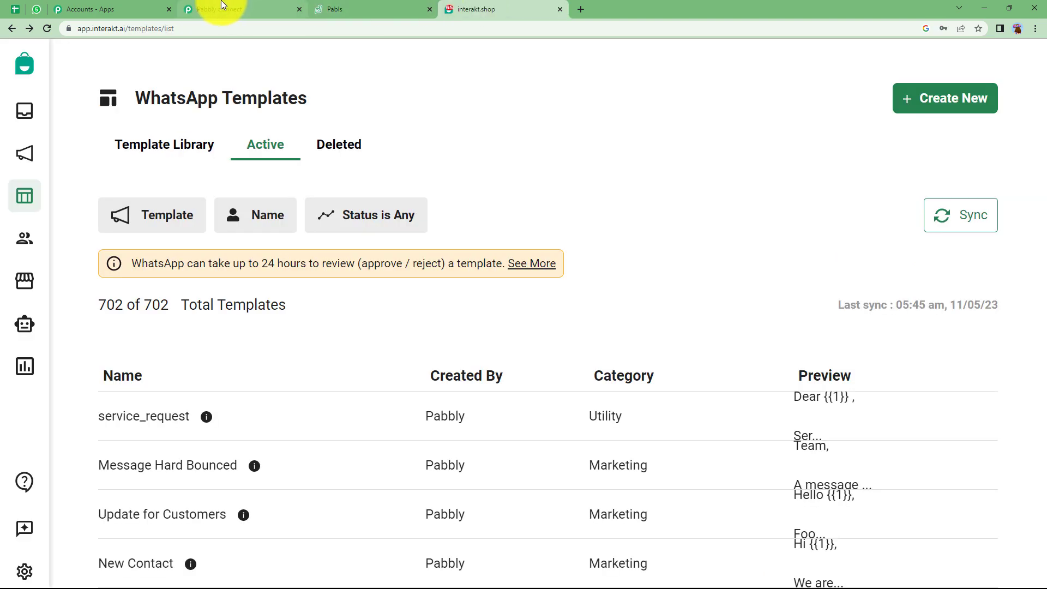
left_click(242, 9)
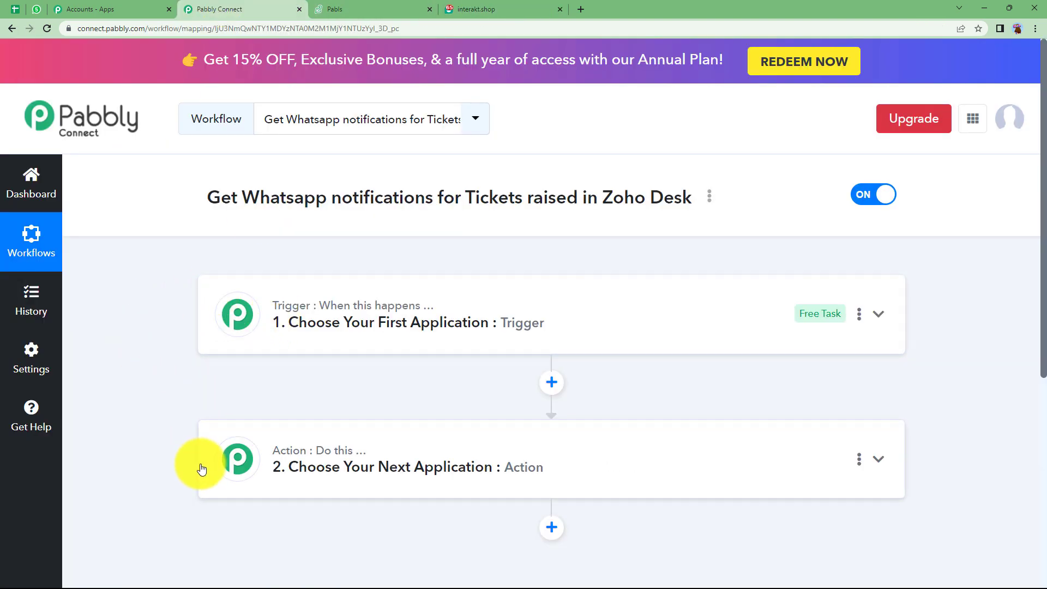
mouse_move(312, 360)
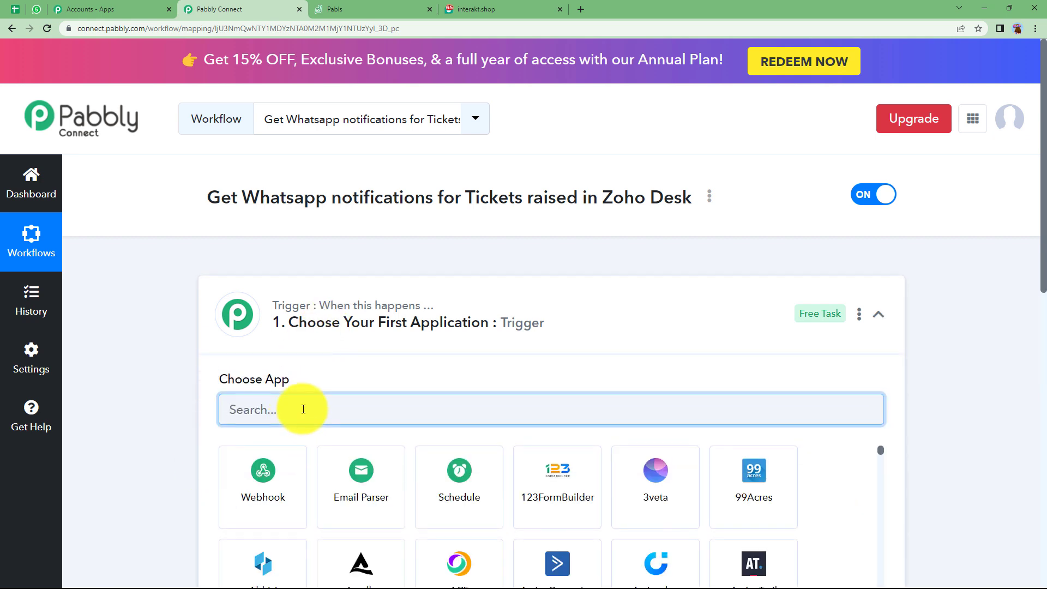
Set the trigger app to Zoho Desk with the Configure Webhook trigger event.
type("zo")
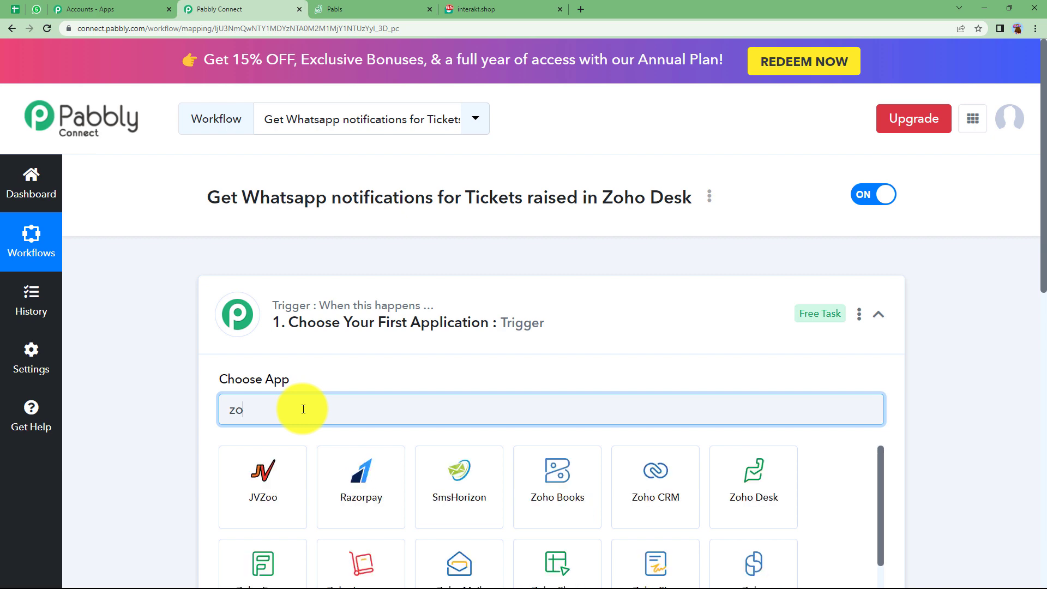
left_click(753, 487)
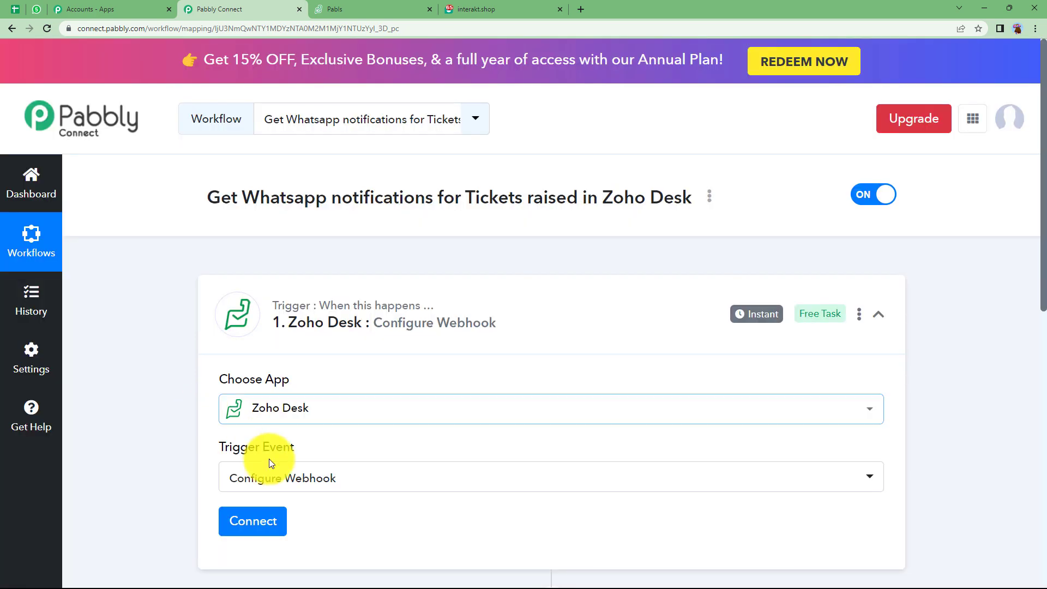
left_click(550, 476)
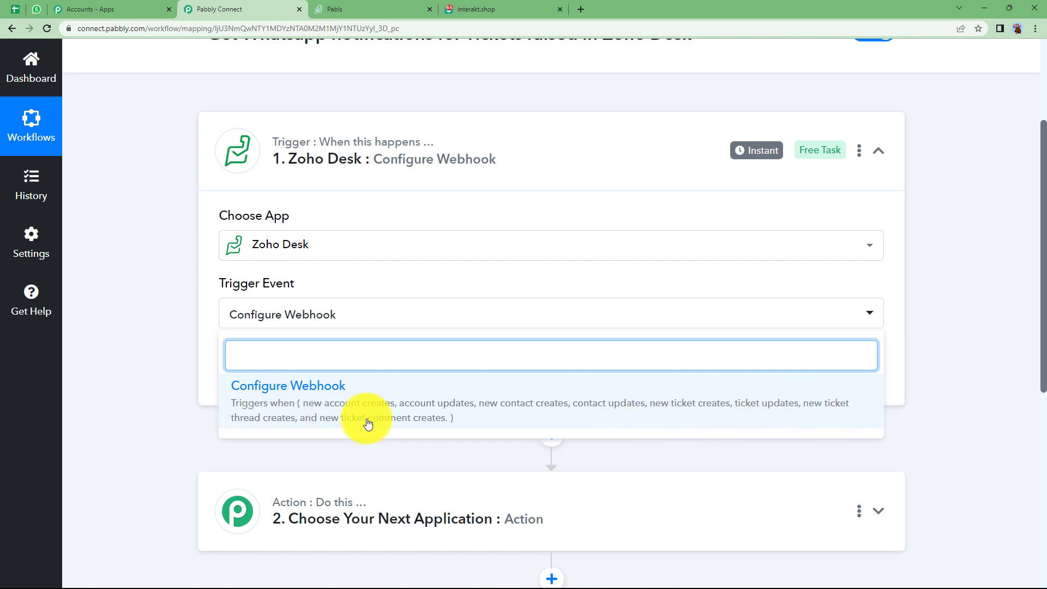
left_click(287, 385)
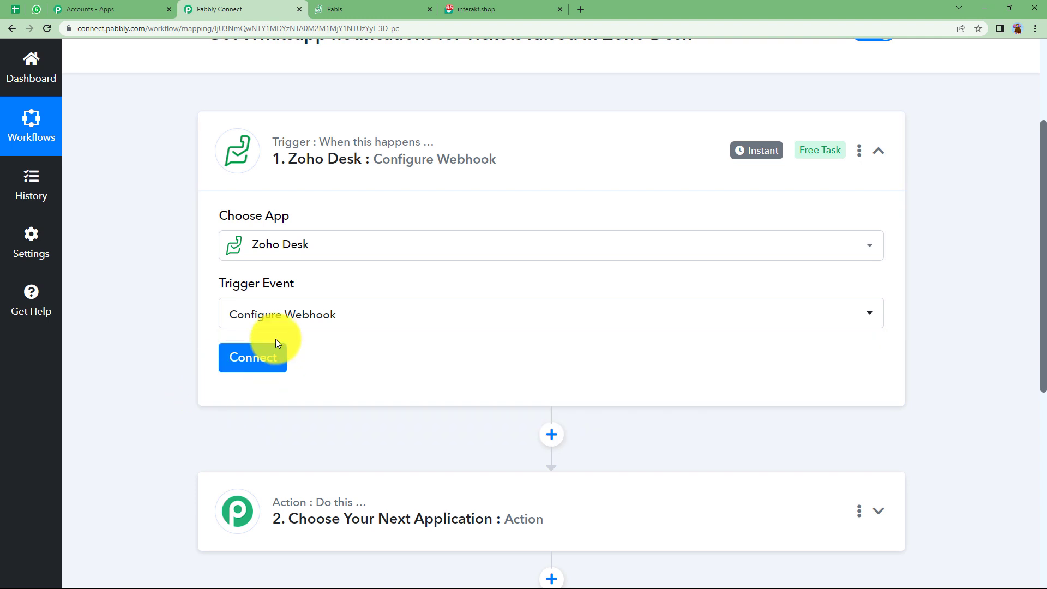
left_click(371, 8)
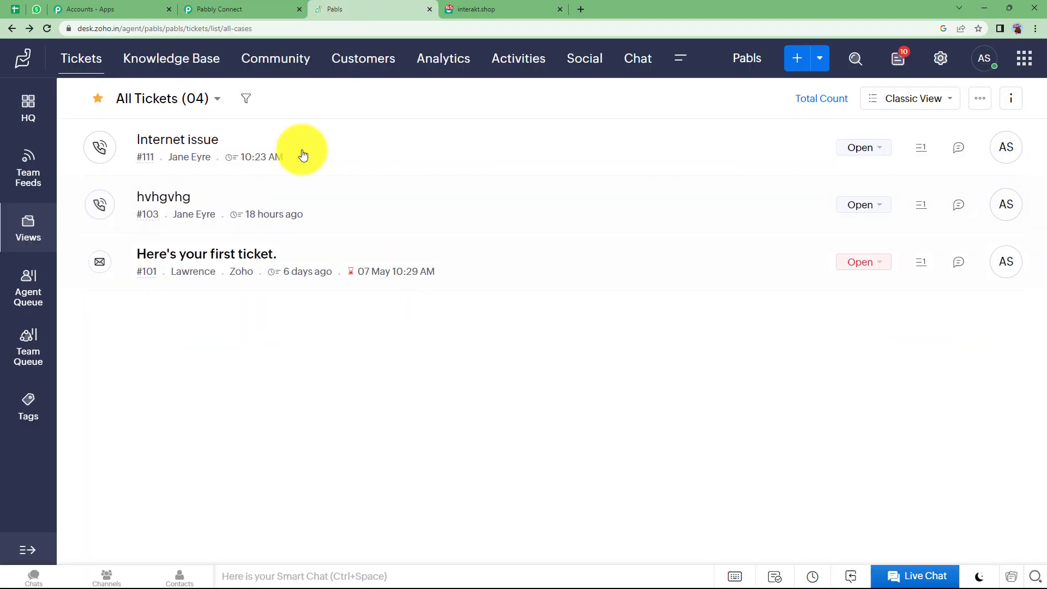
left_click(220, 8)
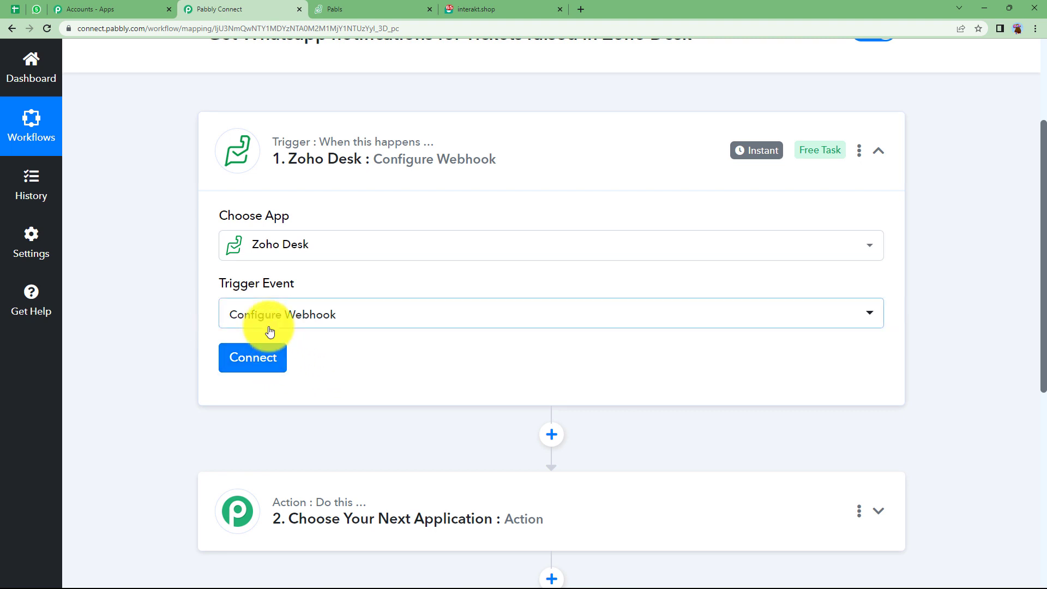
left_click(339, 8)
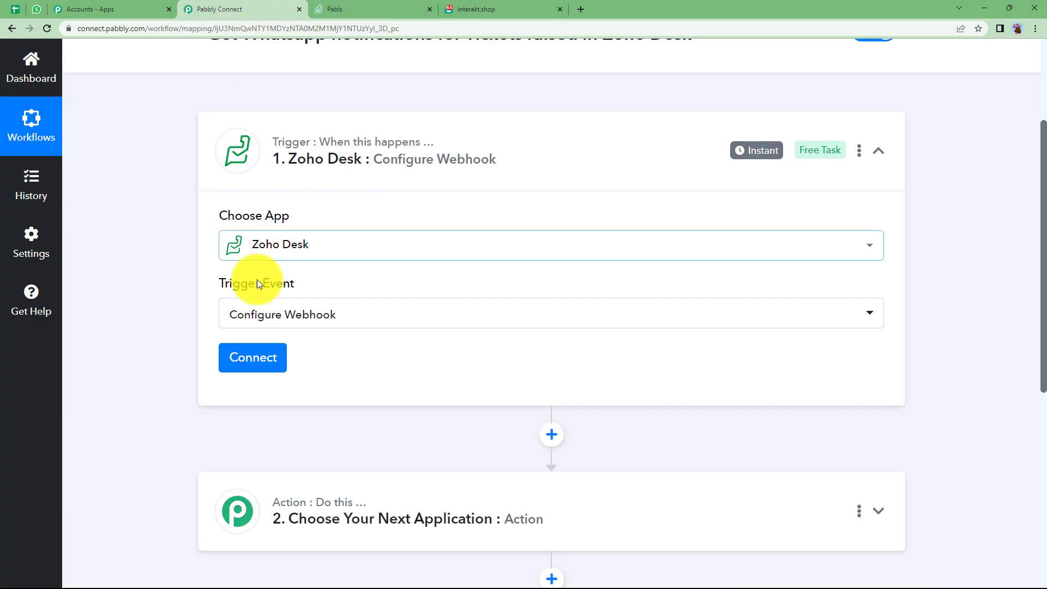
mouse_move(253, 357)
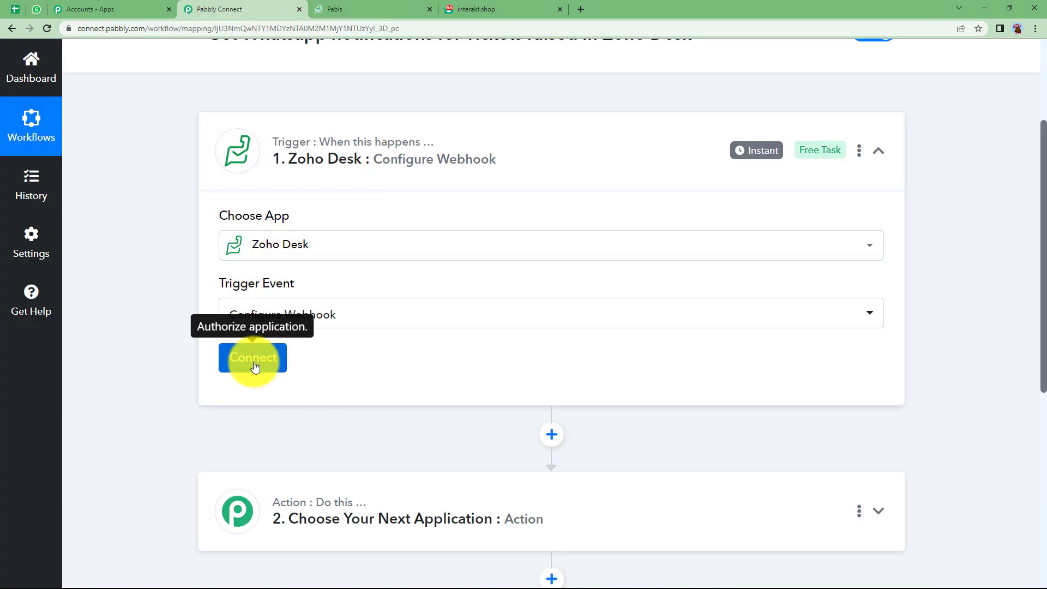
Add a new Zoho Desk connection with domain zoho.in and accept the authorisation.
left_click(253, 357)
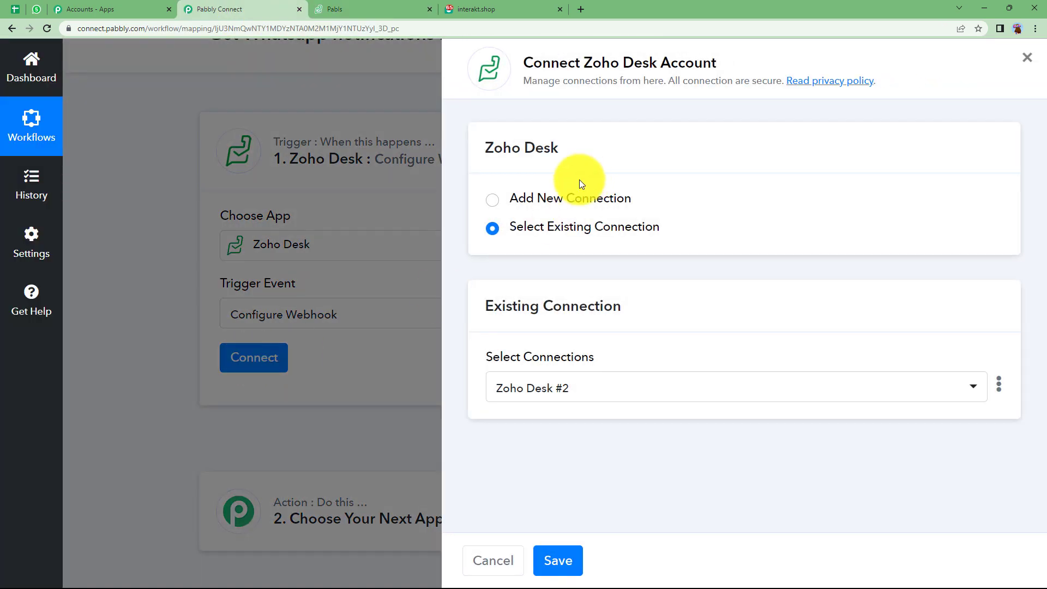
left_click(491, 199)
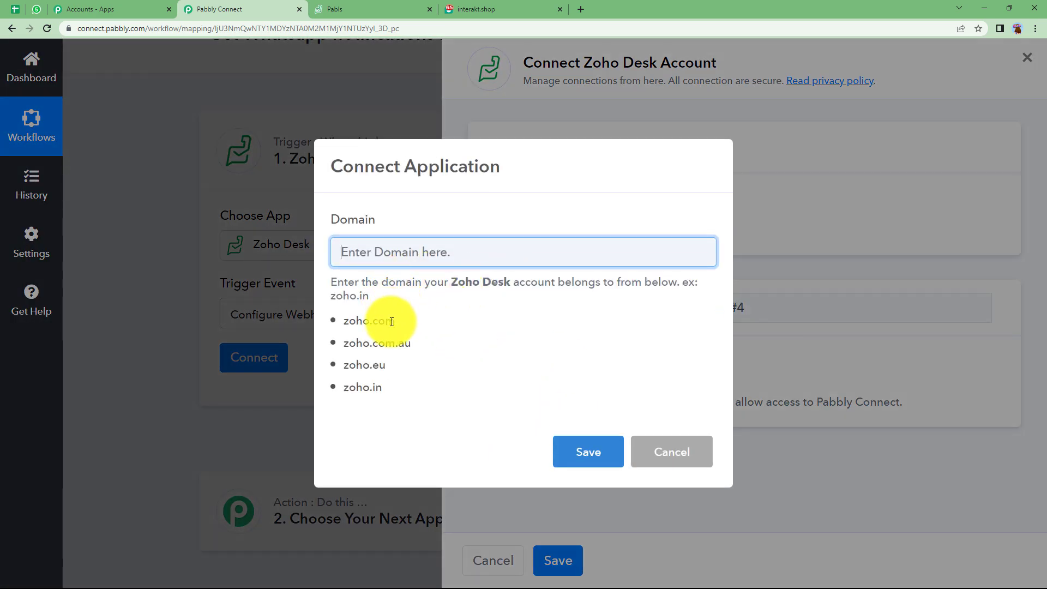
left_click(360, 9)
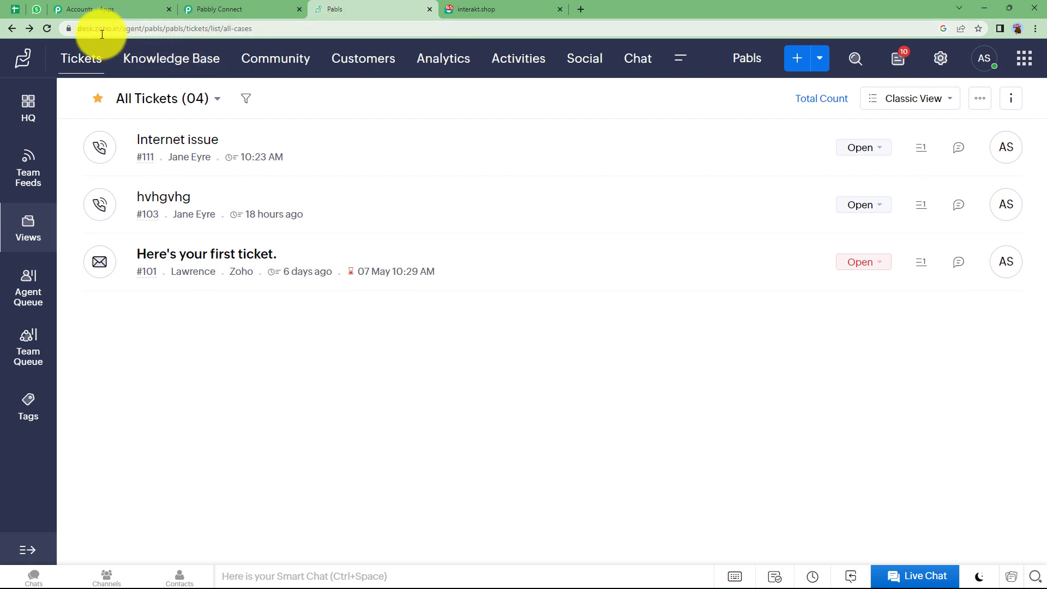
left_click(240, 8)
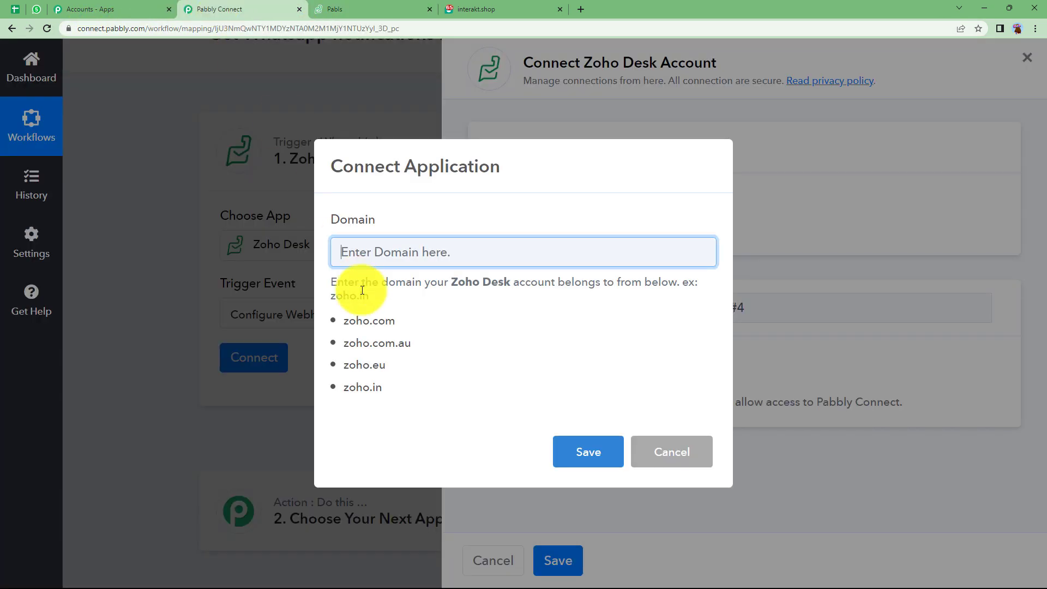
double_click(362, 387)
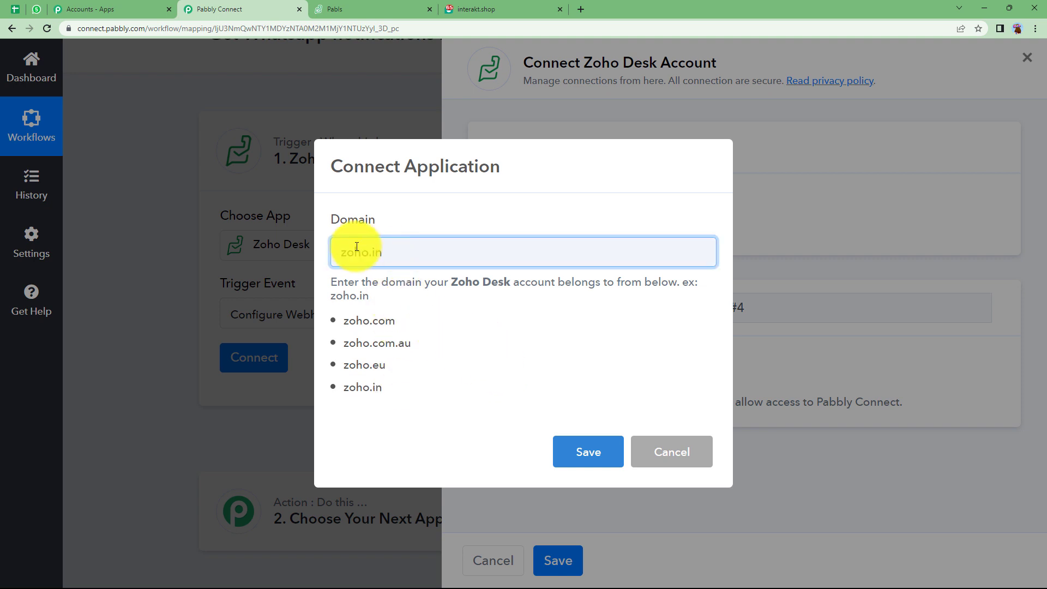
type("zoho.in")
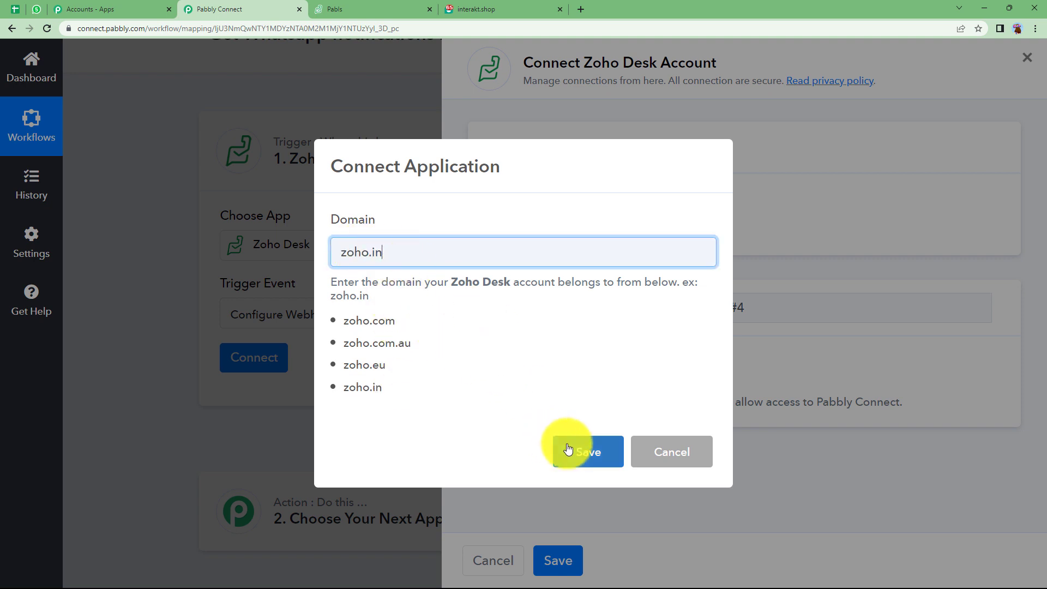
left_click(583, 452)
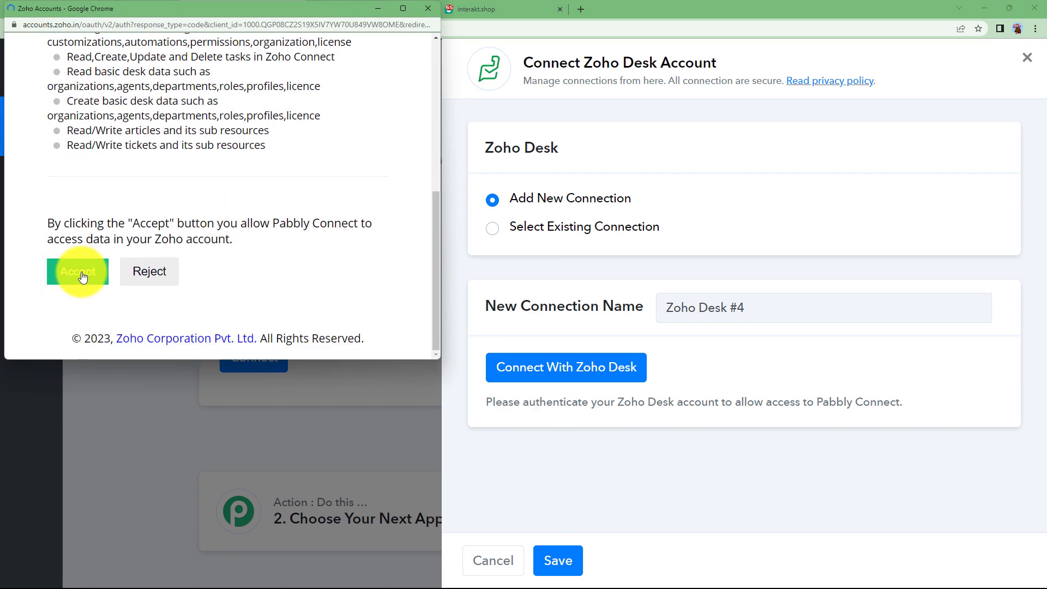
left_click(77, 271)
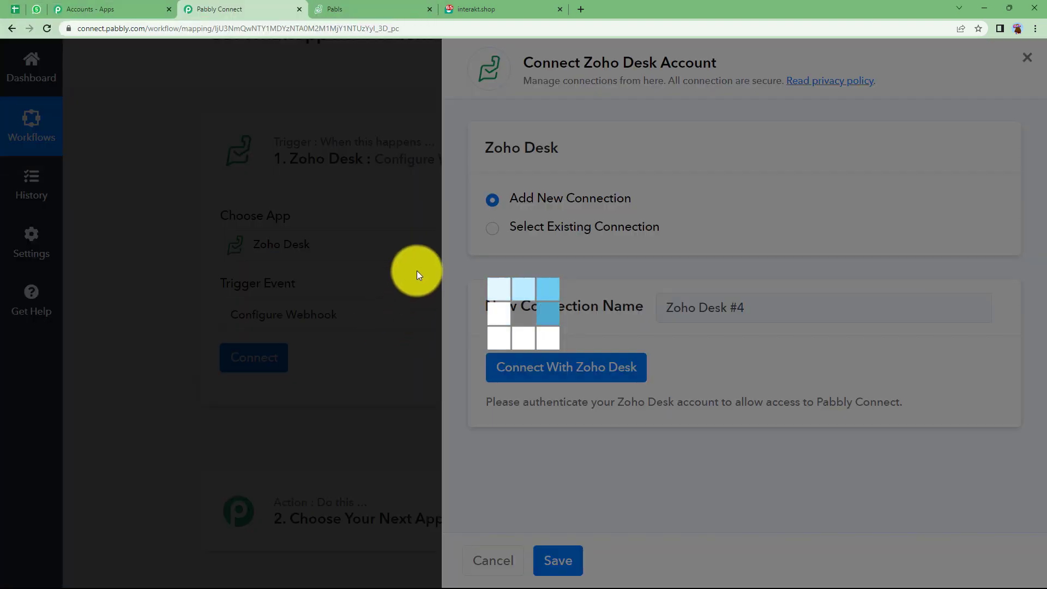
left_click(565, 366)
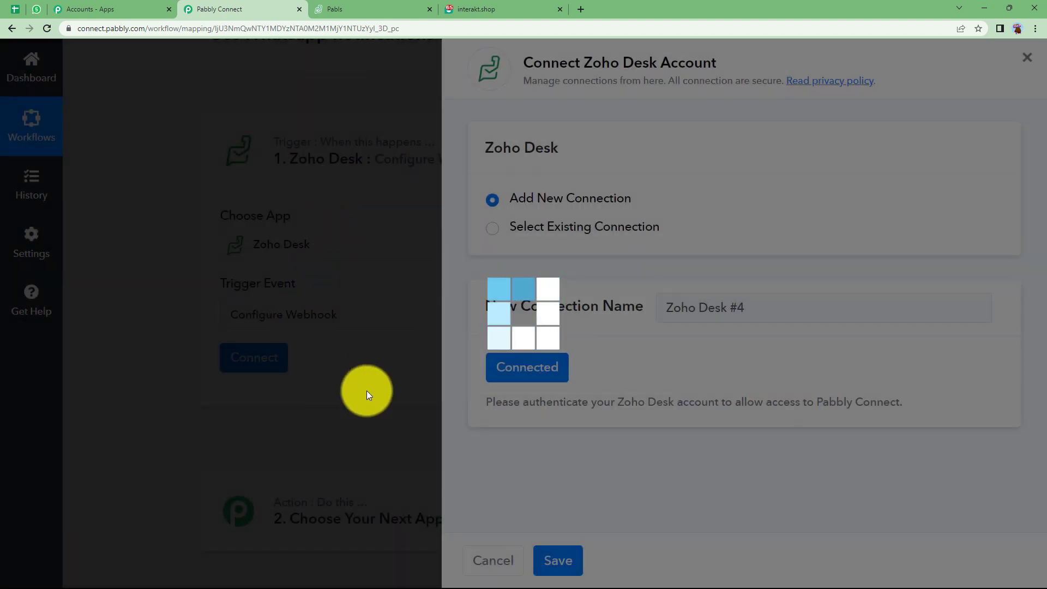
Choose the Pabls department, name the webhook 'Ticket Notifications', and save to await a test request.
left_click(556, 560)
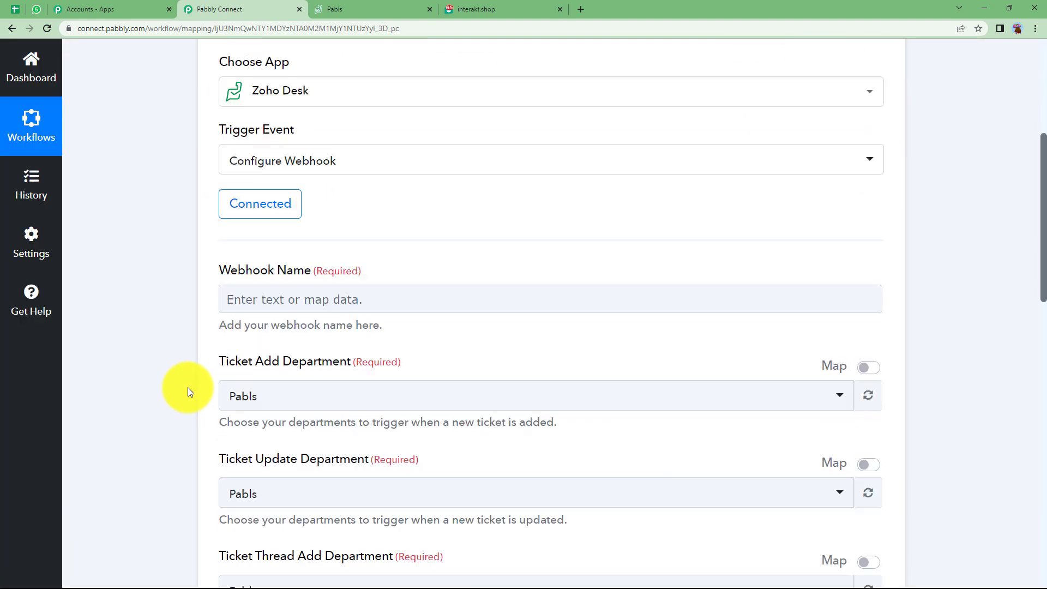
scroll("down", 3)
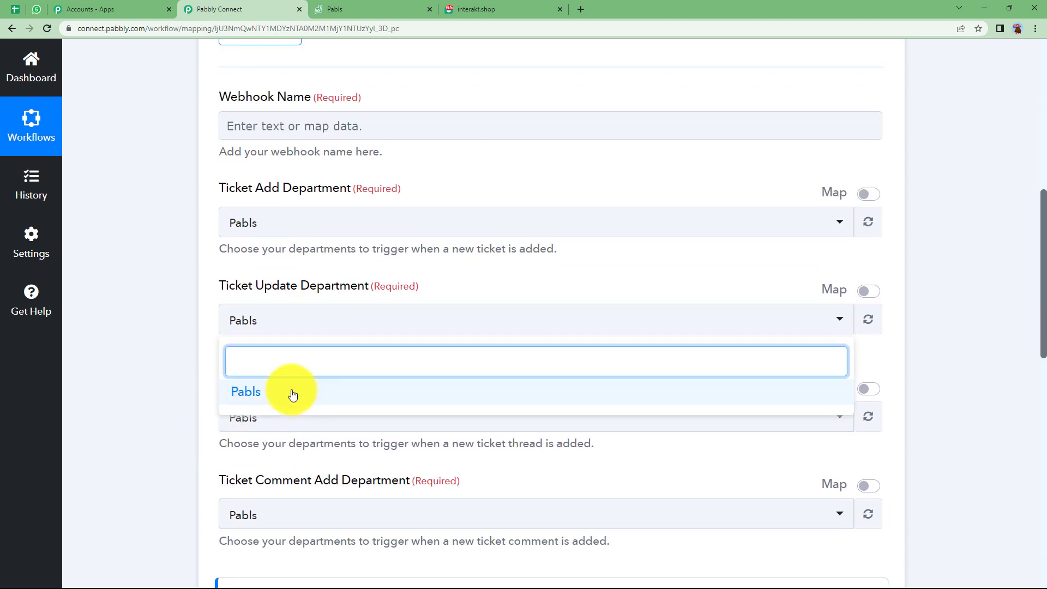
left_click(245, 391)
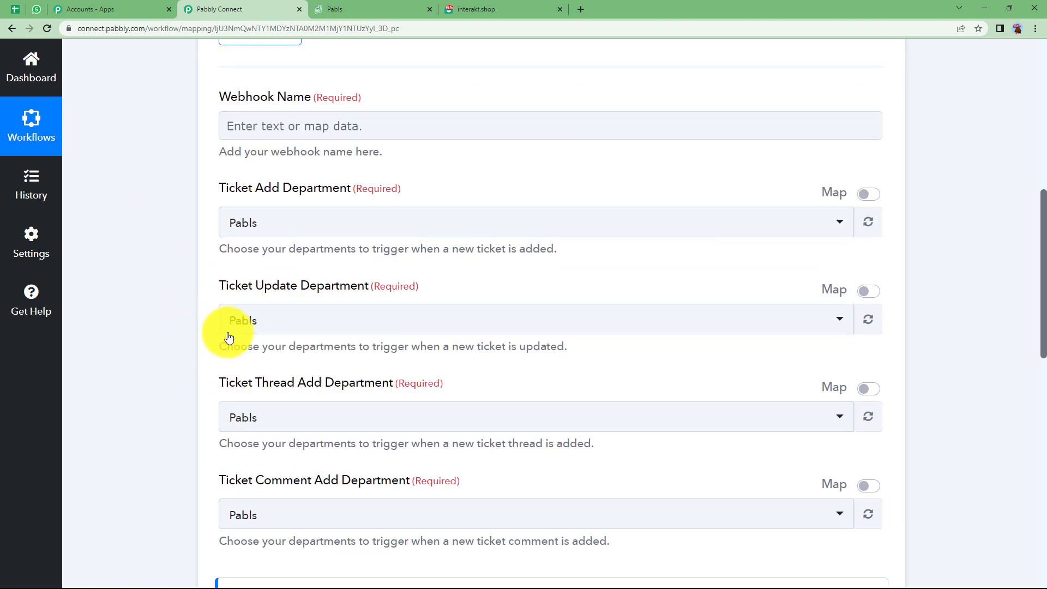
scroll("down", 3)
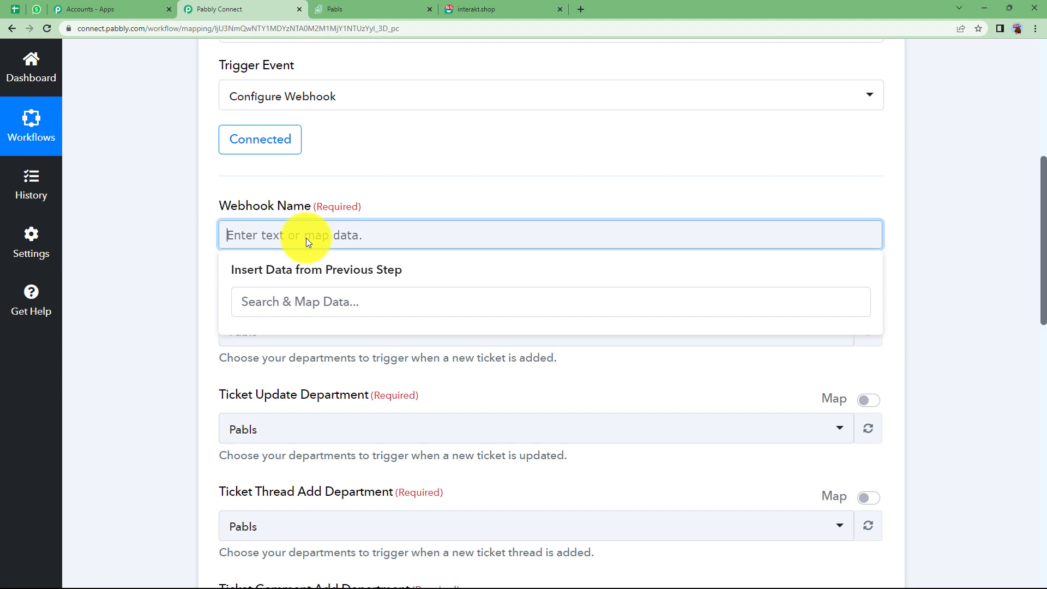
type("Ticket Notifications")
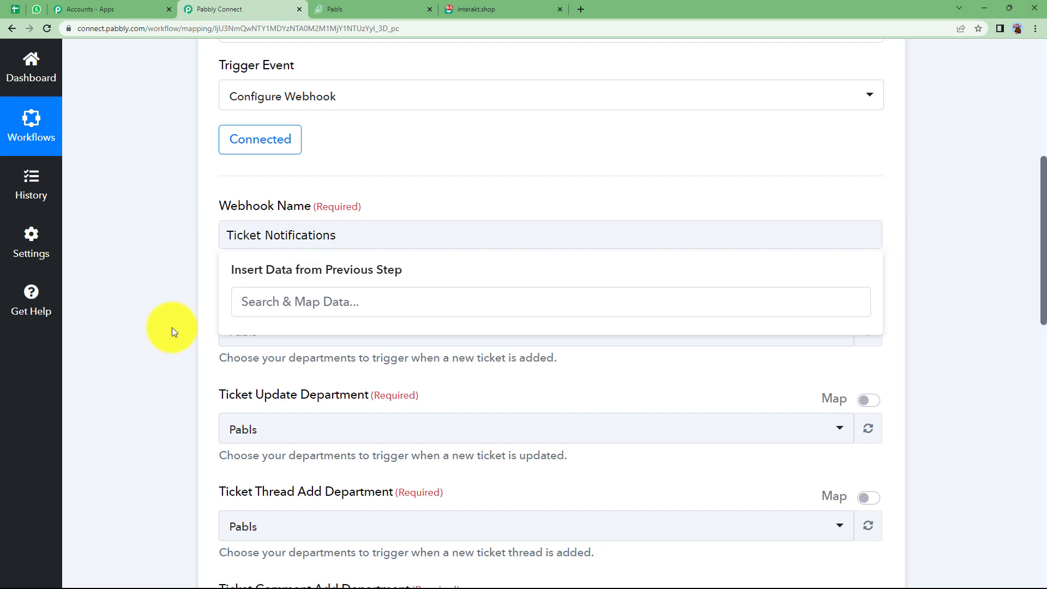
scroll("down", 3)
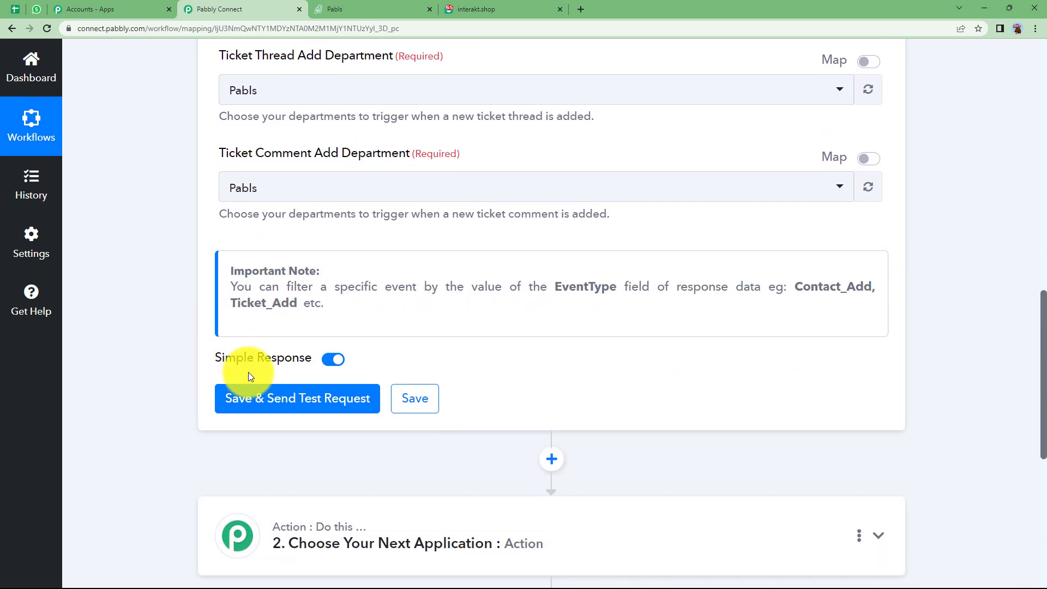
left_click(298, 398)
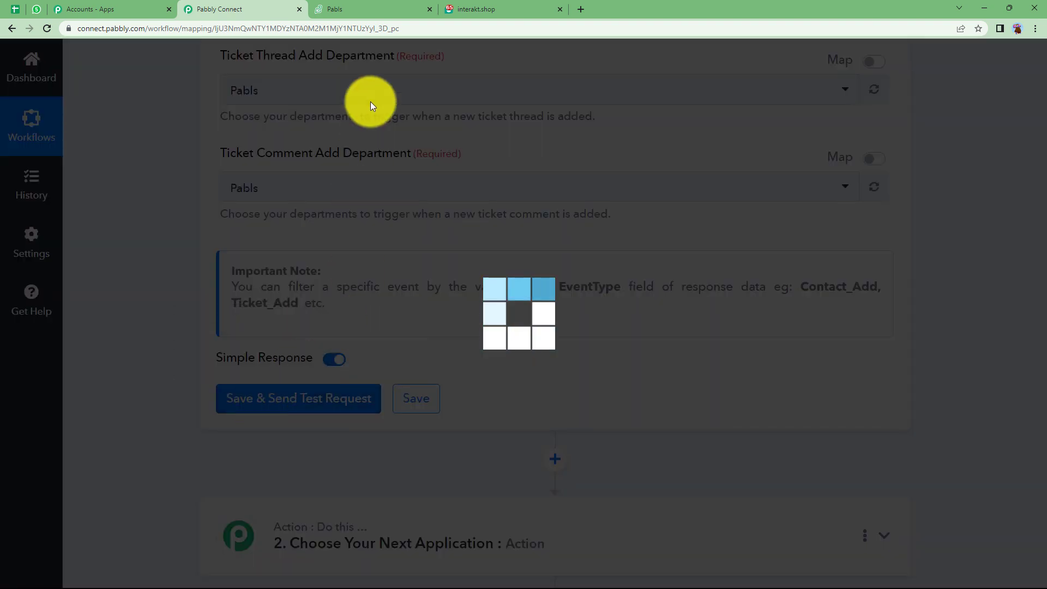
mouse_move(361, 9)
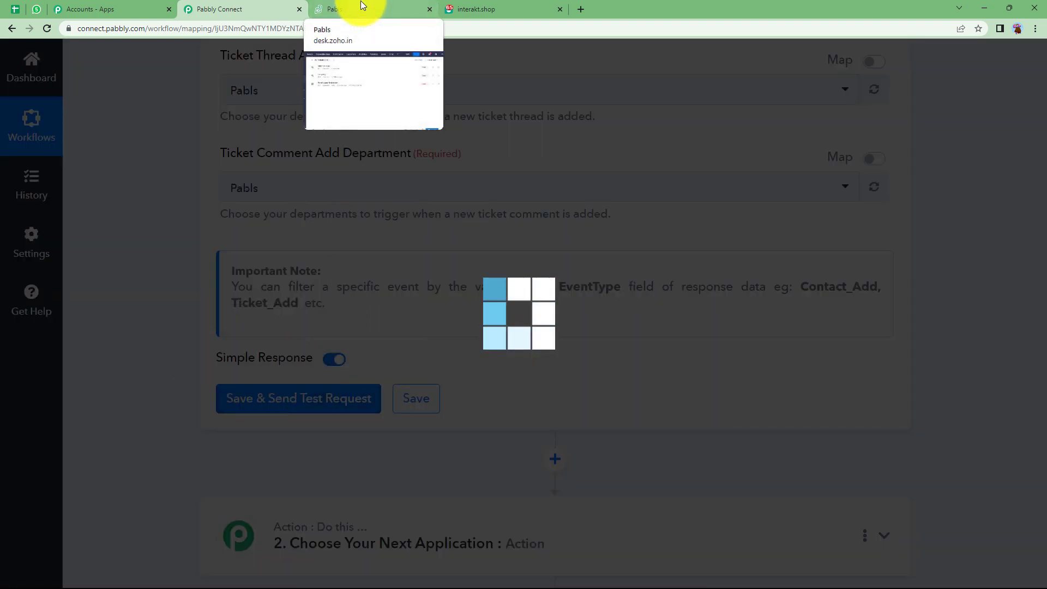
left_click(297, 398)
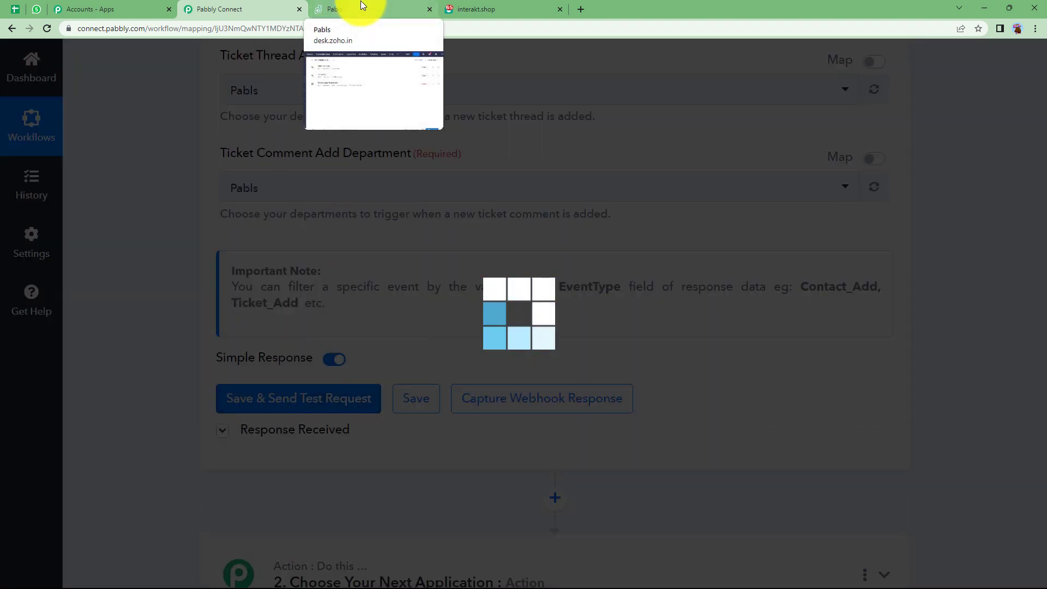
left_click(298, 398)
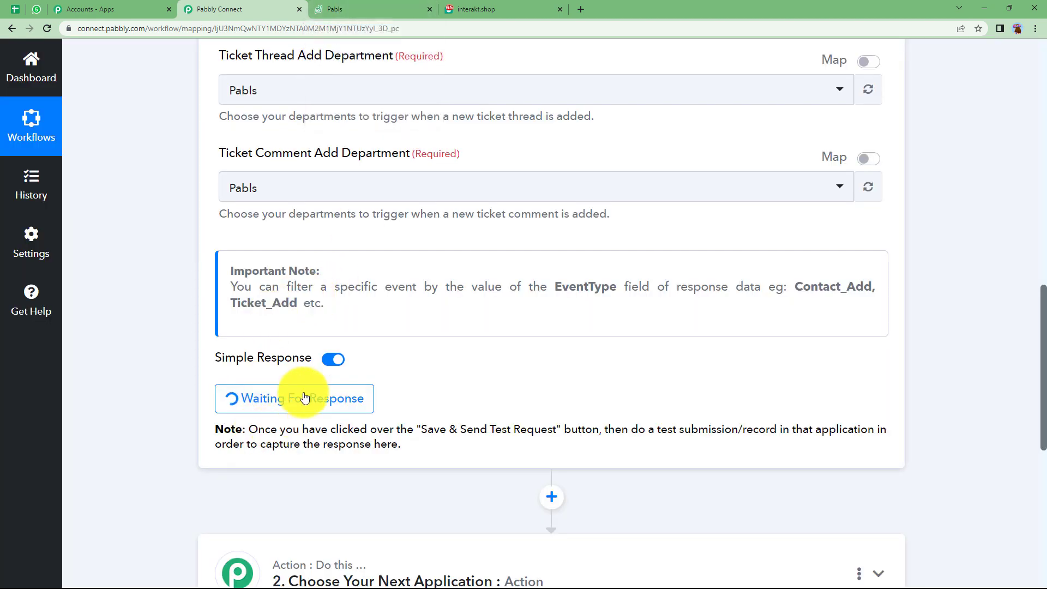
Submit a Zoho Desk ticket 'Electricity problem' for the existing contact, due at 4 PM.
left_click(372, 9)
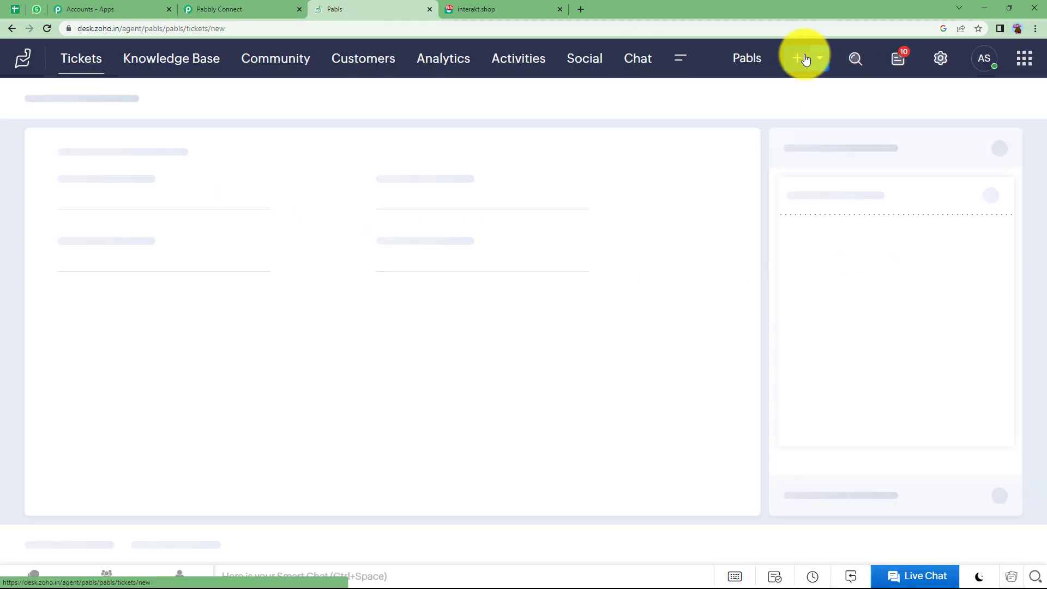
left_click(796, 58)
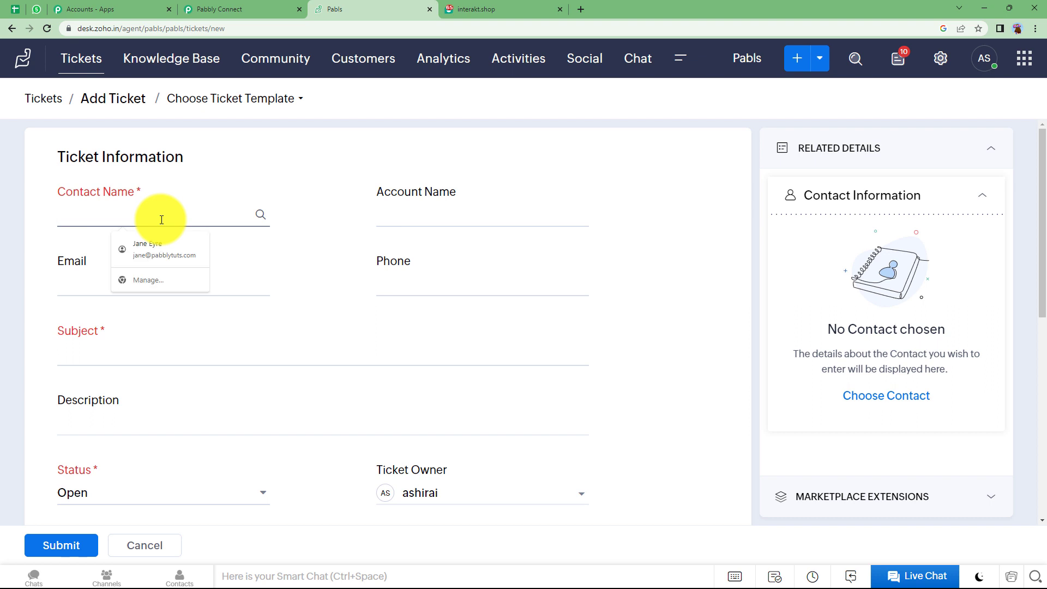
left_click(146, 249)
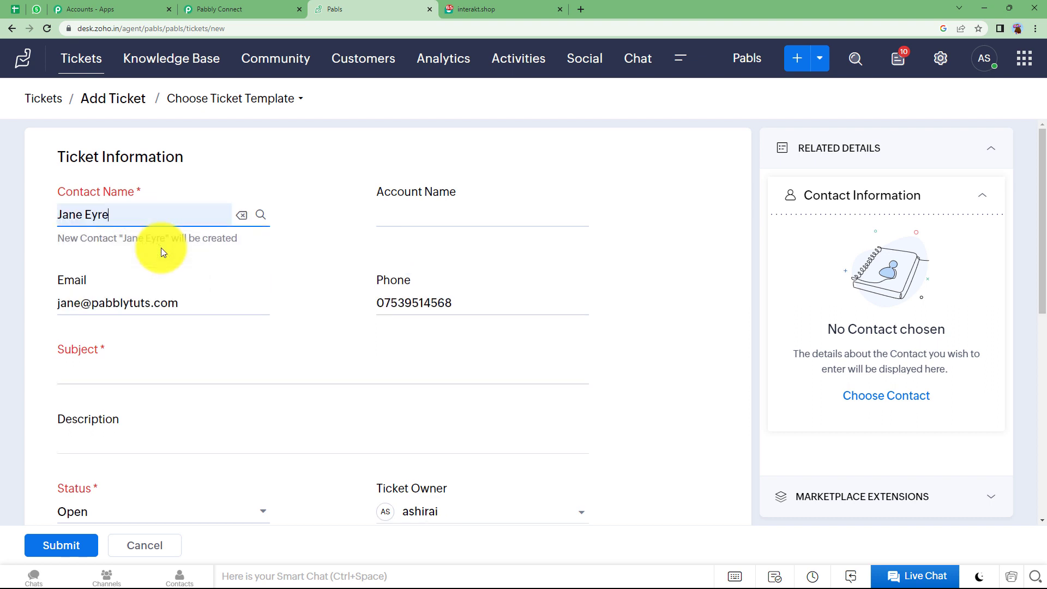
mouse_move(127, 293)
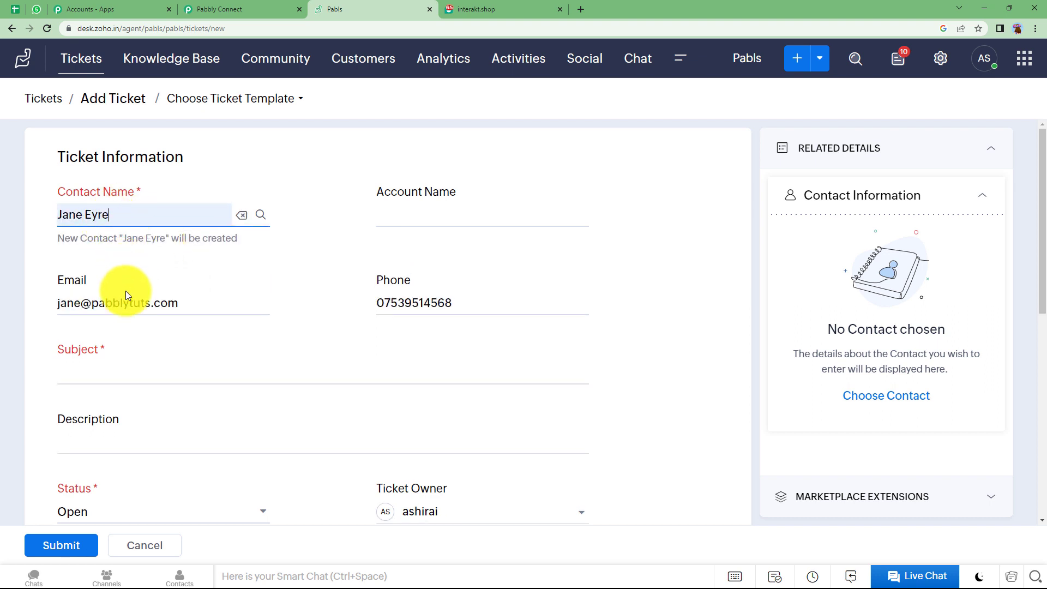
scroll("down", 3)
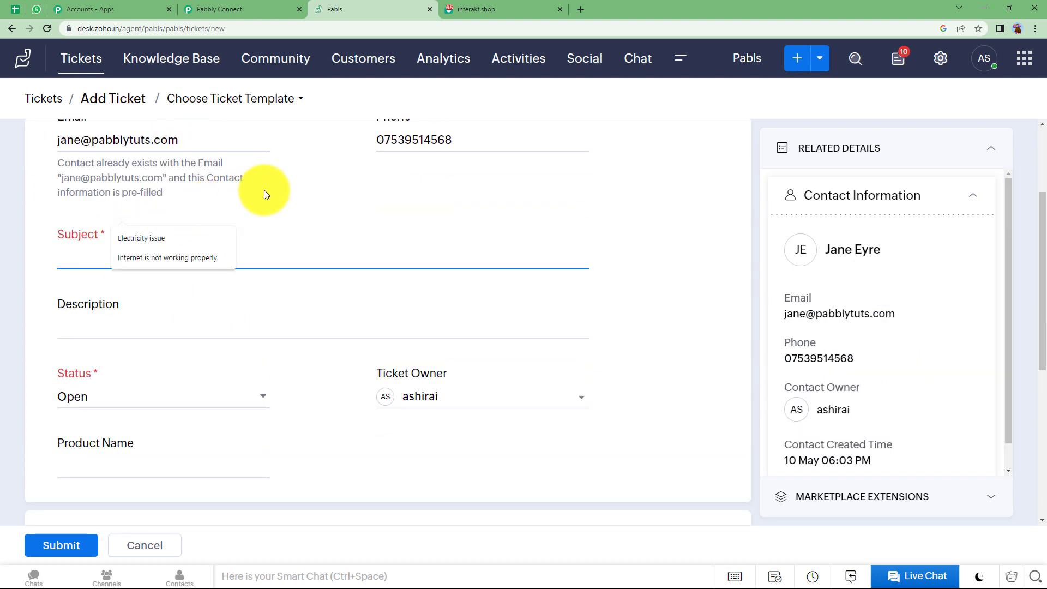
type("Electricity problem")
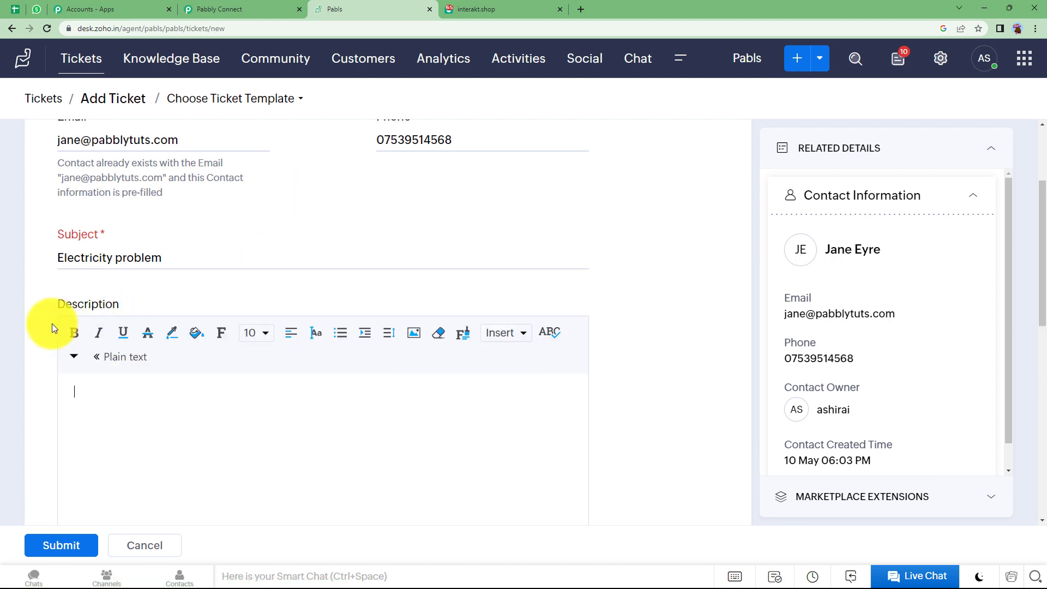
scroll("down", 3)
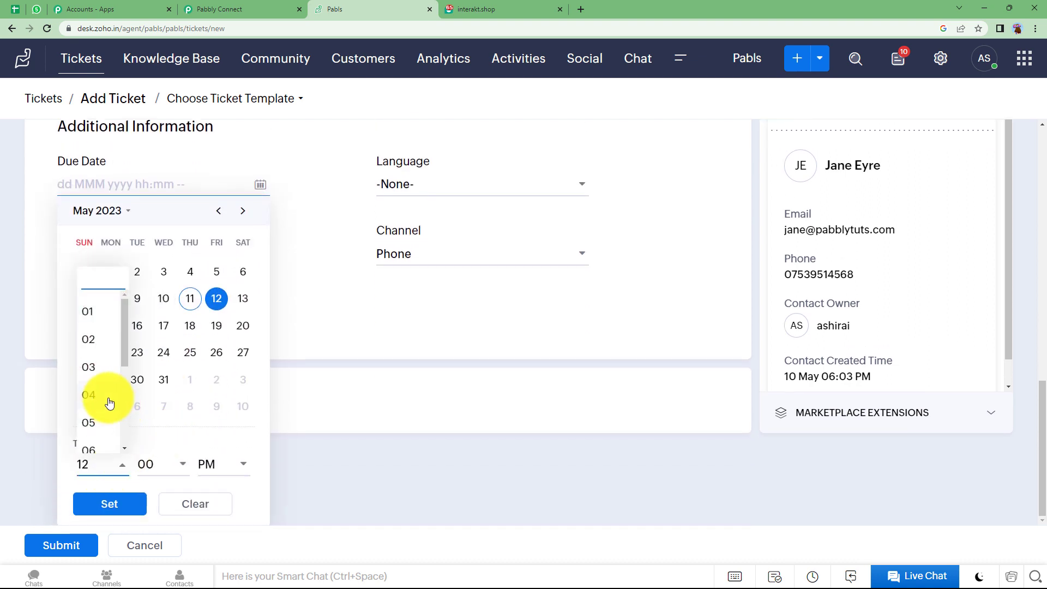
left_click(109, 503)
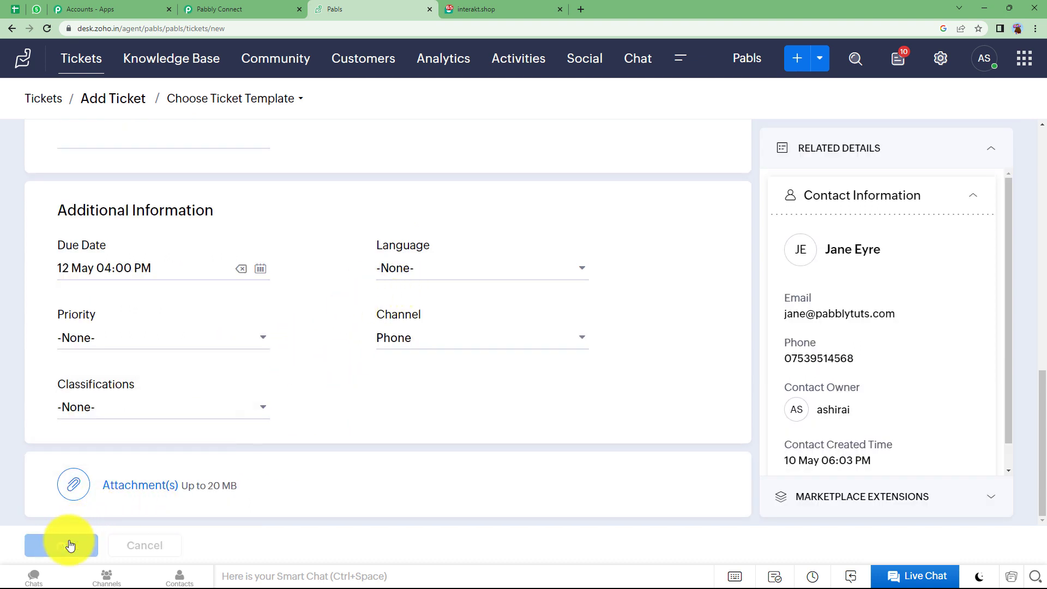
left_click(60, 544)
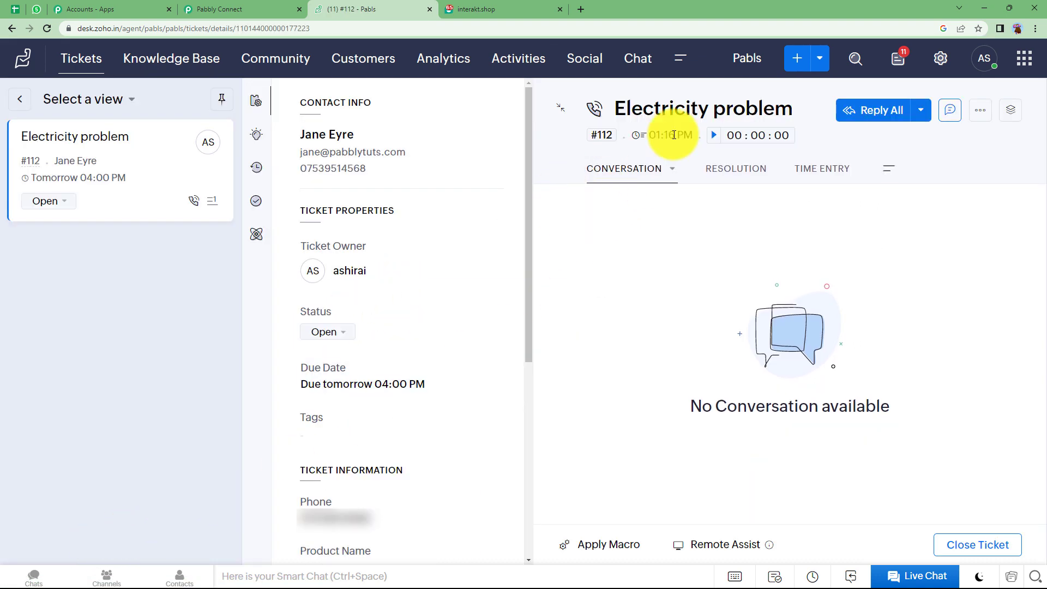
Back in Pabbly Connect, scroll through the captured ticket #112 payload fields.
left_click(240, 9)
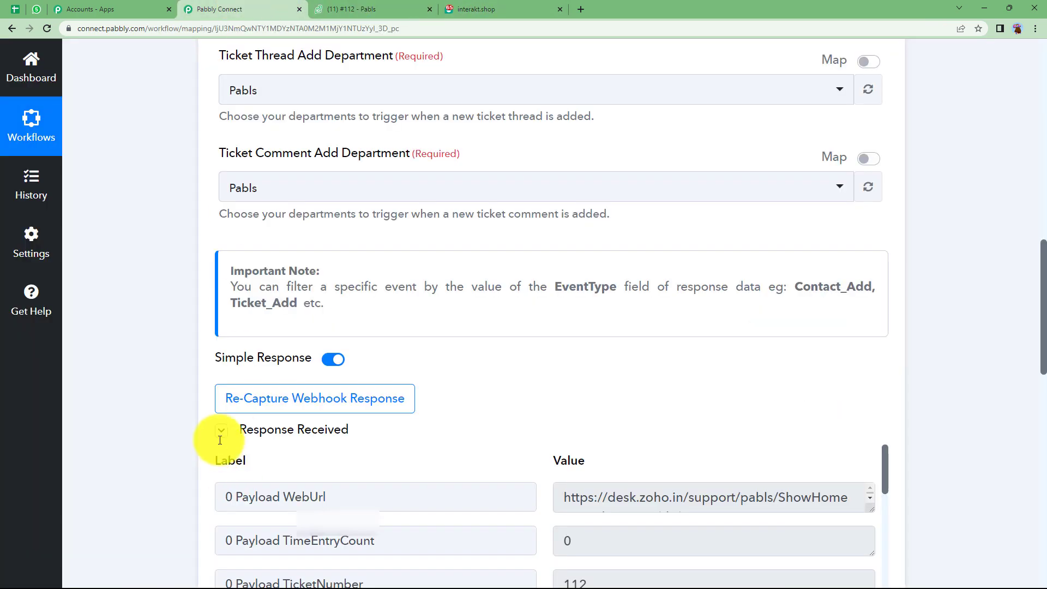
scroll("down", 3)
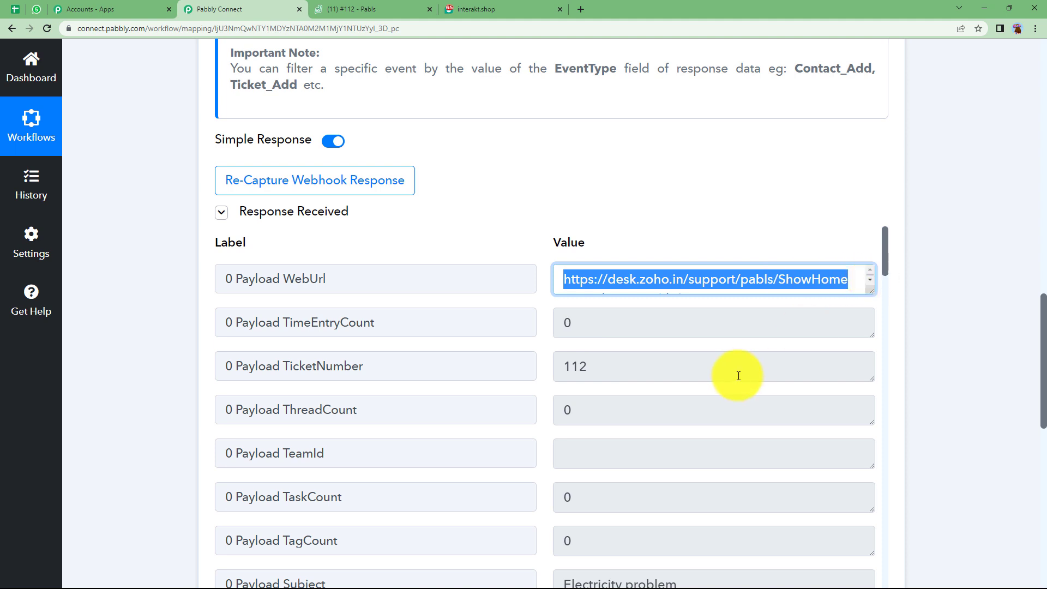
scroll("down", 3)
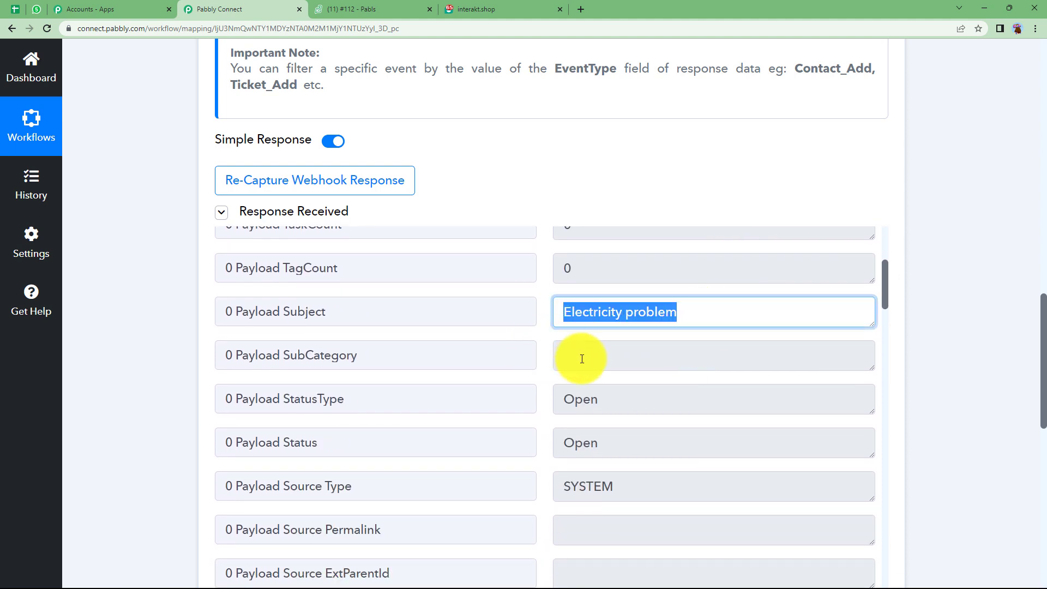
scroll("down", 3)
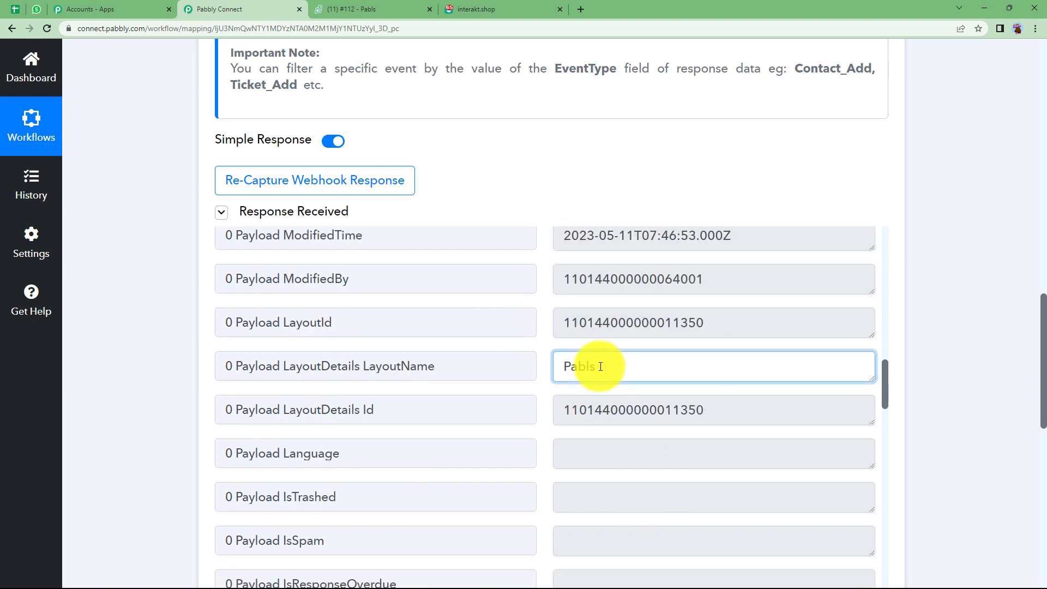
scroll("down", 3)
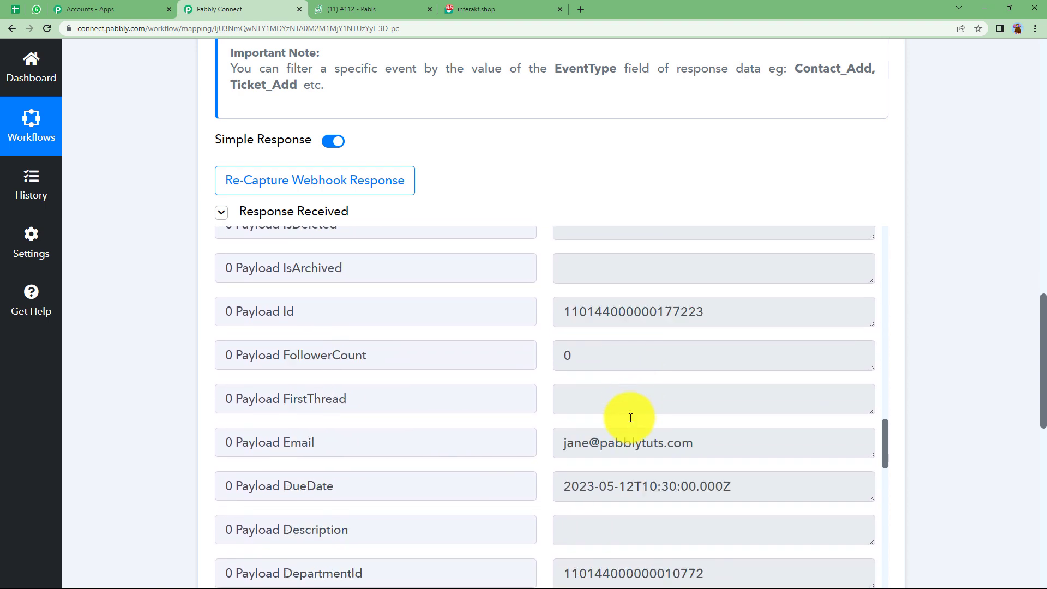
scroll("down", 3)
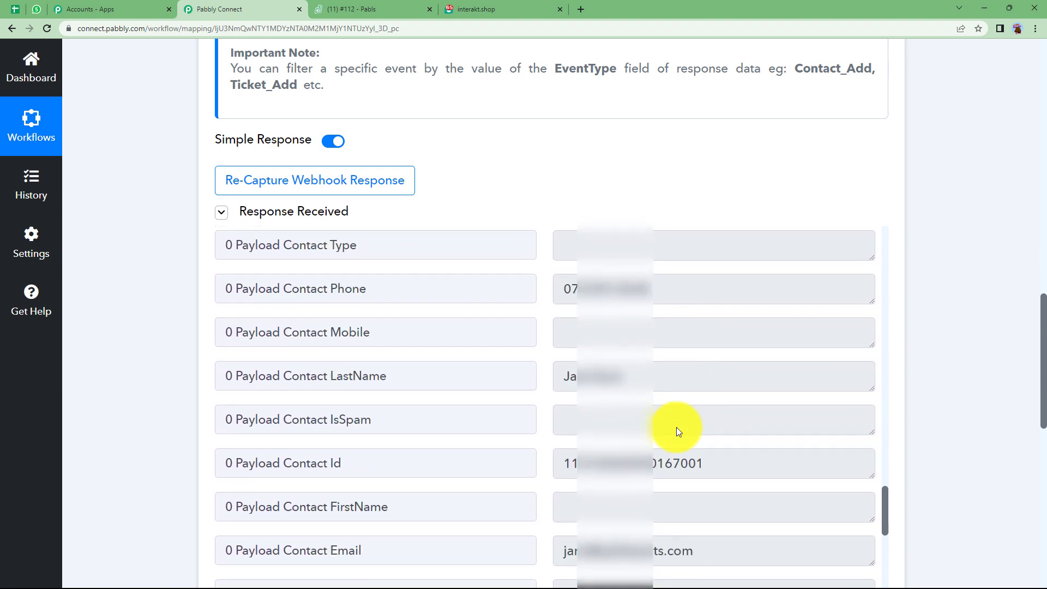
scroll("down", 3)
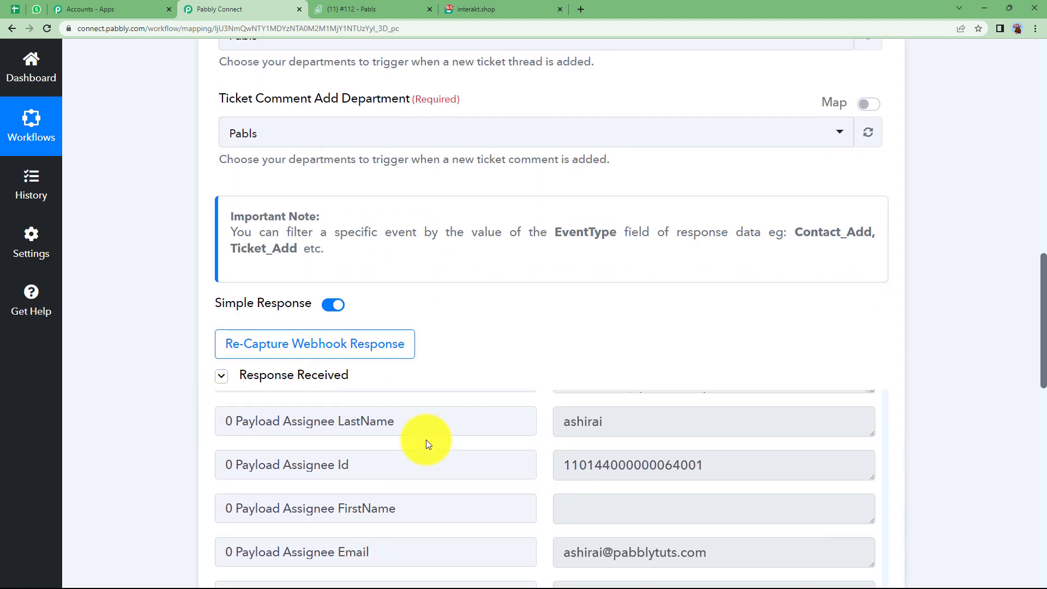
scroll("down", 3)
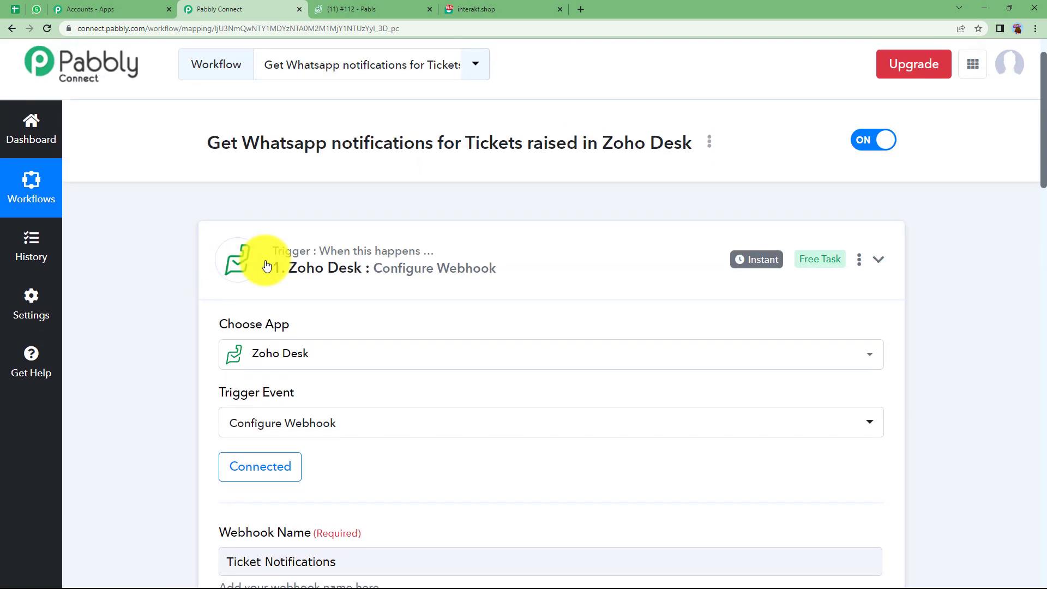
Add a Filter by Pabbly step where EventType equals Ticket_Add, then save and test it.
left_click(550, 327)
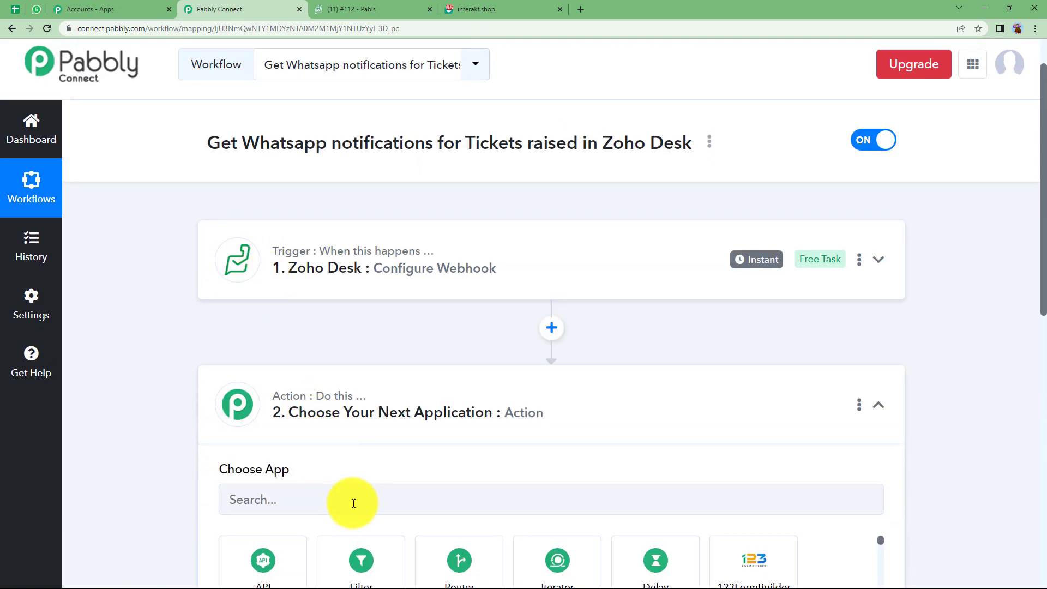
left_click(361, 559)
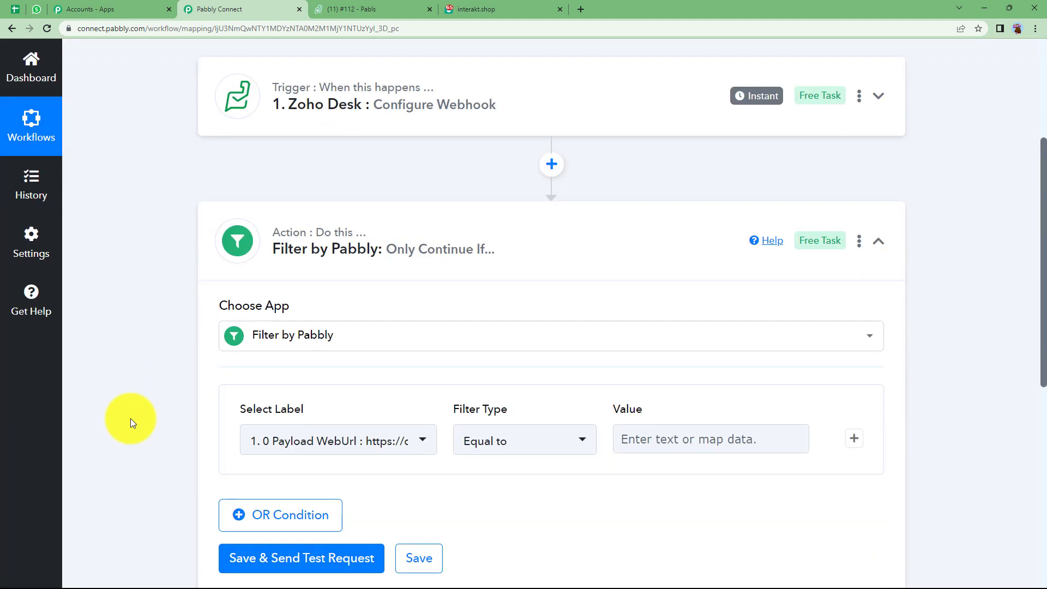
mouse_move(456, 132)
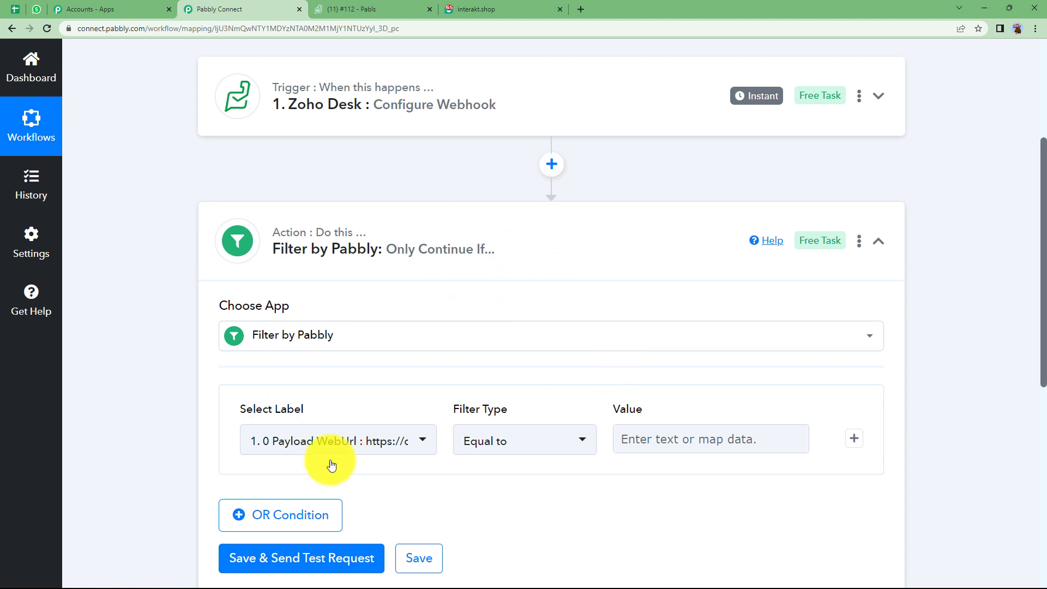
left_click(337, 439)
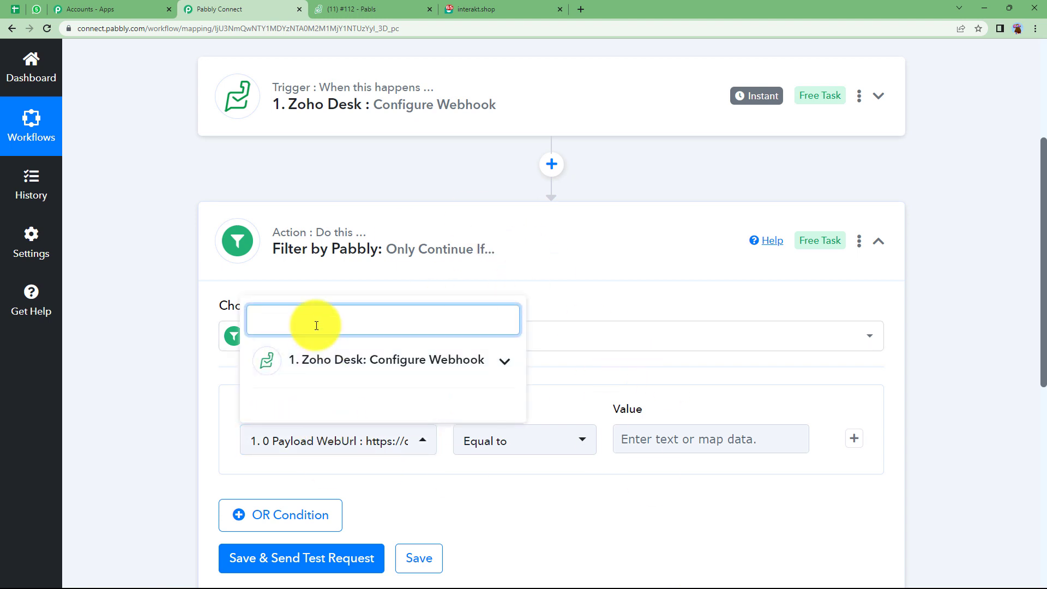
type("type")
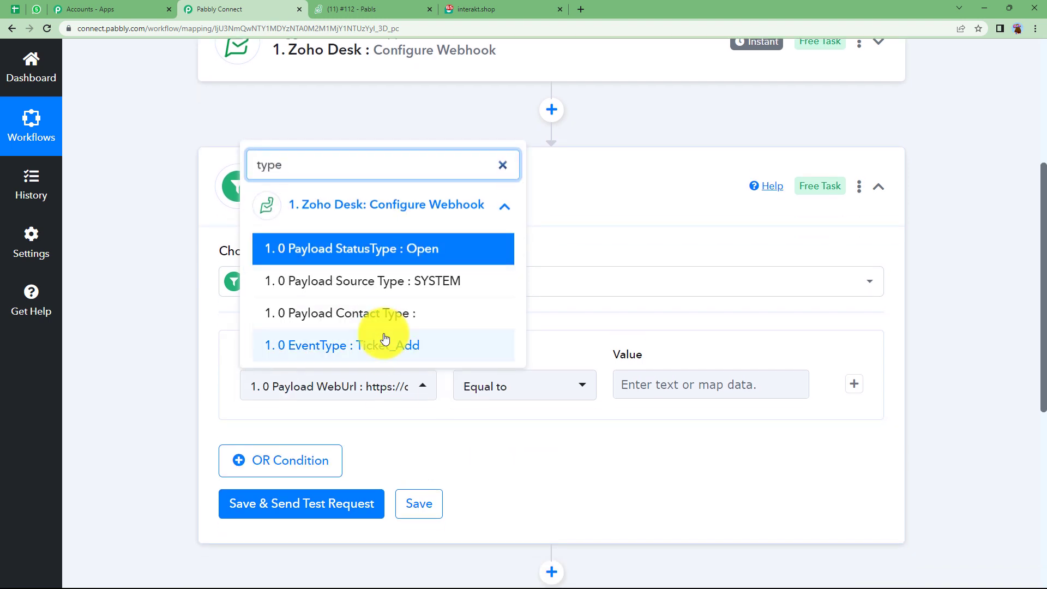
left_click(339, 345)
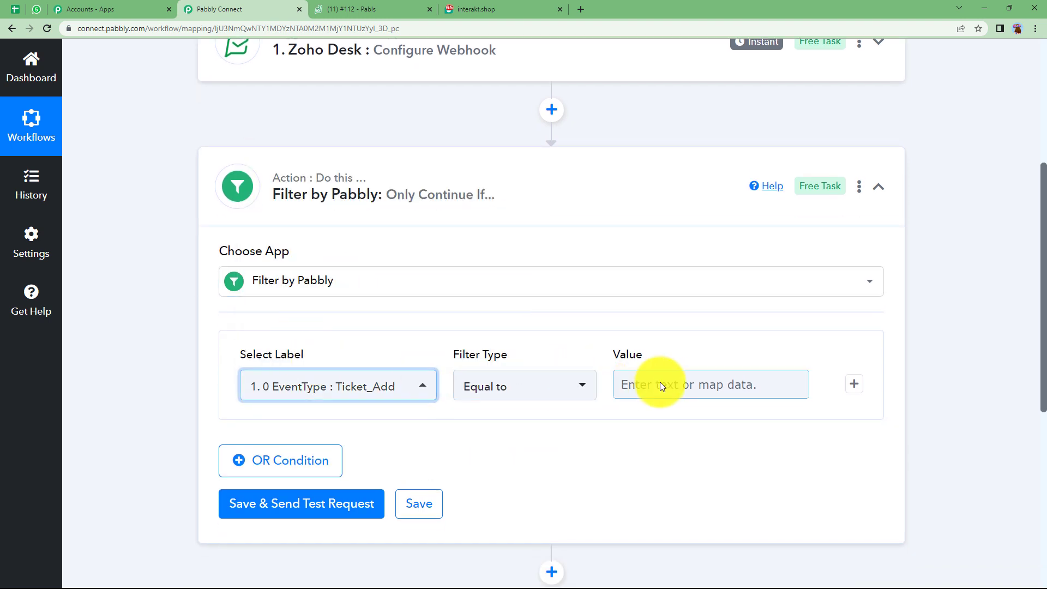
type("Ticket_Add")
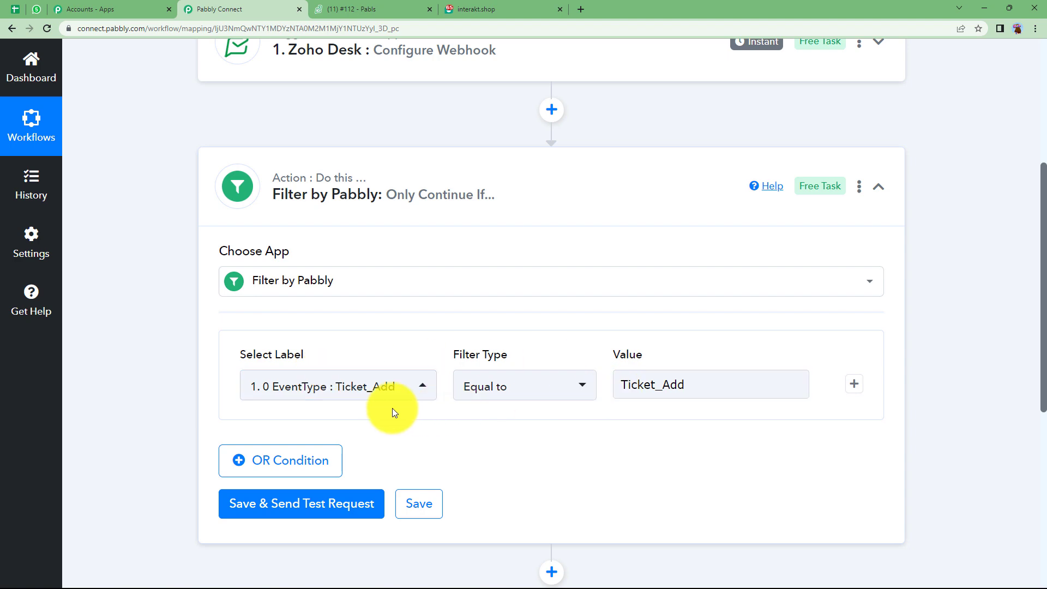
left_click(301, 503)
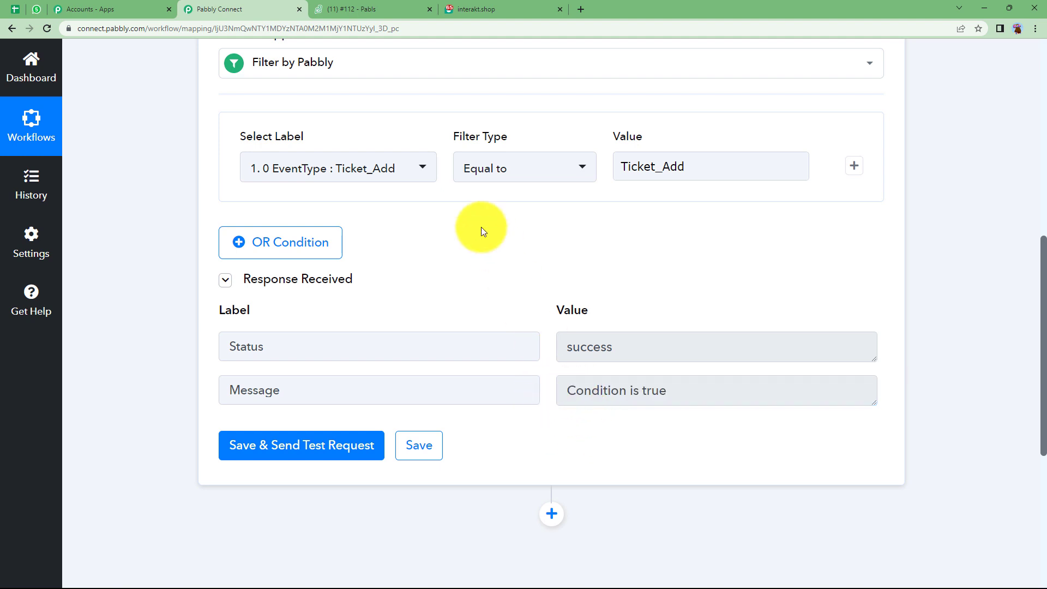
scroll("down", 3)
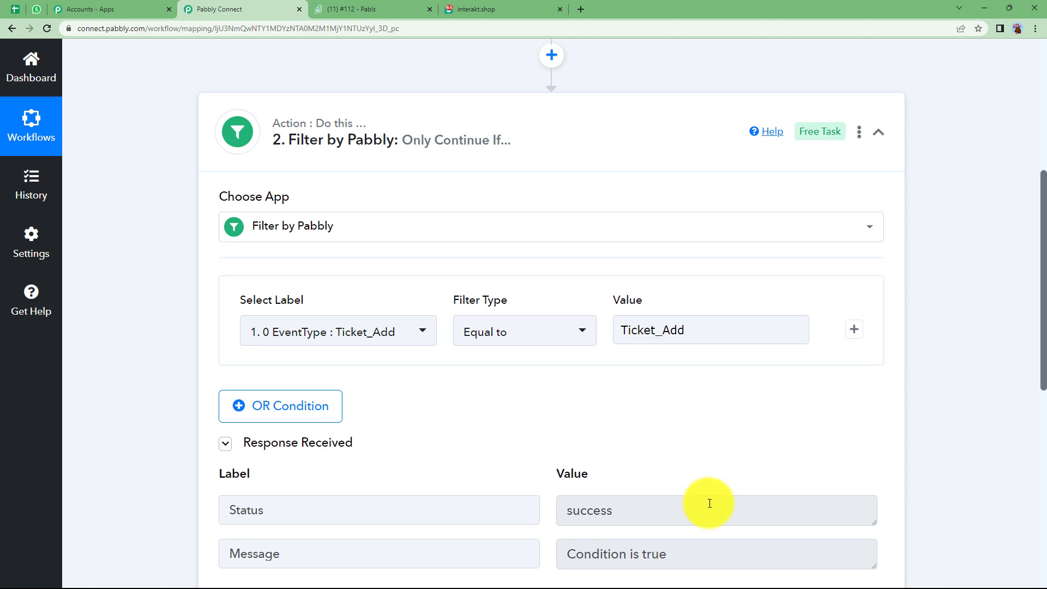
mouse_move(321, 354)
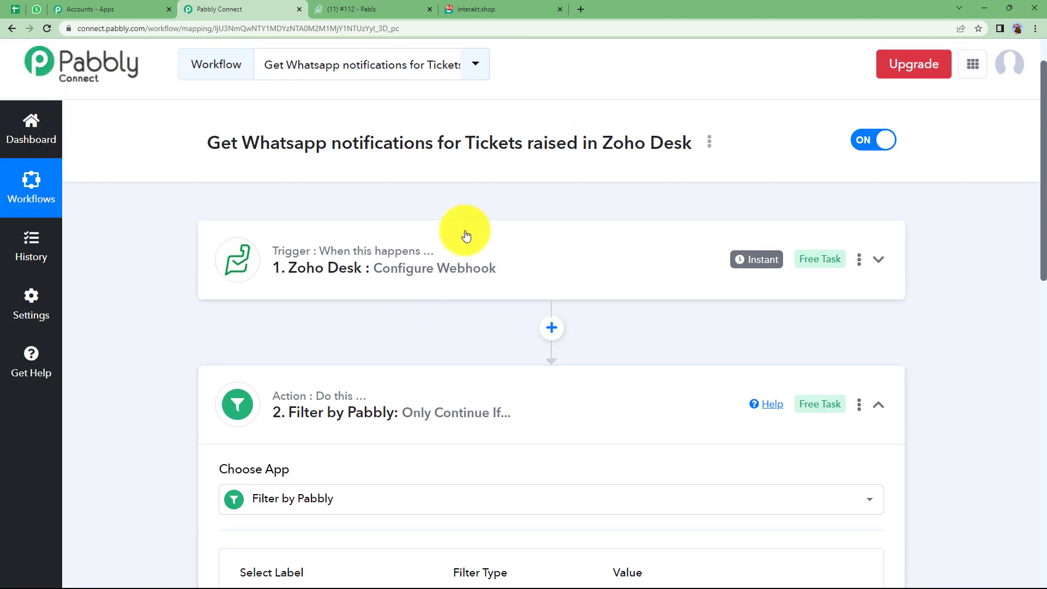
Add an Interakt step after the filter using the Send WhatsApp Template Message action.
scroll("down", 3)
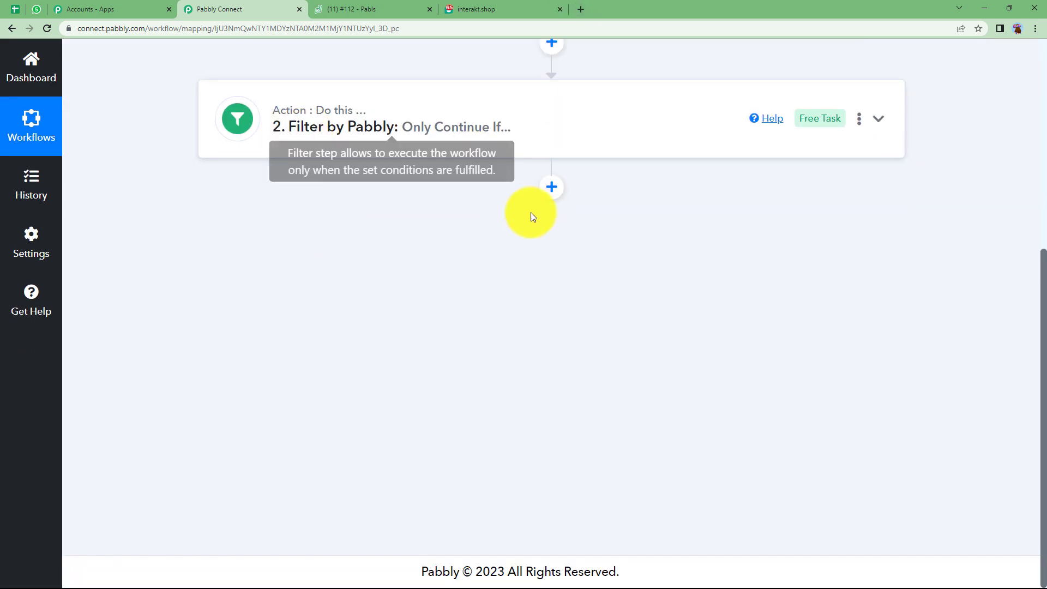
left_click(551, 187)
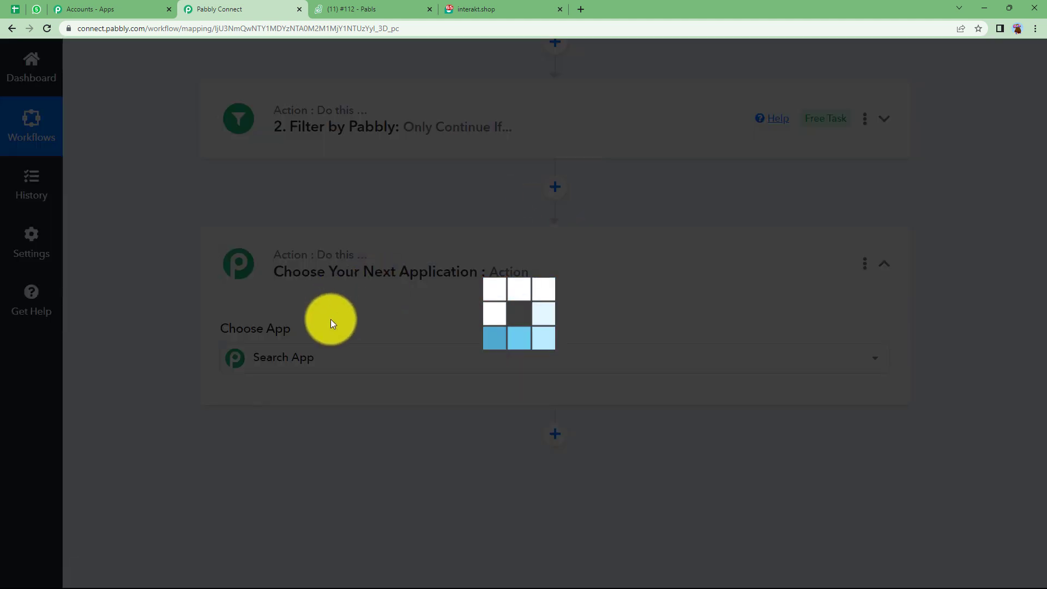
type("a")
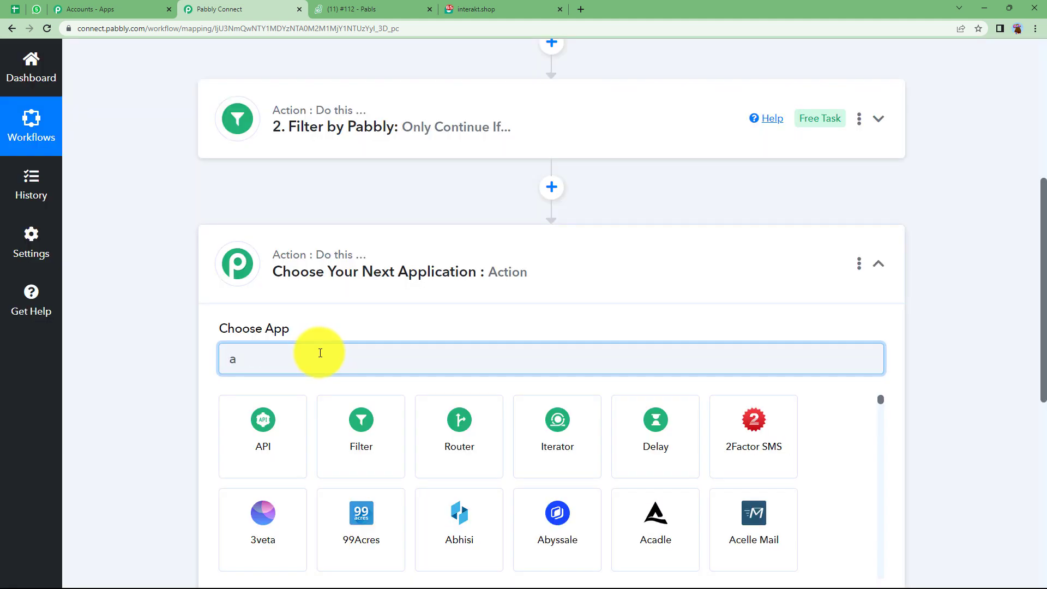
type("inte")
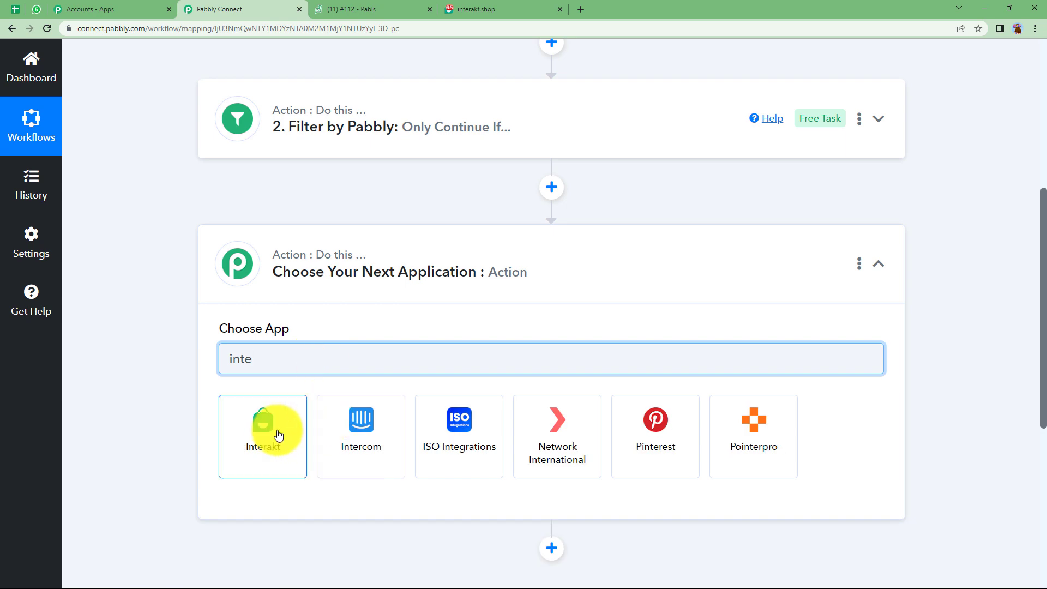
left_click(262, 436)
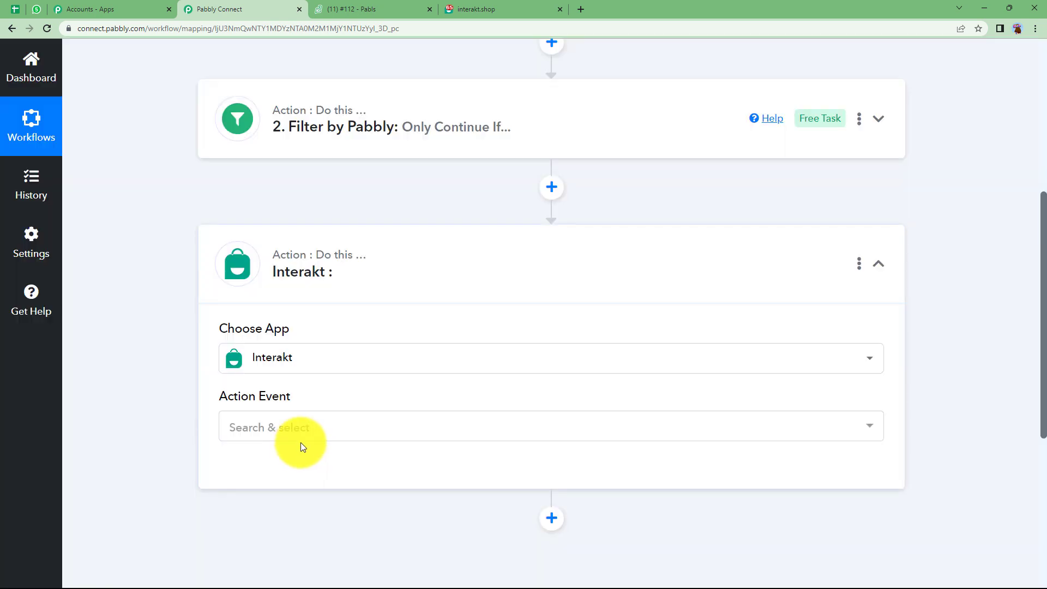
left_click(497, 9)
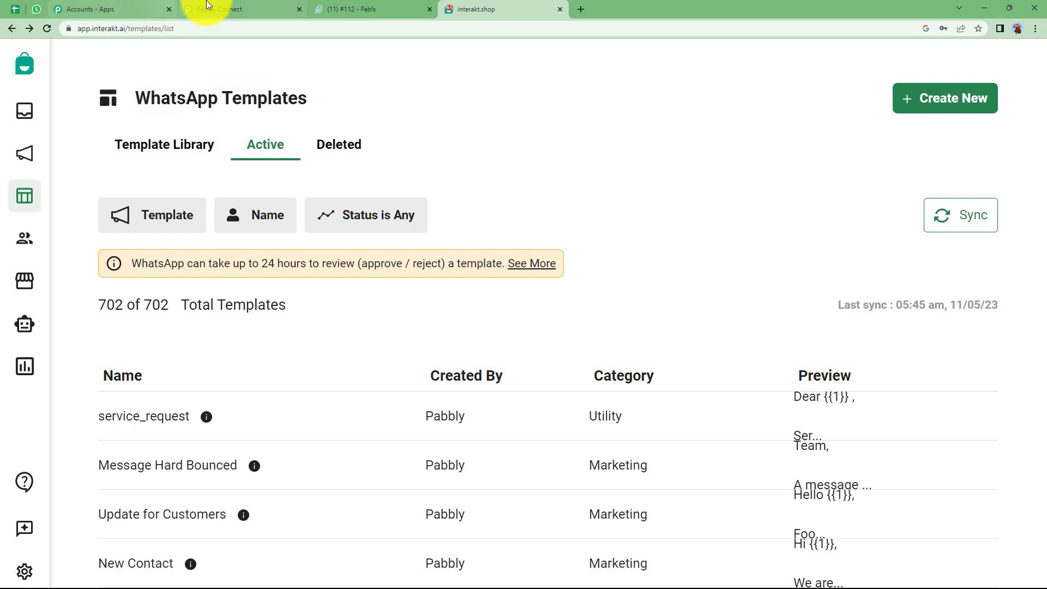
left_click(220, 10)
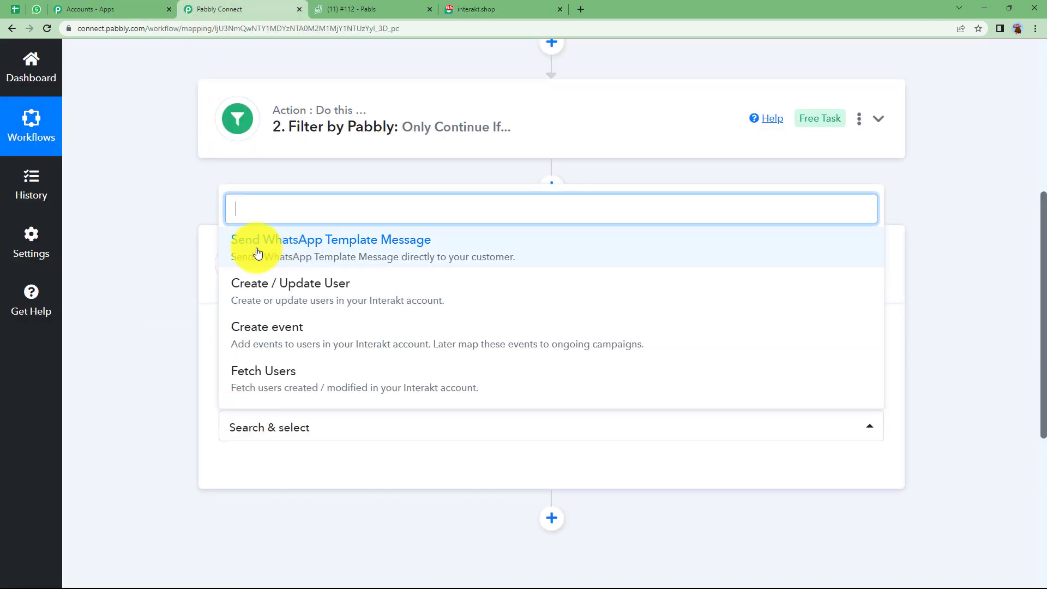
left_click(330, 240)
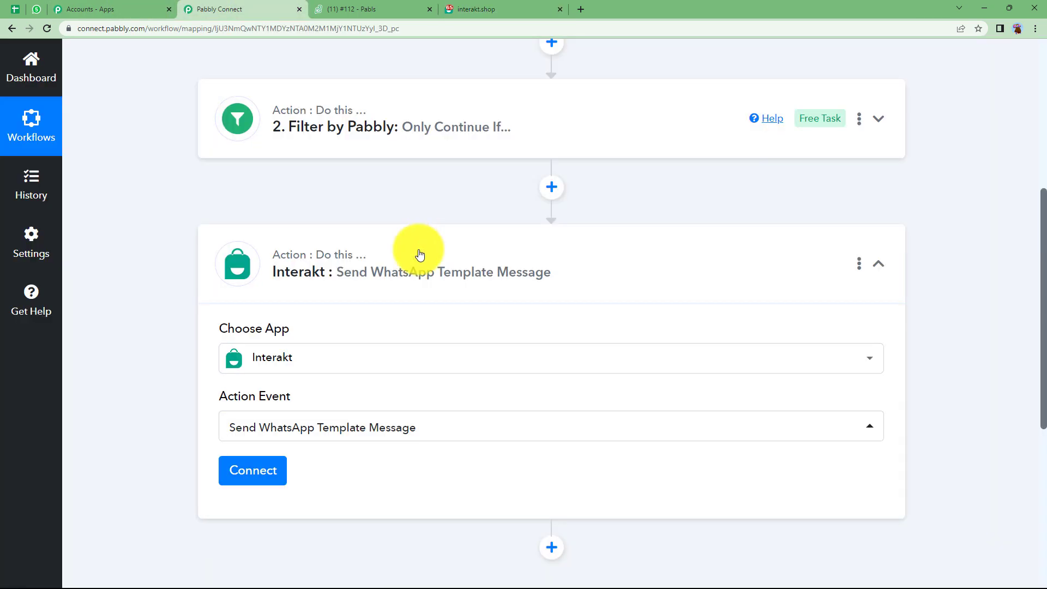
Connect the Interakt step through a new connection using the copied Interakt Secret Key.
left_click(252, 470)
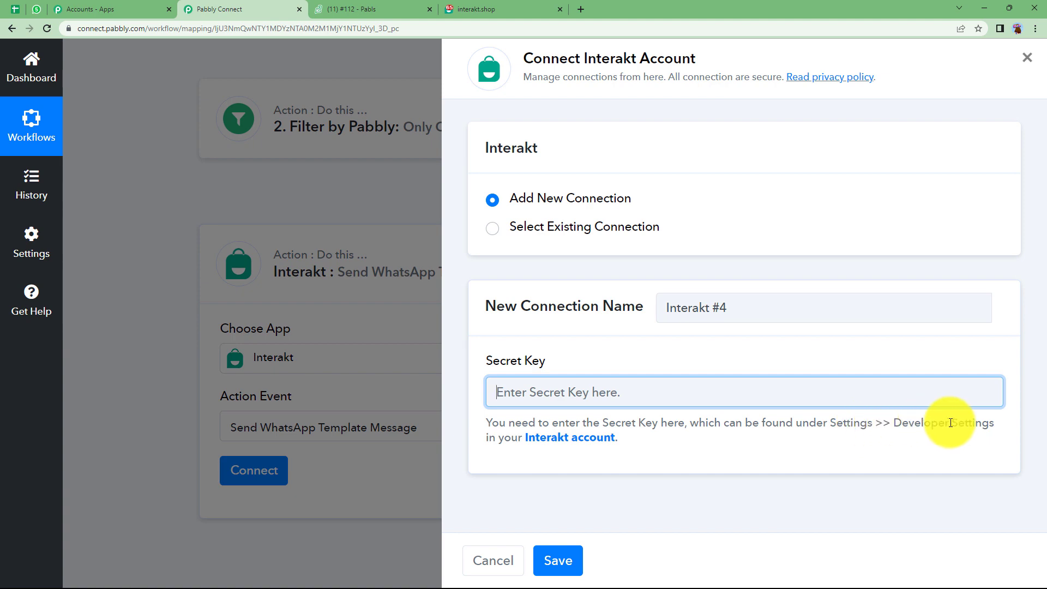
mouse_move(437, 74)
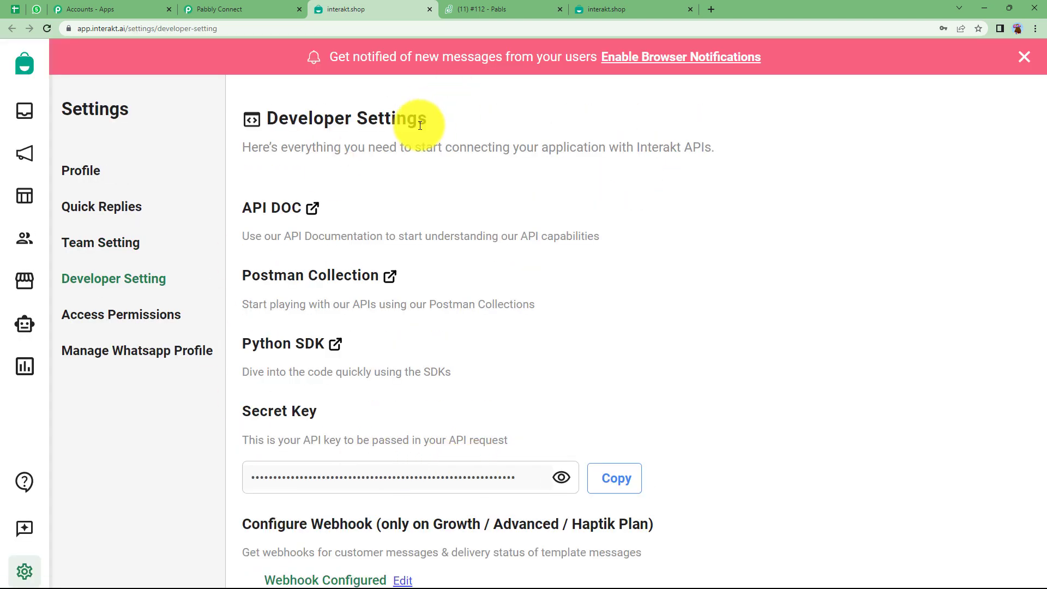
left_click(613, 478)
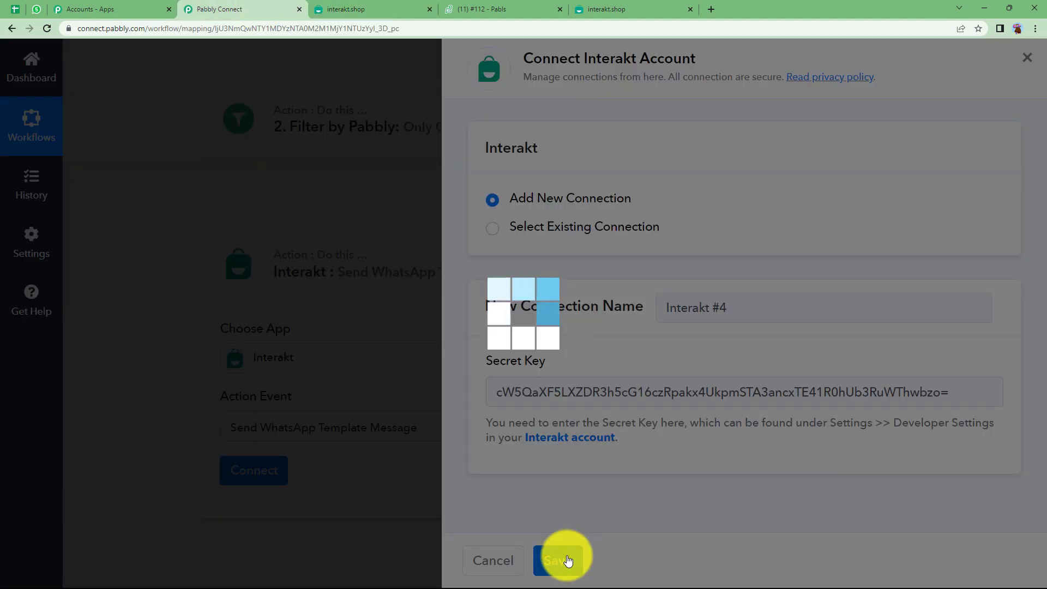
left_click(562, 559)
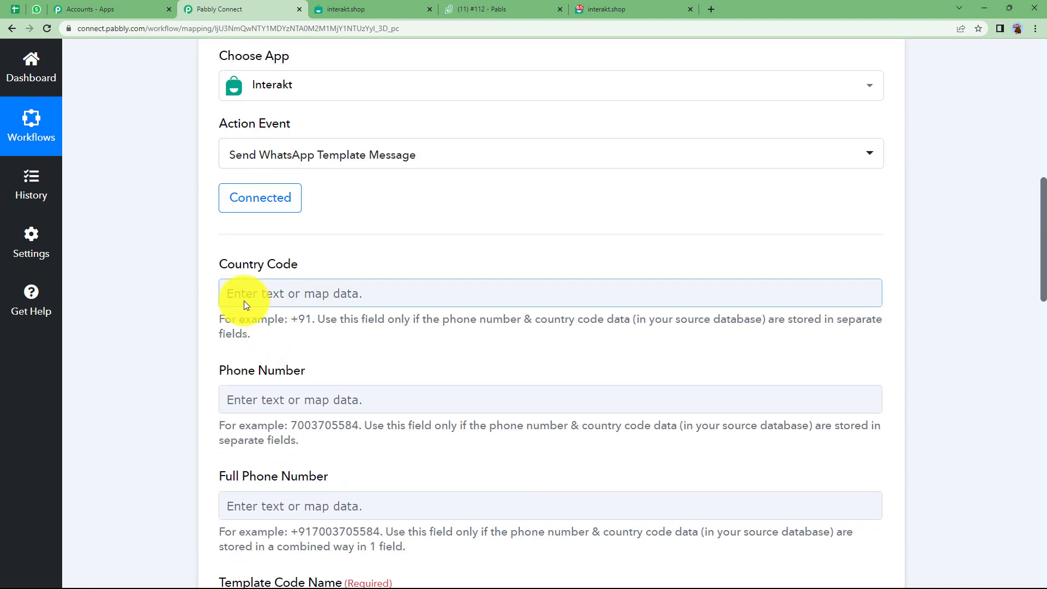
scroll("down", 3)
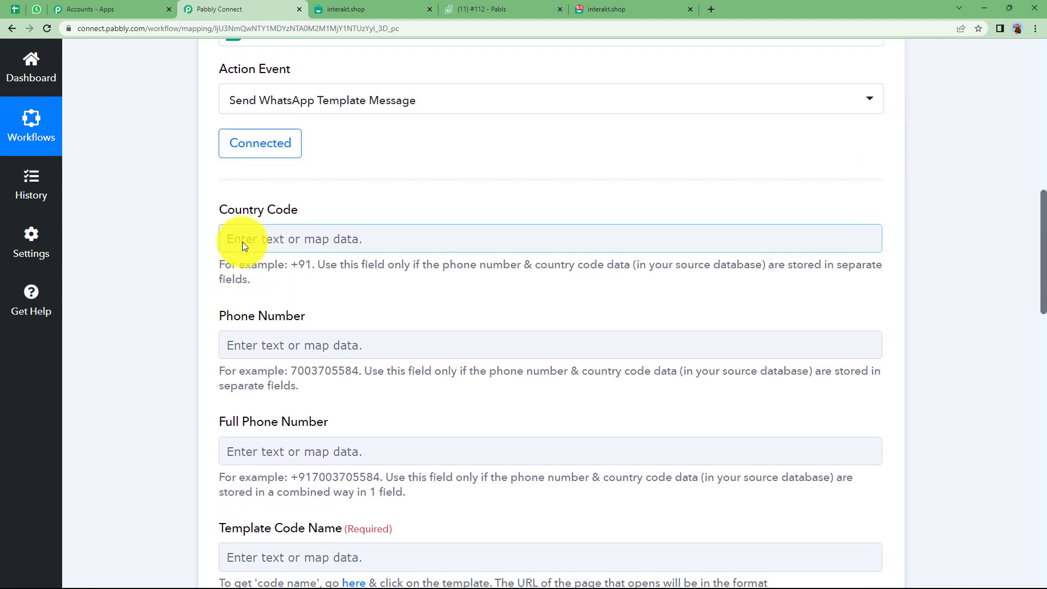
scroll("down", 3)
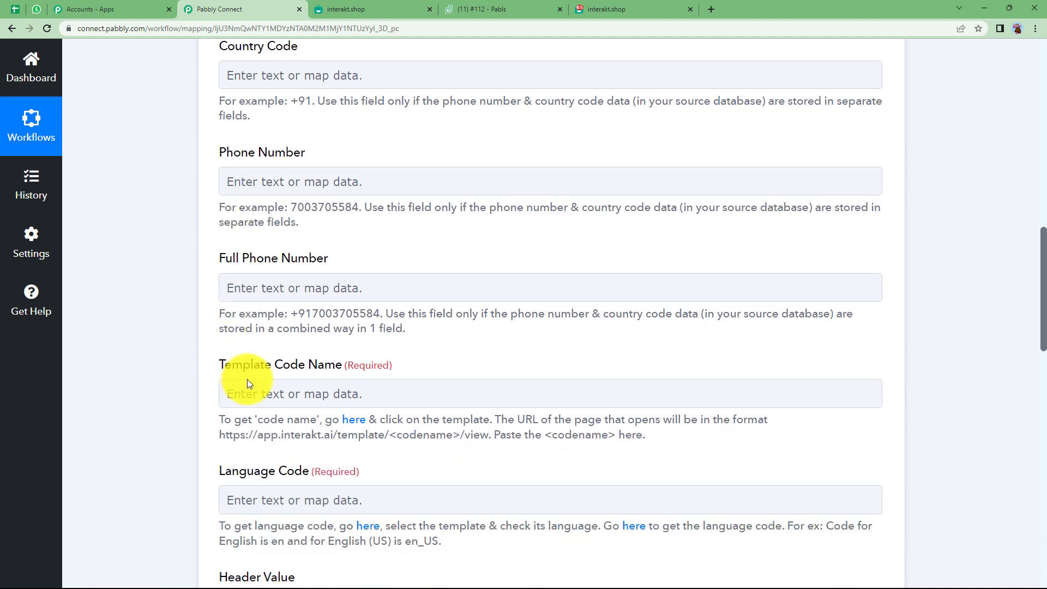
scroll("down", 3)
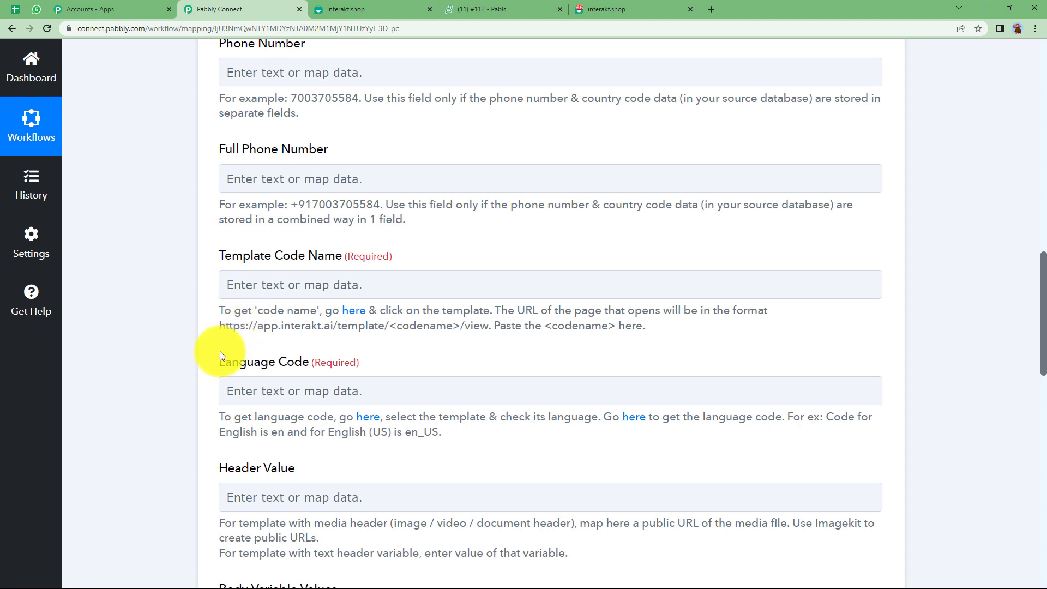
mouse_move(222, 360)
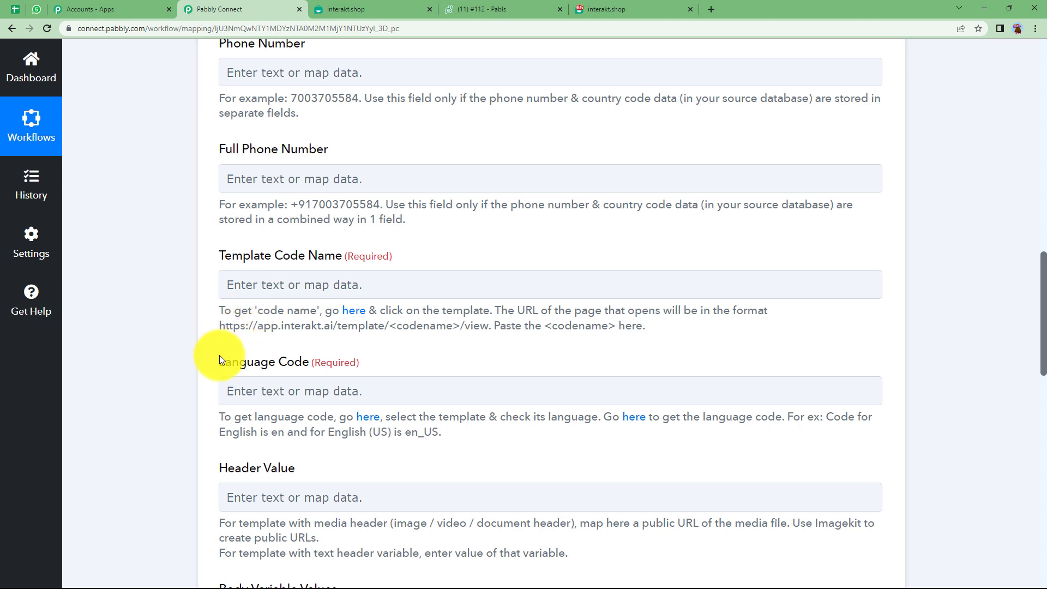
scroll("down", 3)
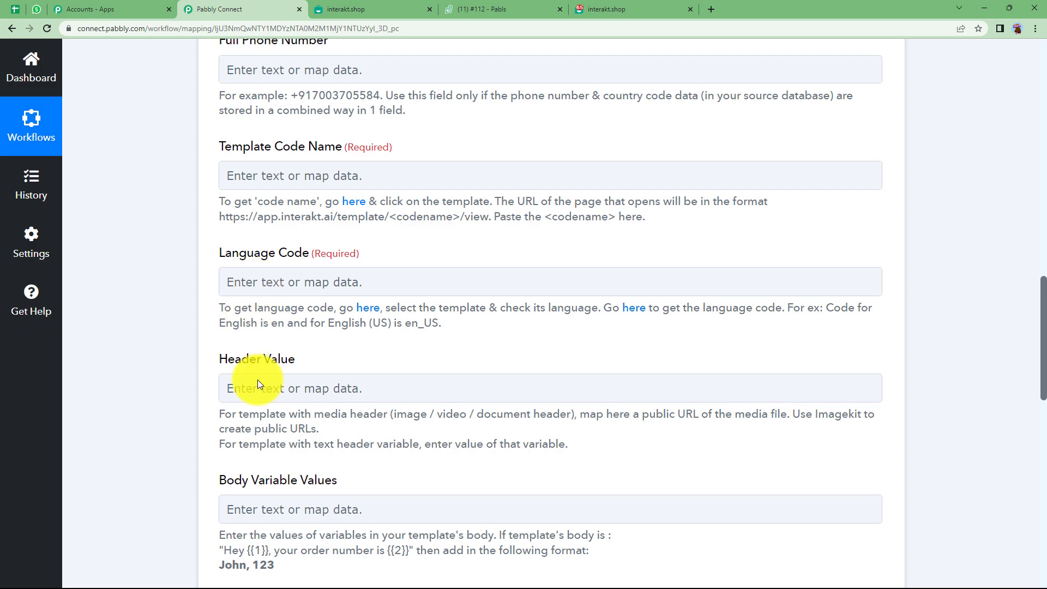
scroll("down", 3)
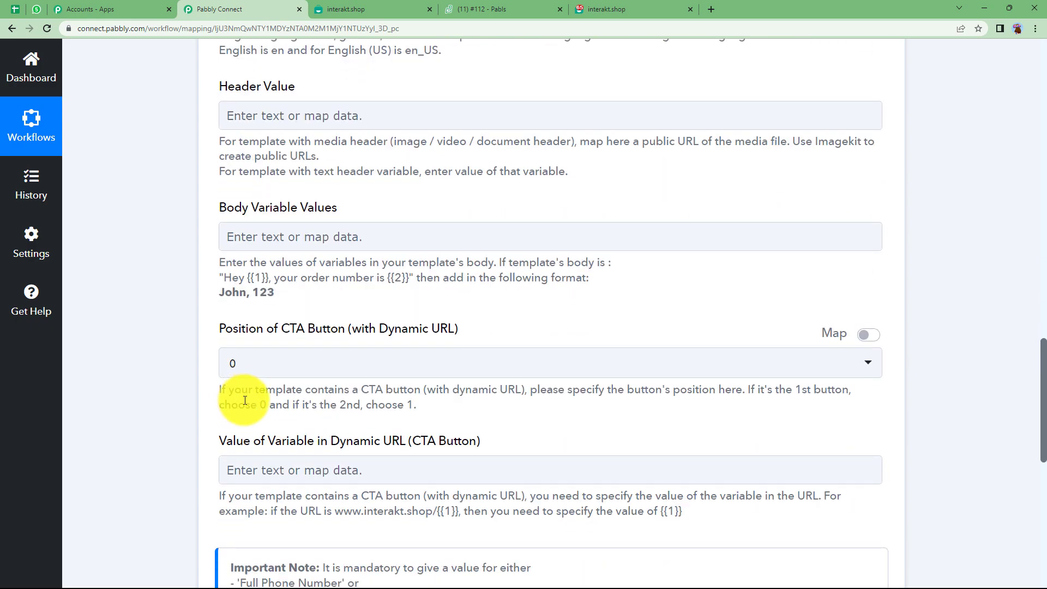
scroll("down", 3)
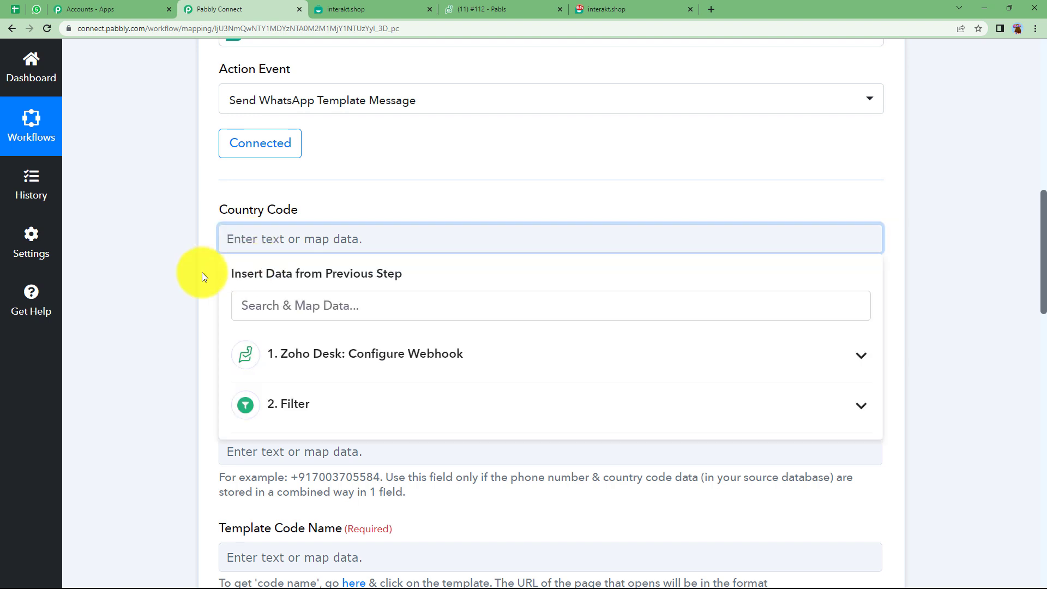
type("09")
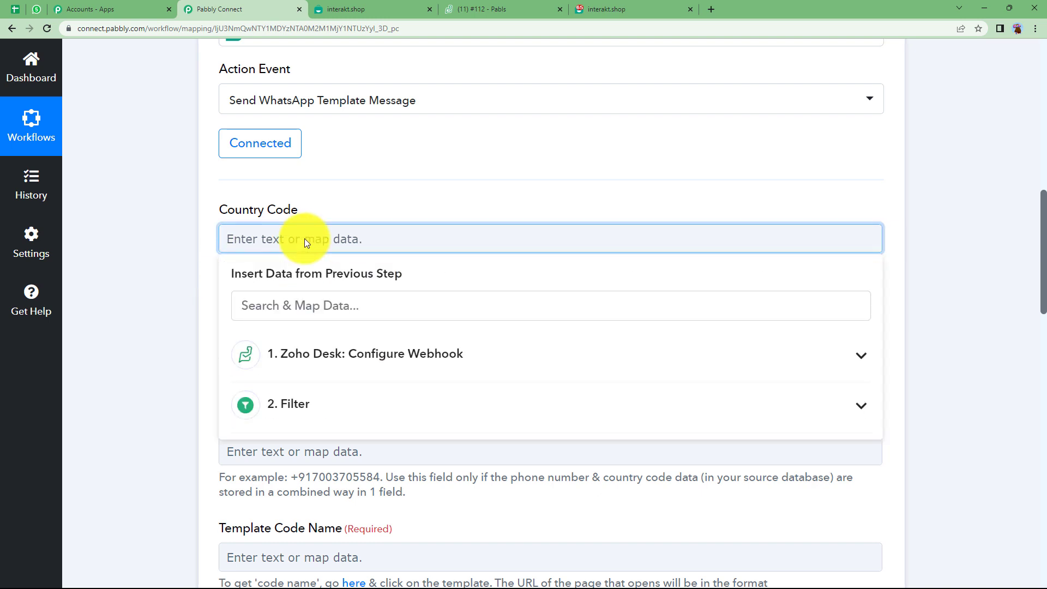
type("+91")
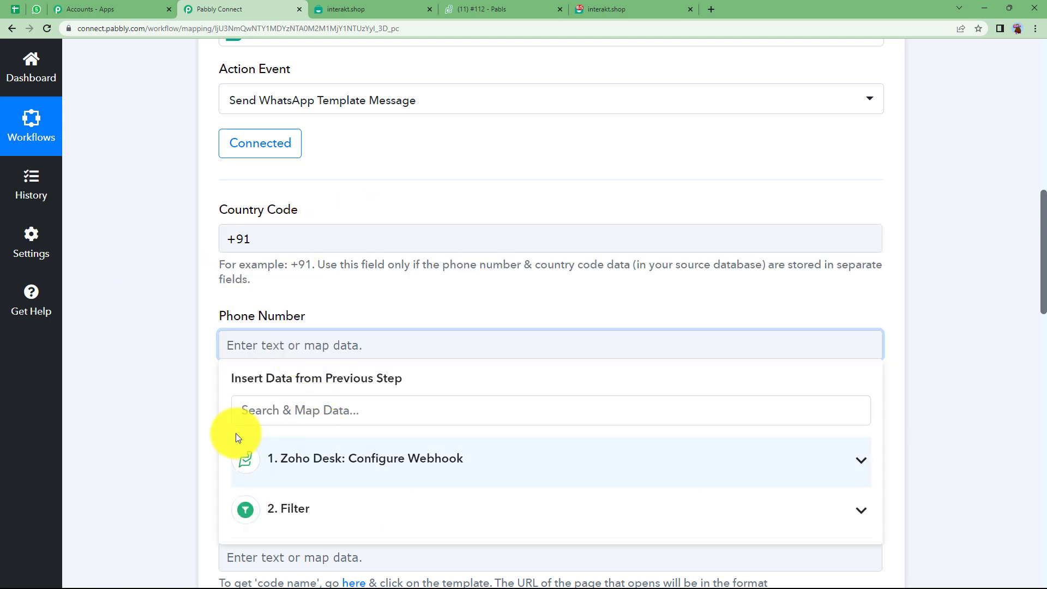
scroll("down", 3)
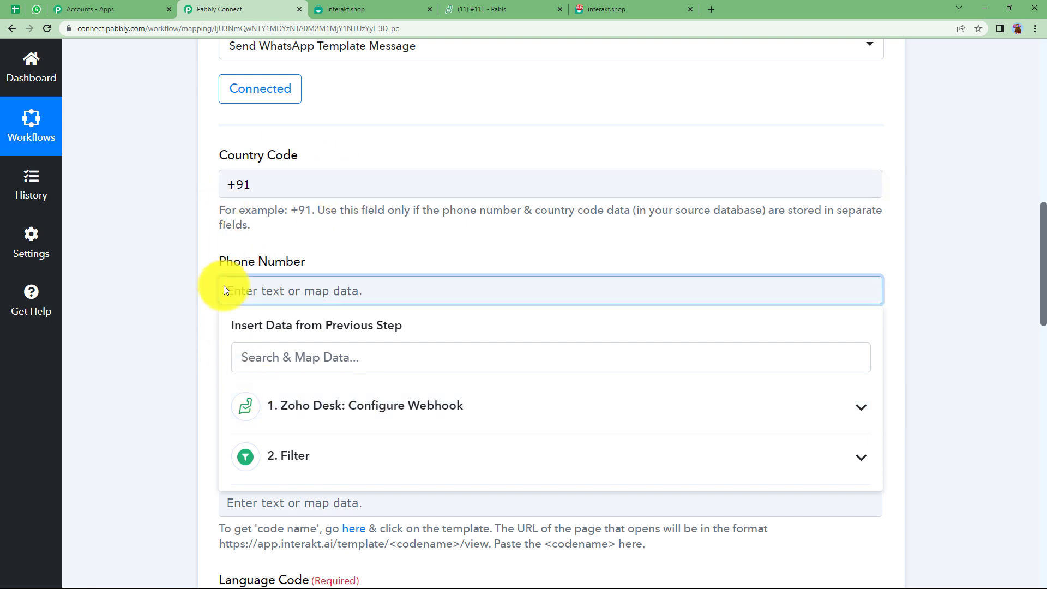
type("741")
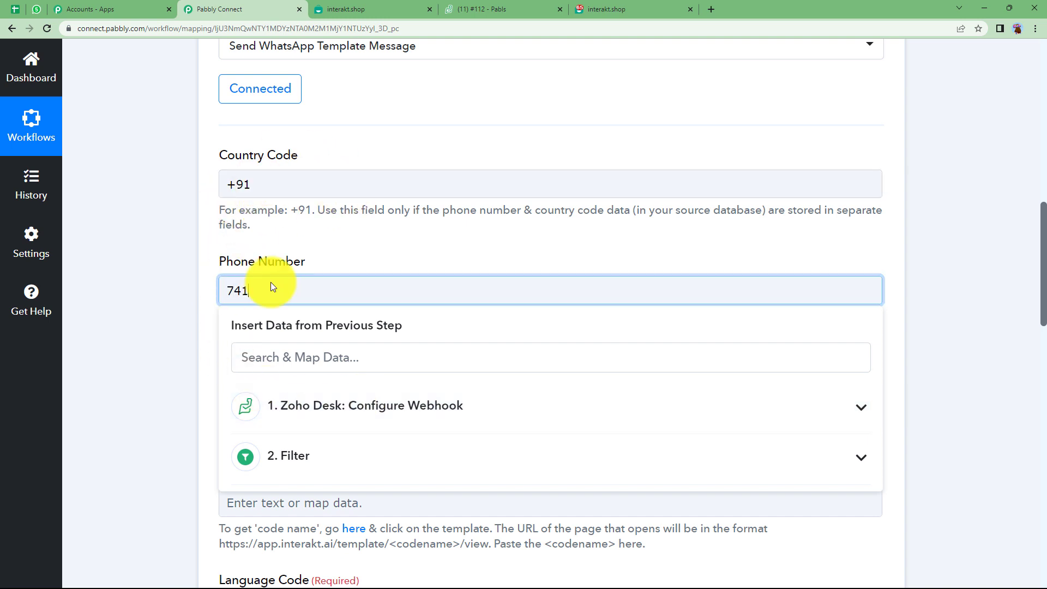
type("741414122")
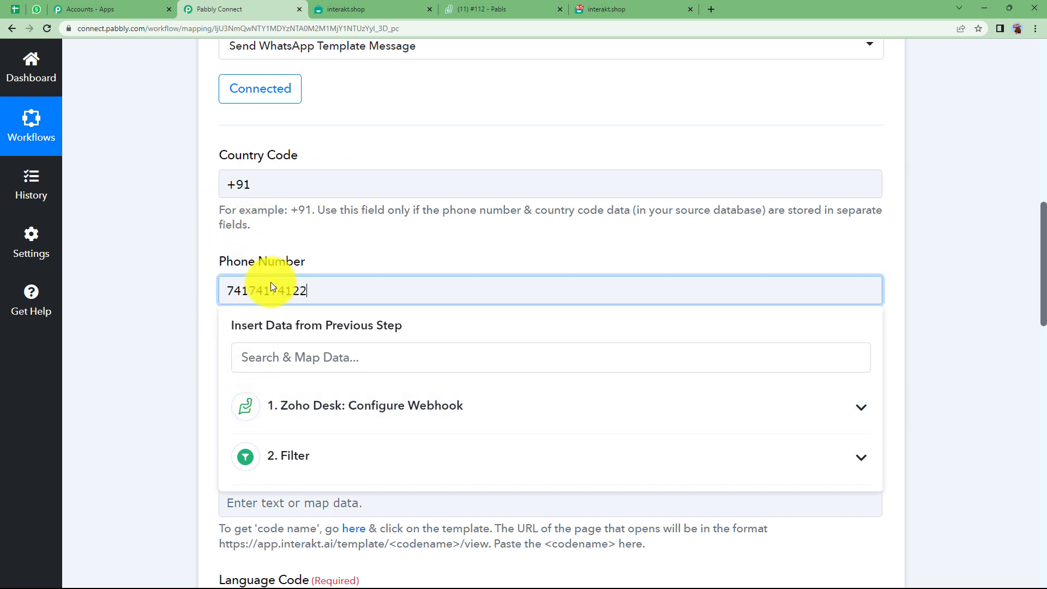
key("Backspace")
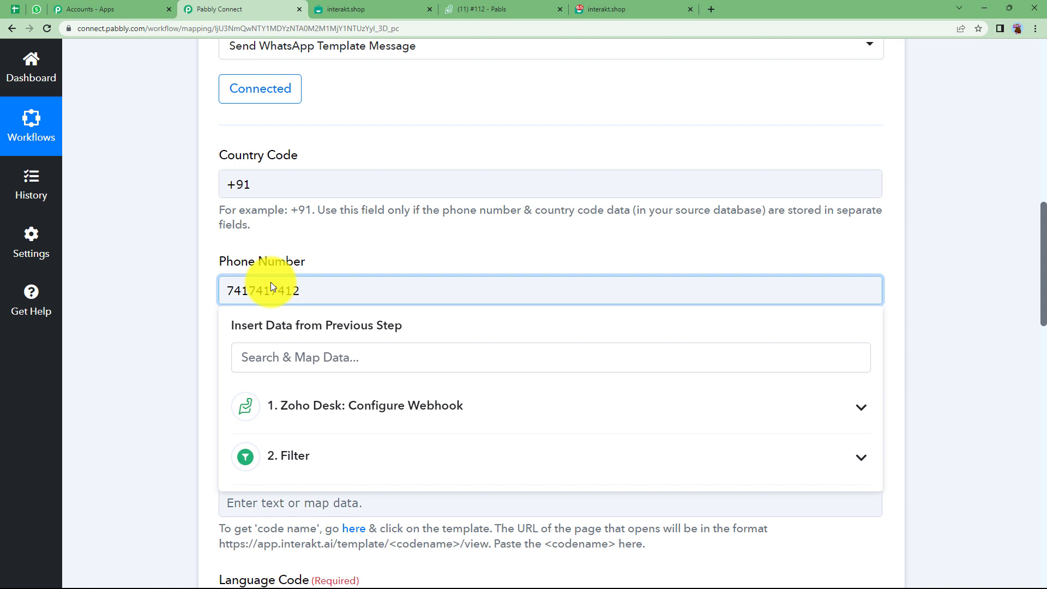
left_click(192, 384)
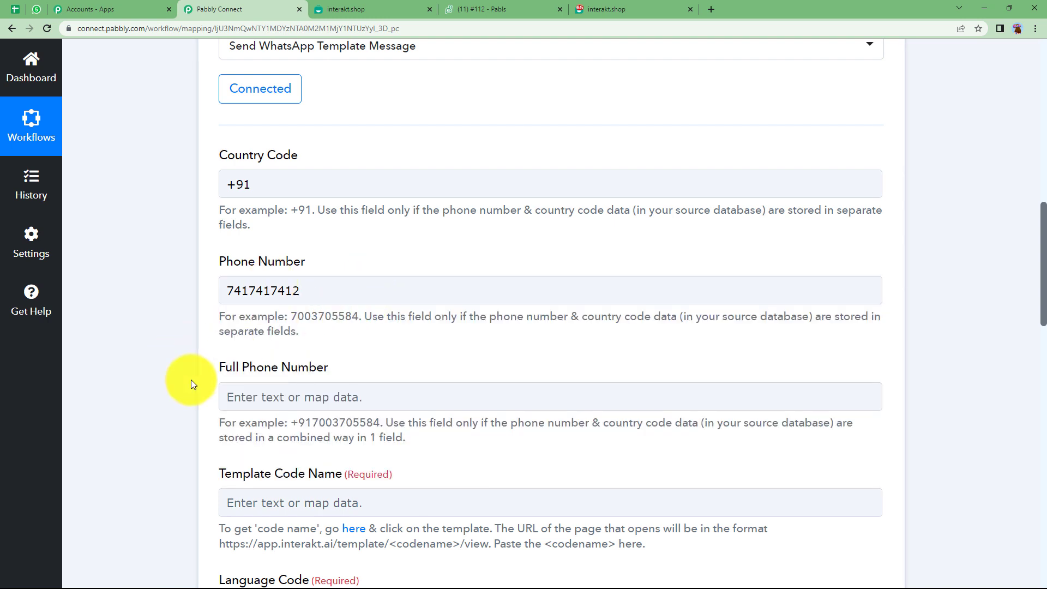
scroll("down", 3)
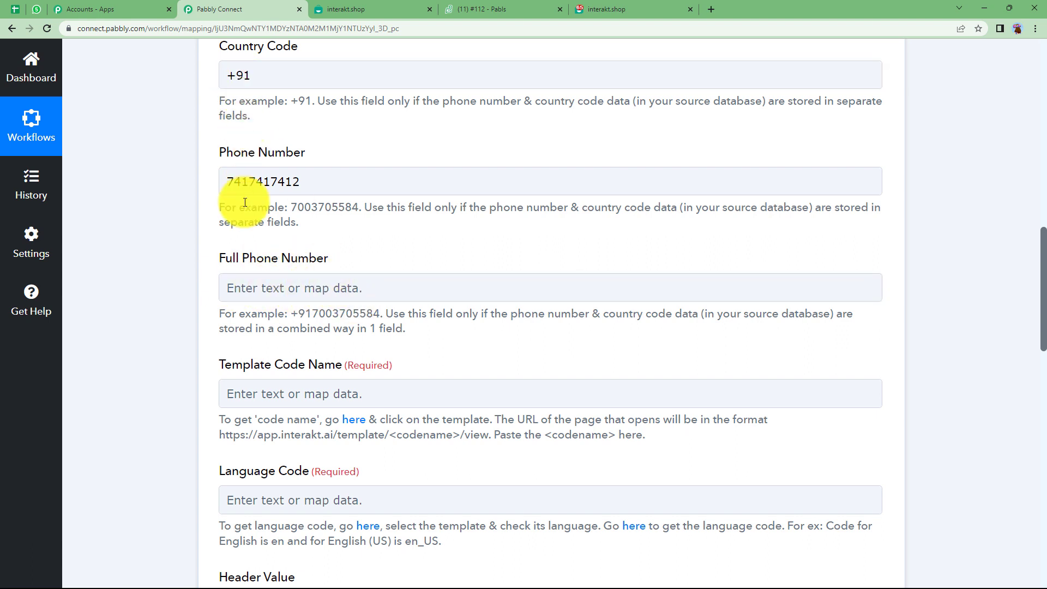
mouse_move(207, 279)
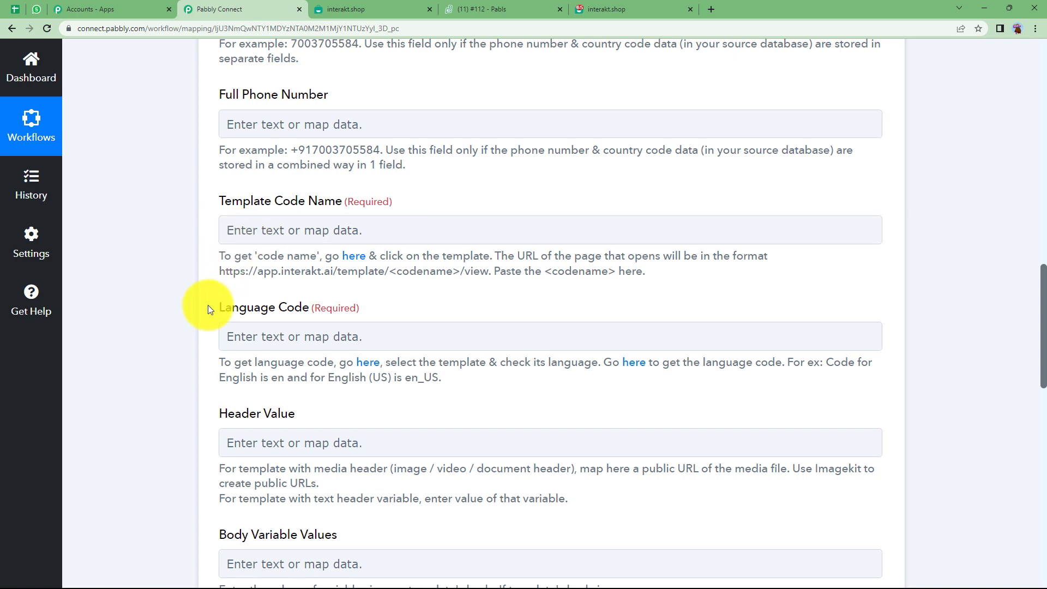
scroll("down", 3)
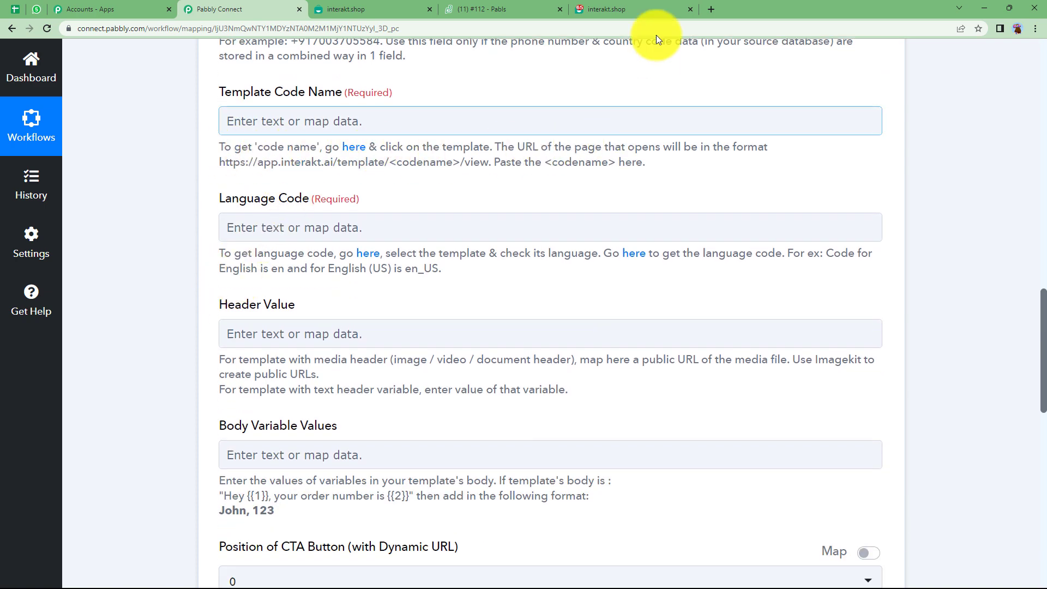
View Interakt's active service_request template with its header, body variables and footer.
left_click(631, 9)
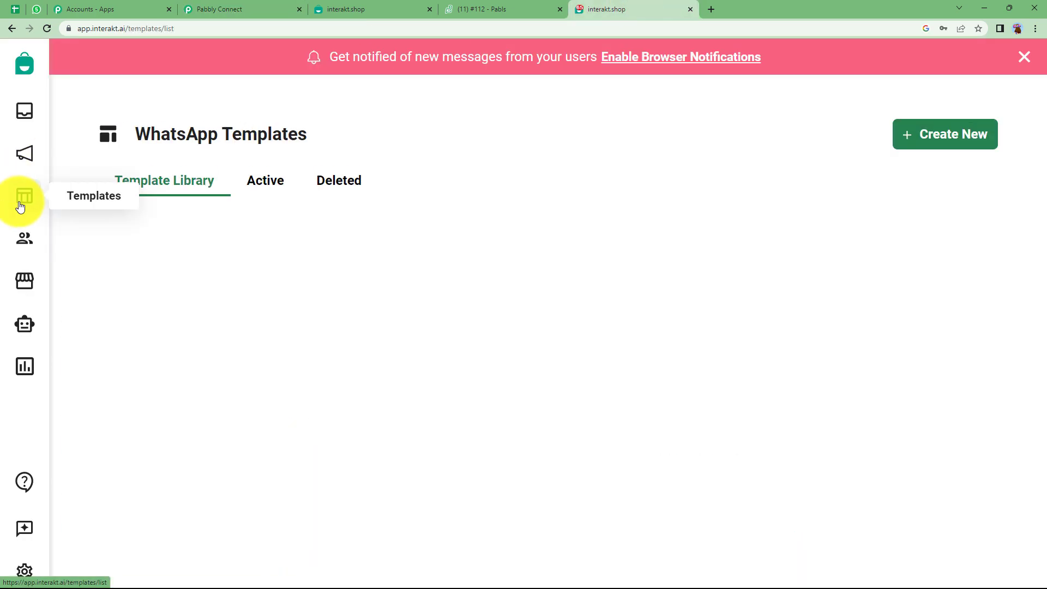
left_click(264, 180)
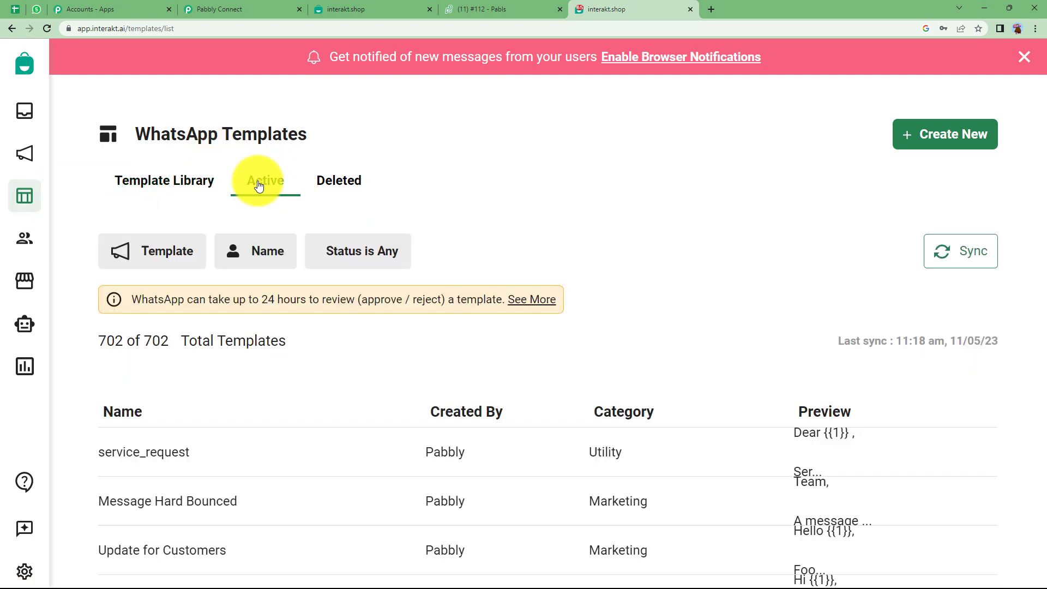
scroll("down", 3)
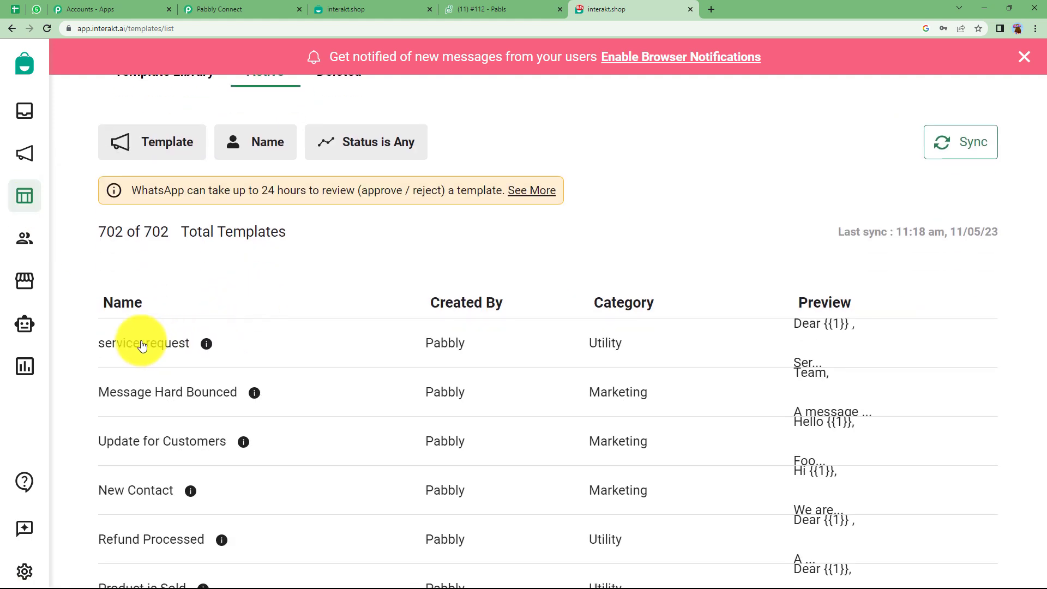
left_click(143, 343)
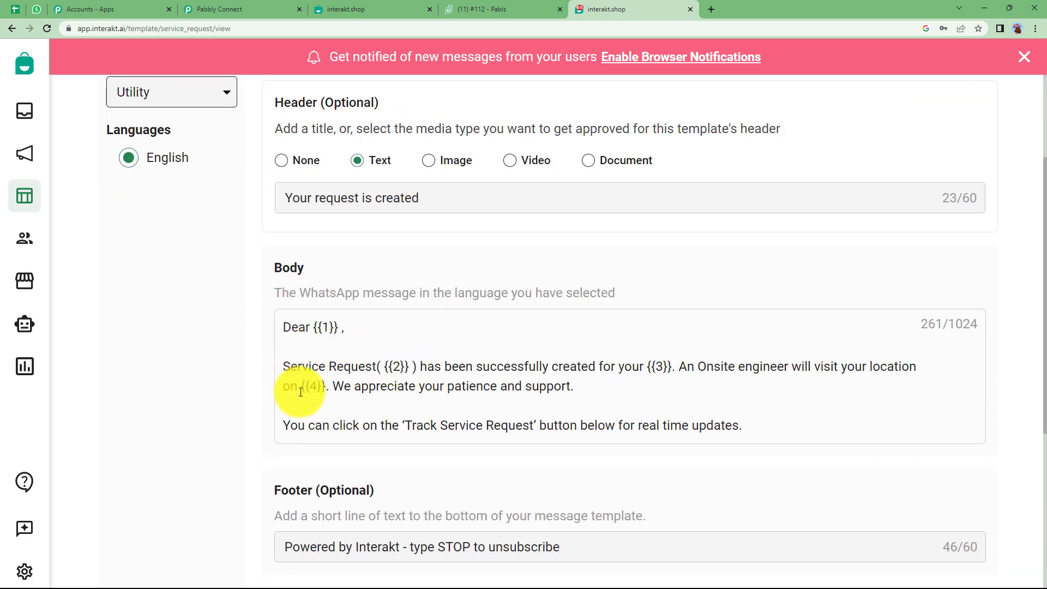
left_click(240, 10)
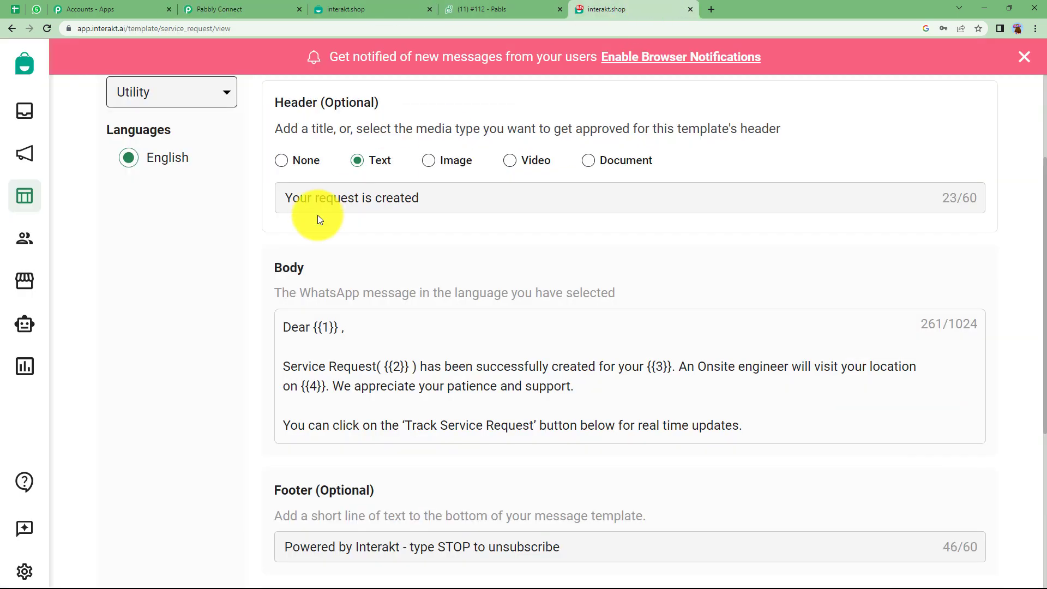
left_click(240, 9)
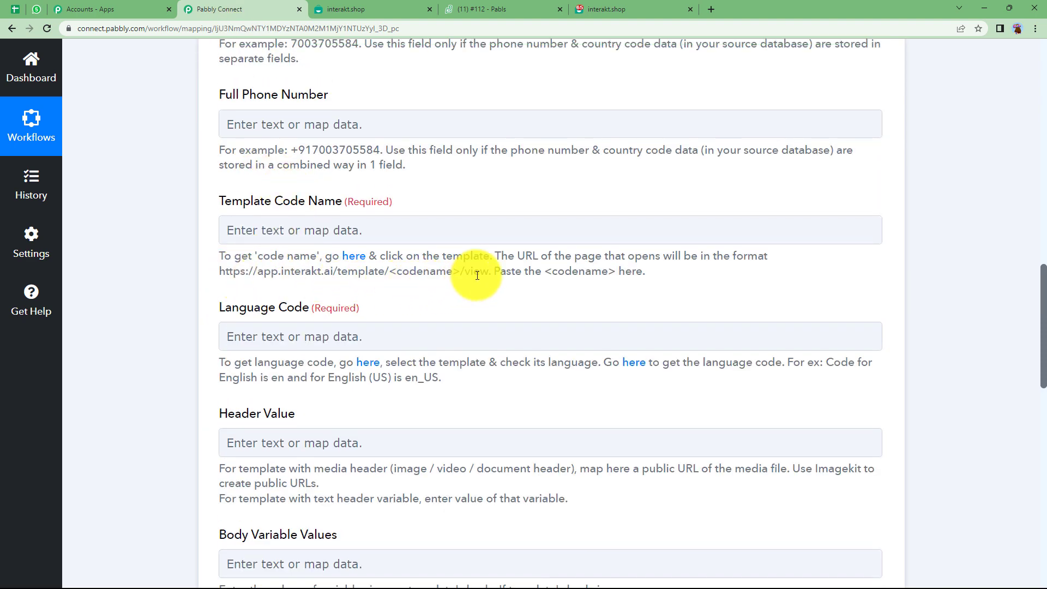
mouse_move(485, 272)
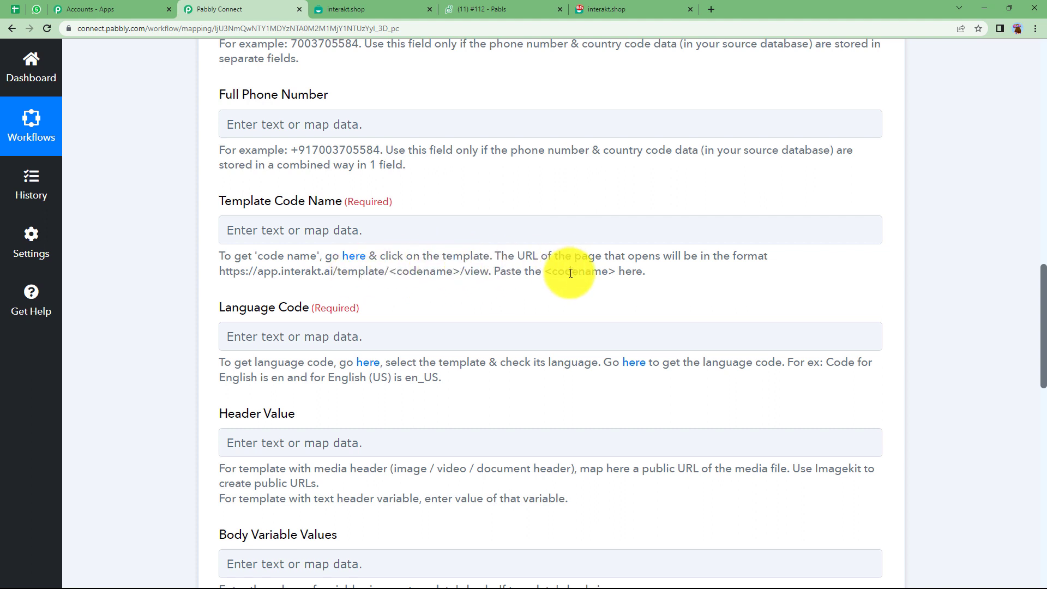
Fill Template Code Name with service_request, taken from the Interakt template URL.
left_click(550, 230)
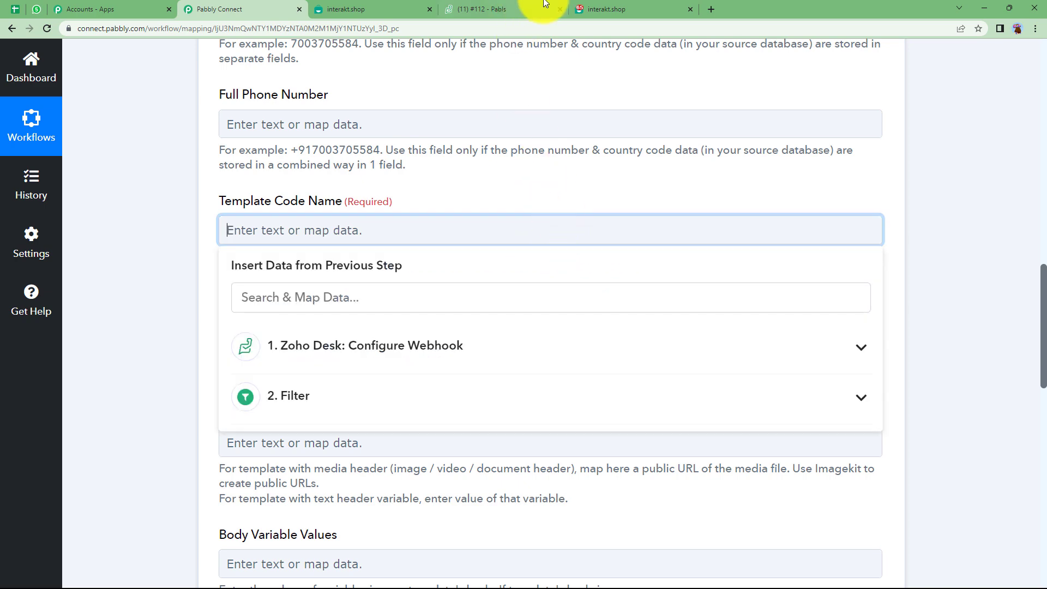
left_click(631, 9)
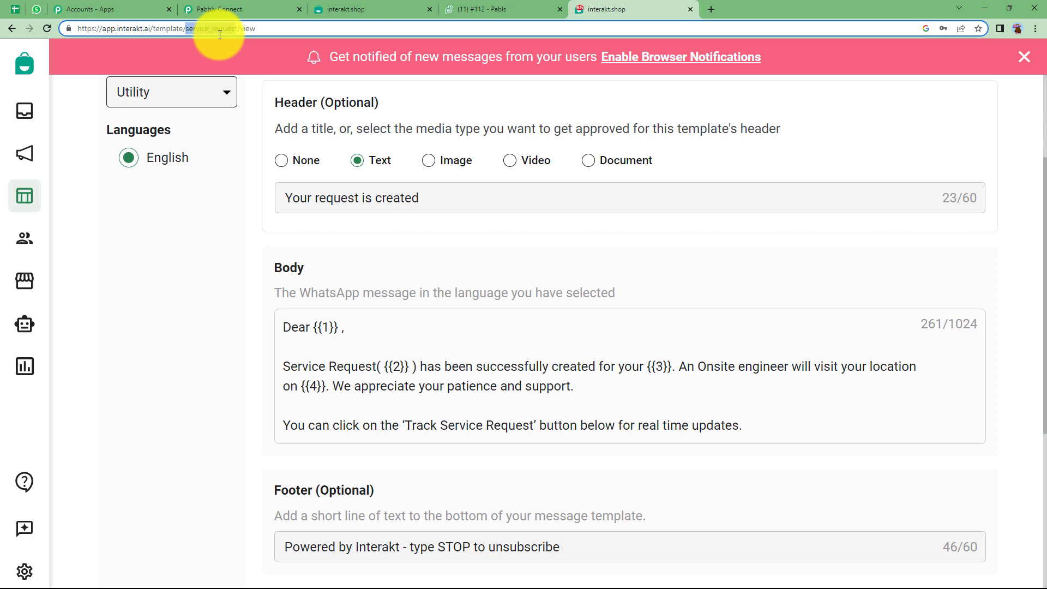
left_click(241, 9)
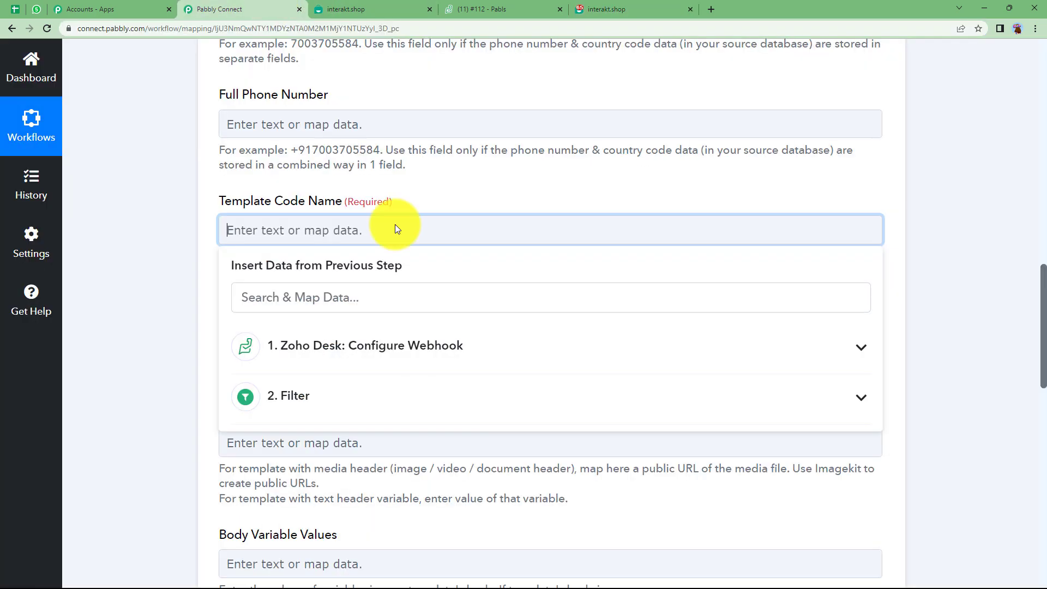
type("service_request")
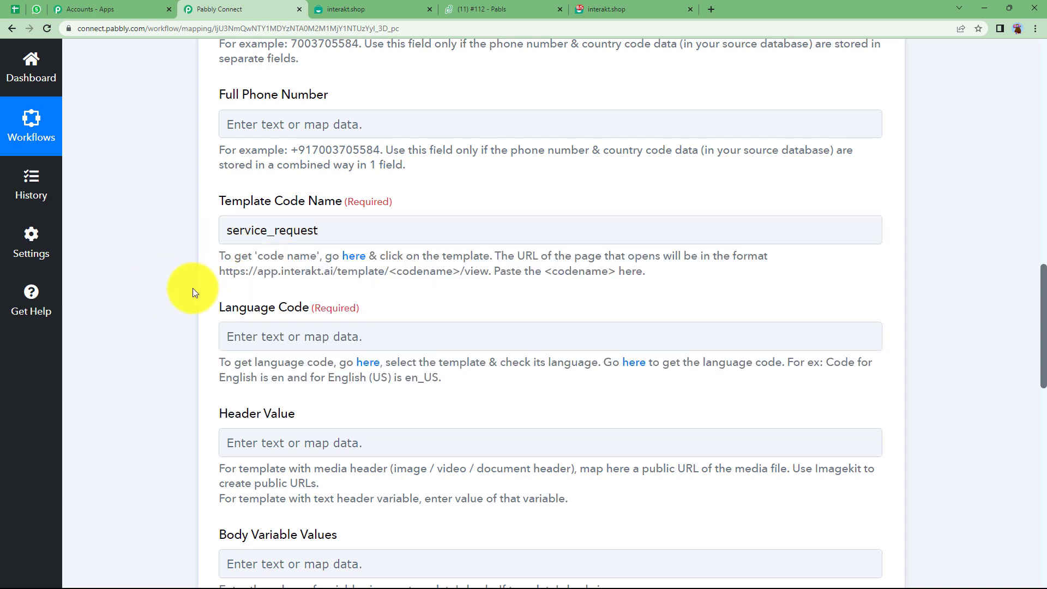
mouse_move(154, 307)
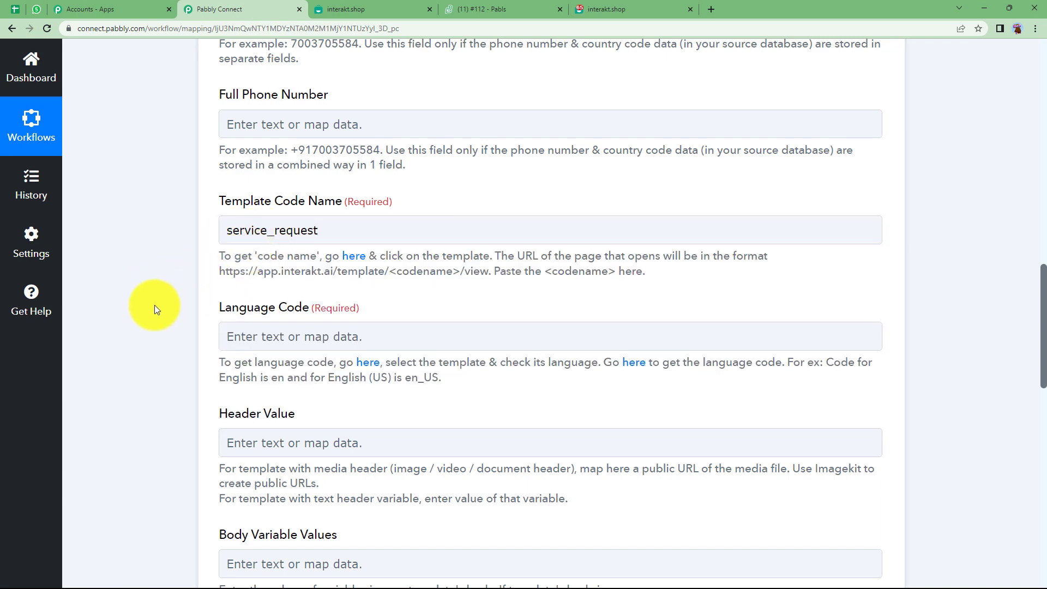
Enter en as Language Code, confirming in Interakt the template is English.
type("en")
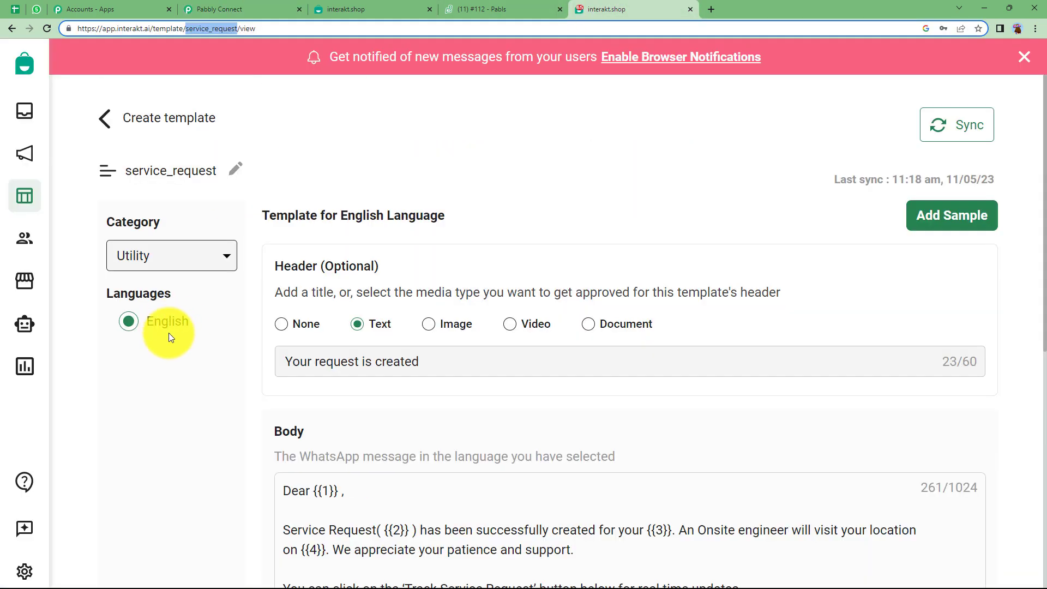
left_click(240, 10)
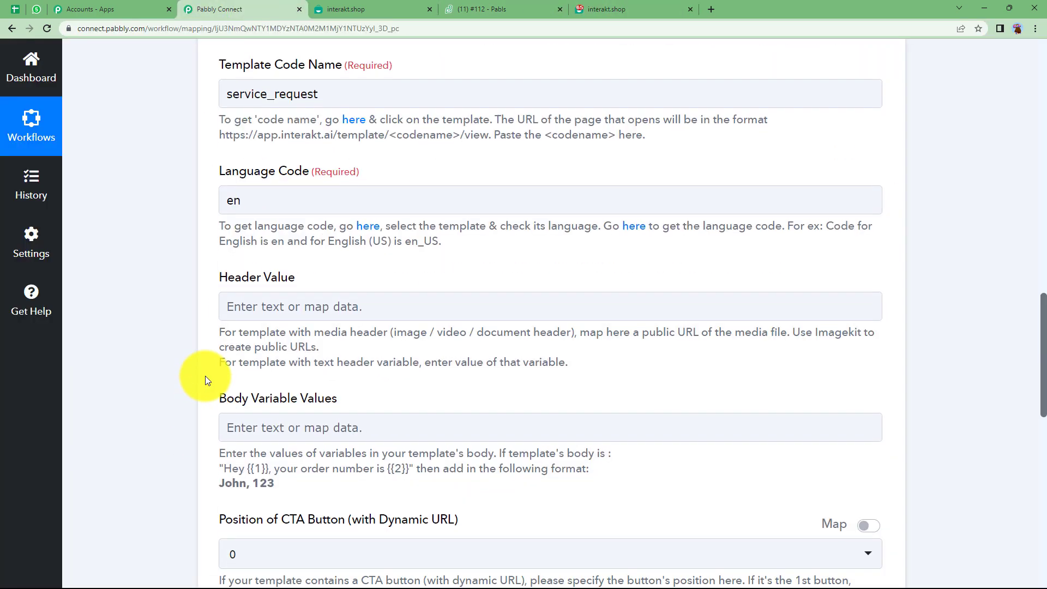
left_click(549, 427)
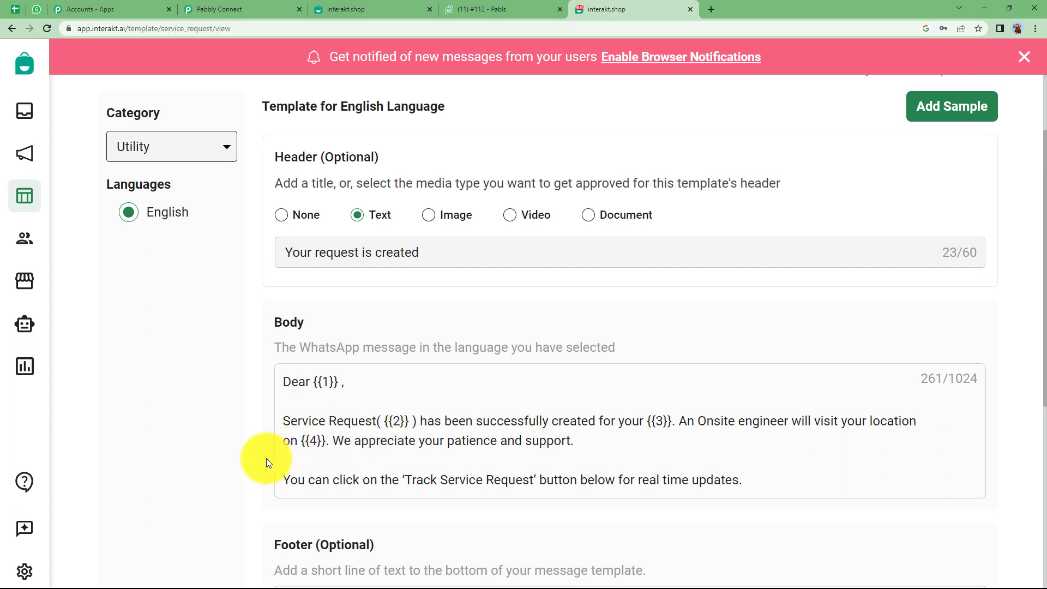
mouse_move(383, 418)
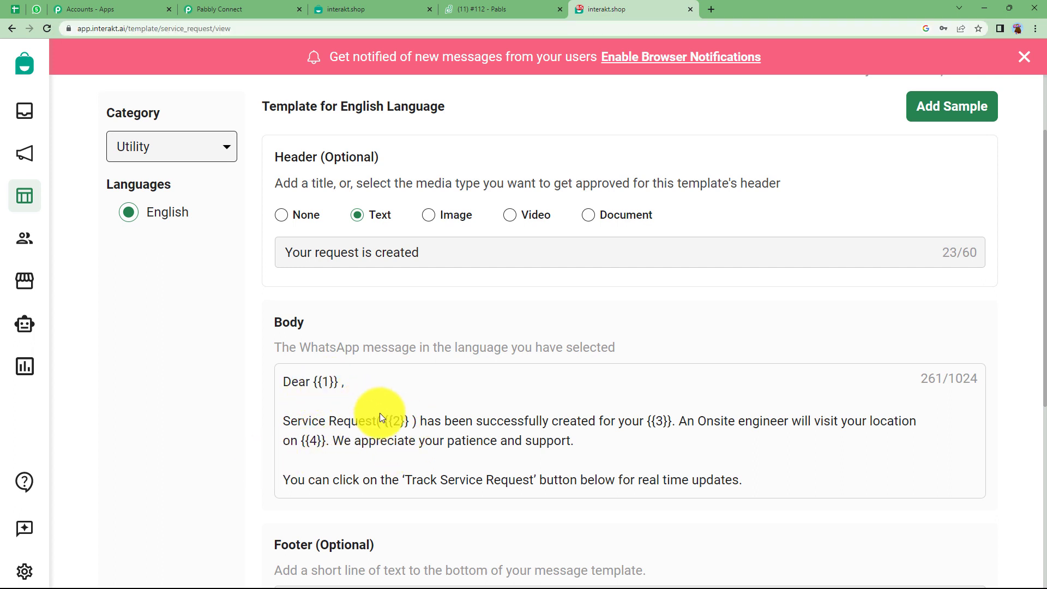
scroll("down", 3)
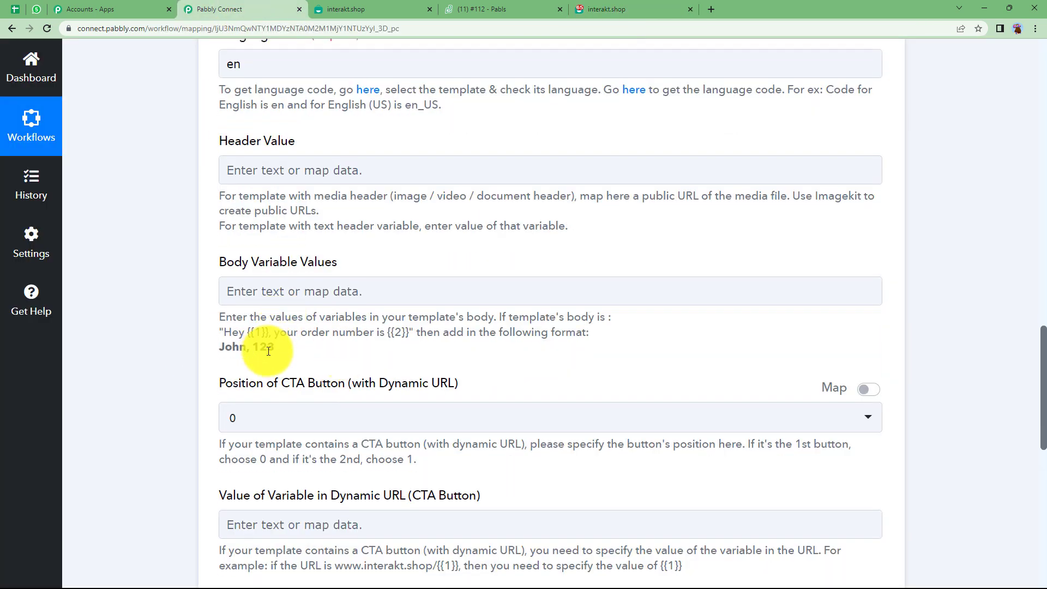
Map Zoho Desk Contact LastName and Subject as the first two body variables.
left_click(549, 291)
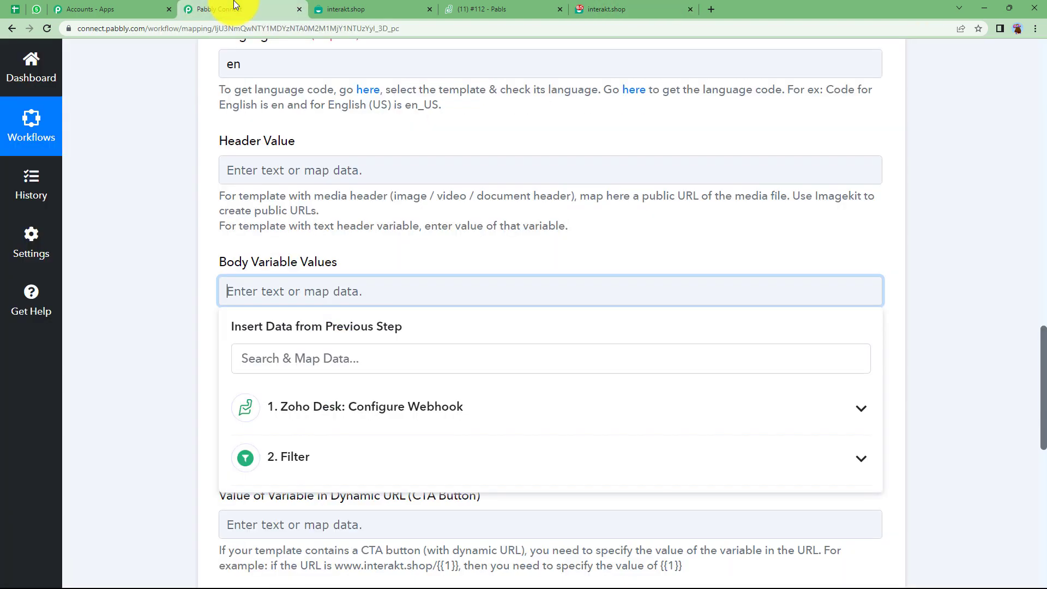
left_click(366, 406)
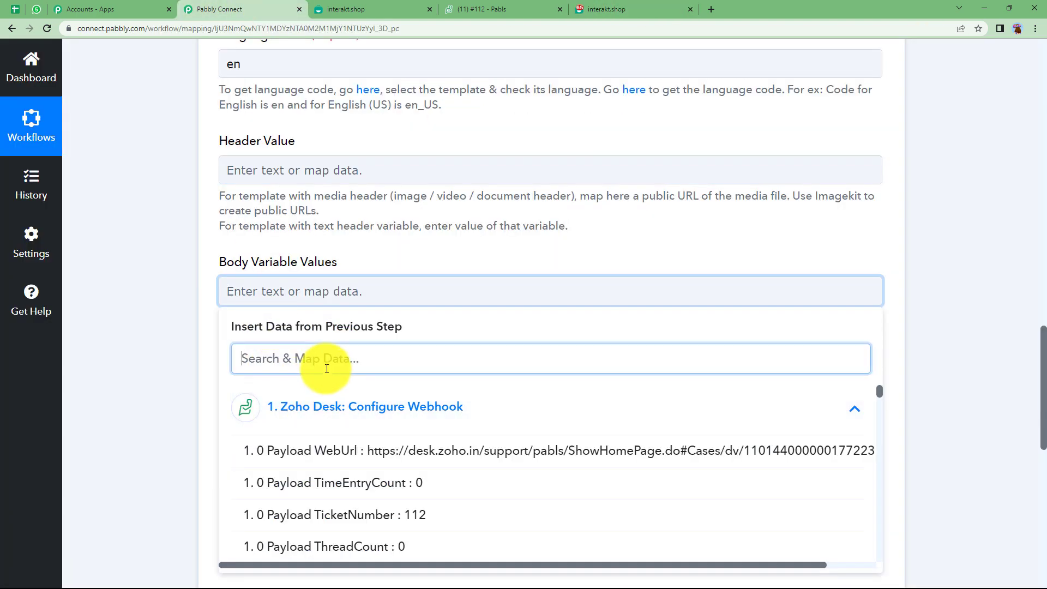
type("janw")
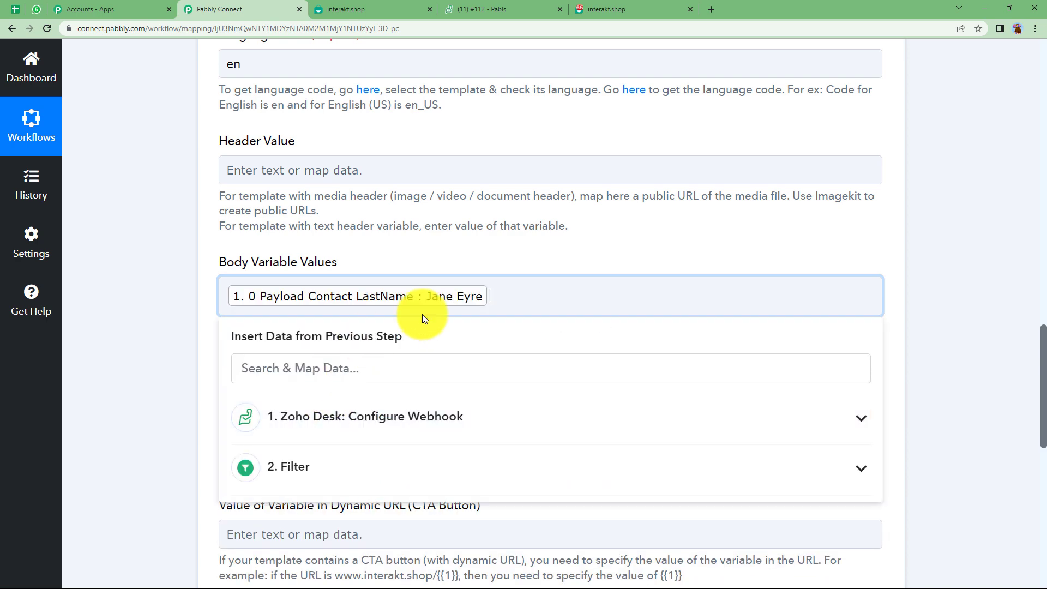
left_click(633, 9)
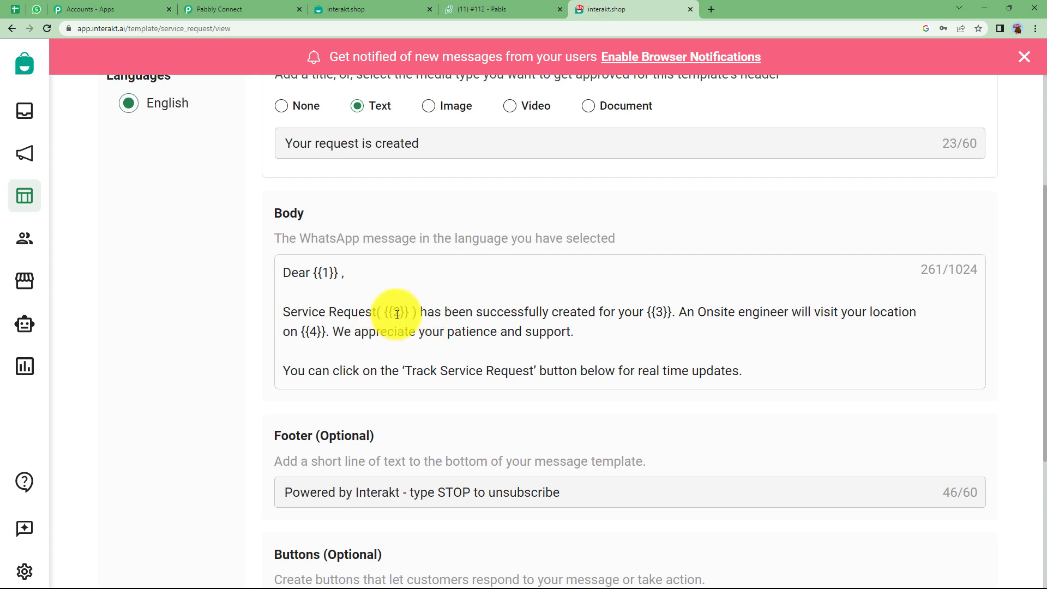
left_click(242, 9)
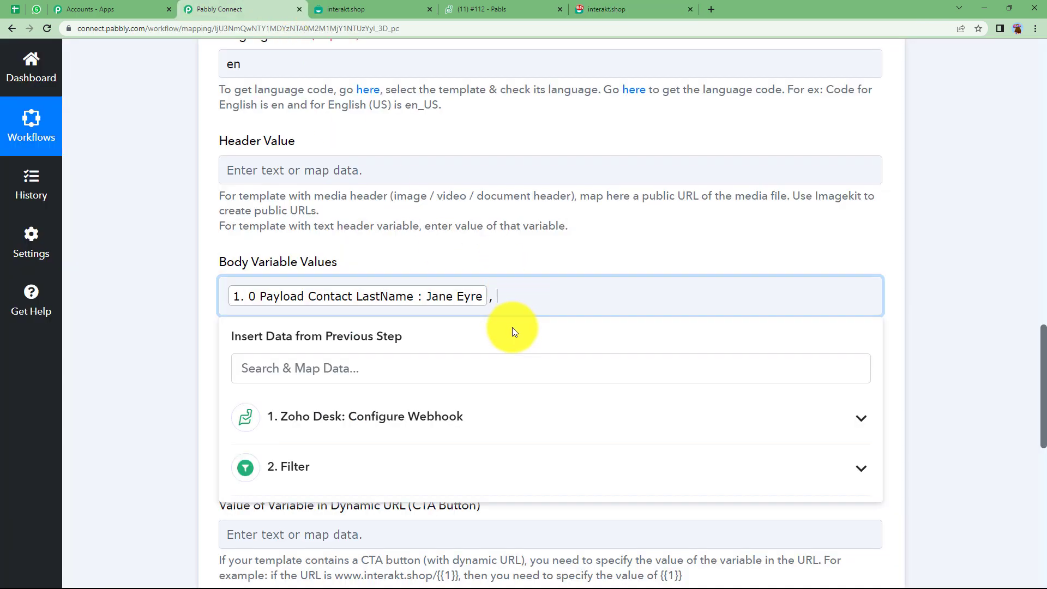
type("el")
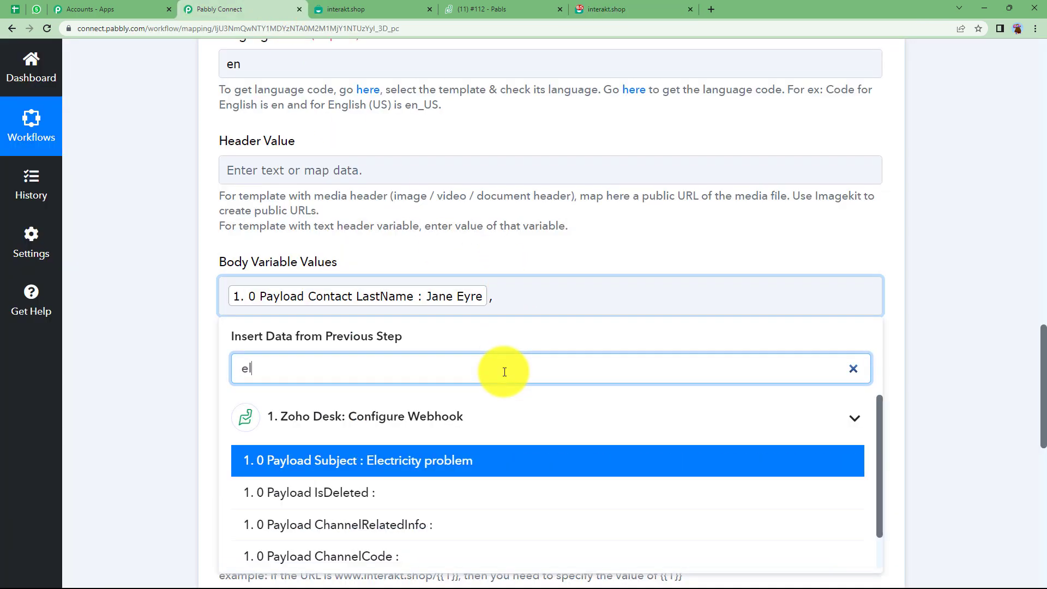
left_click(358, 460)
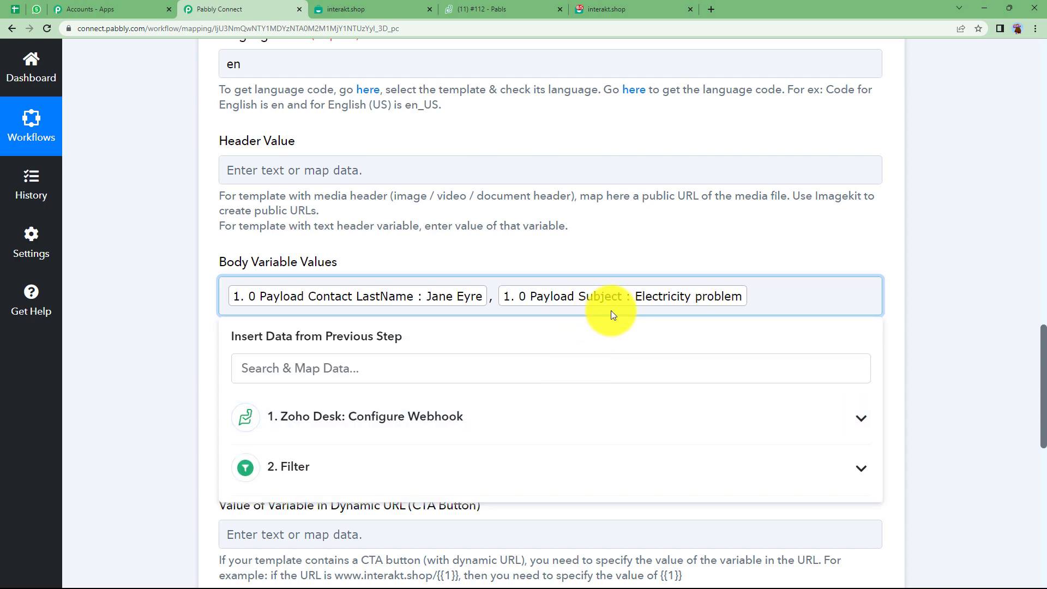
Map Zoho Desk Channel and DueDate as the third and fourth body variables.
left_click(630, 9)
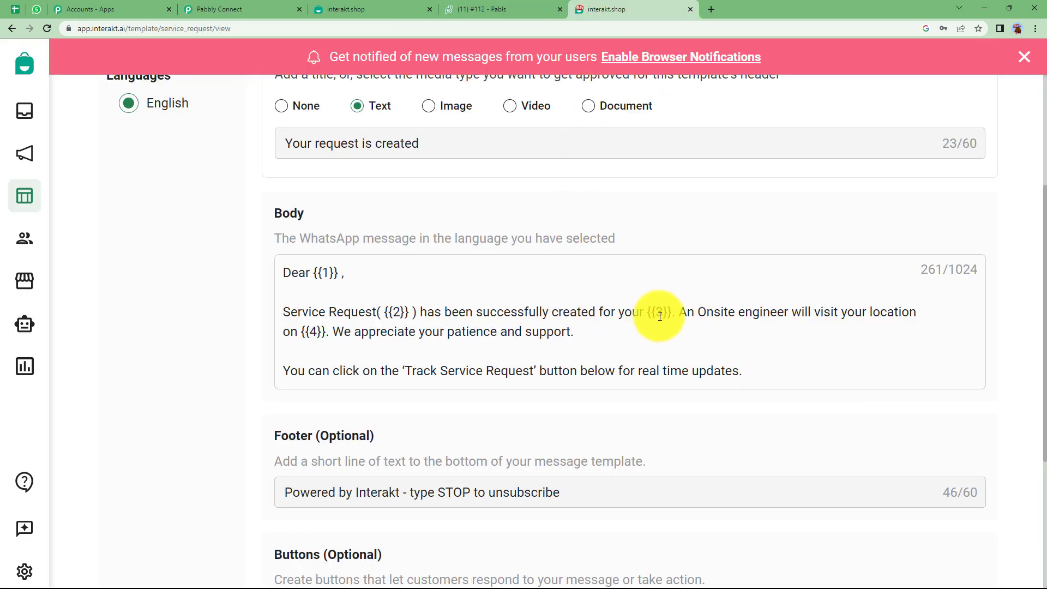
left_click(242, 9)
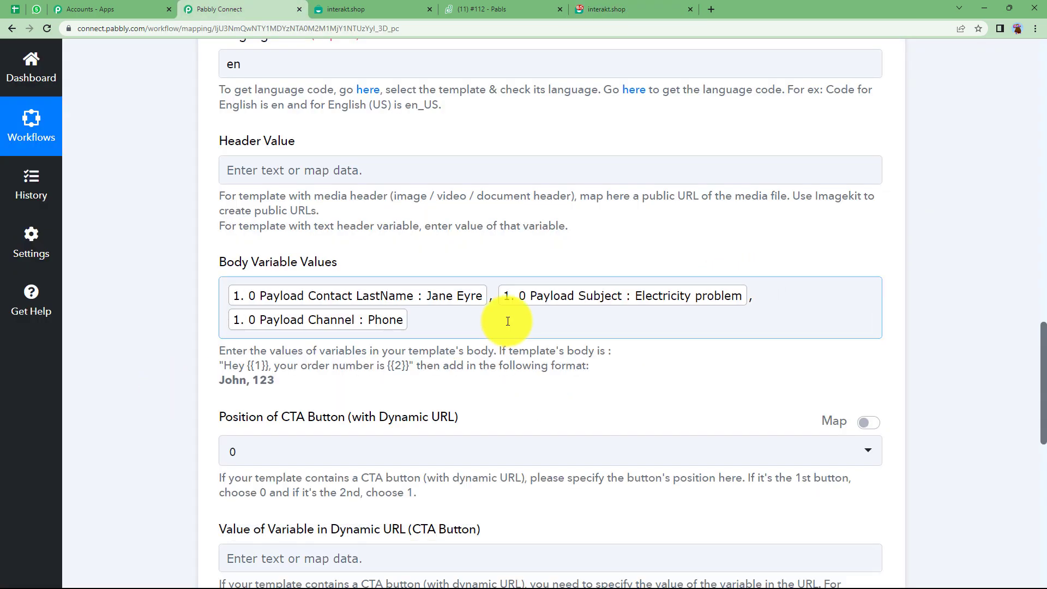
left_click(413, 319)
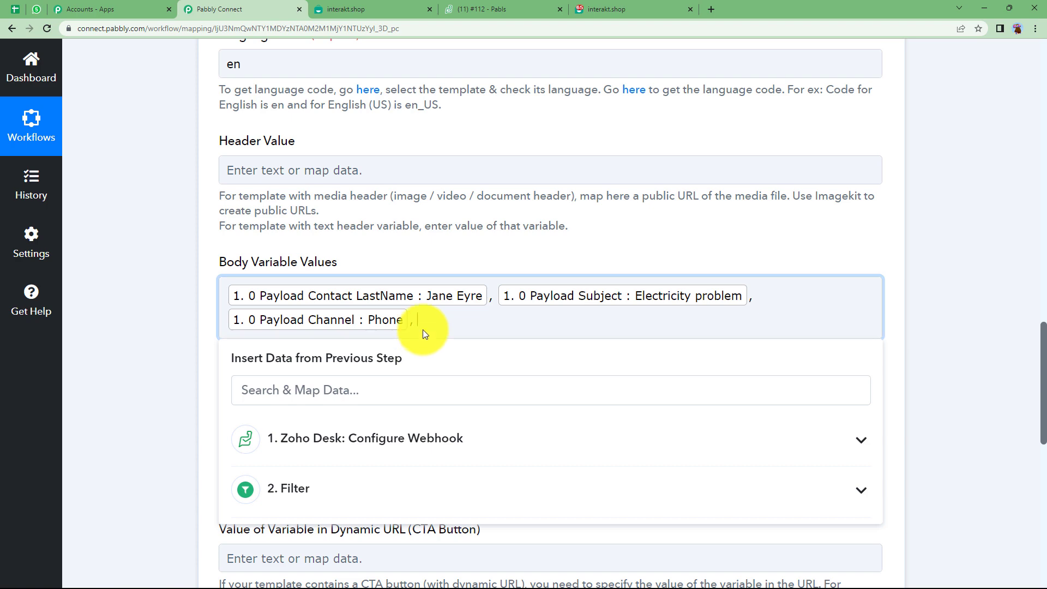
left_click(630, 9)
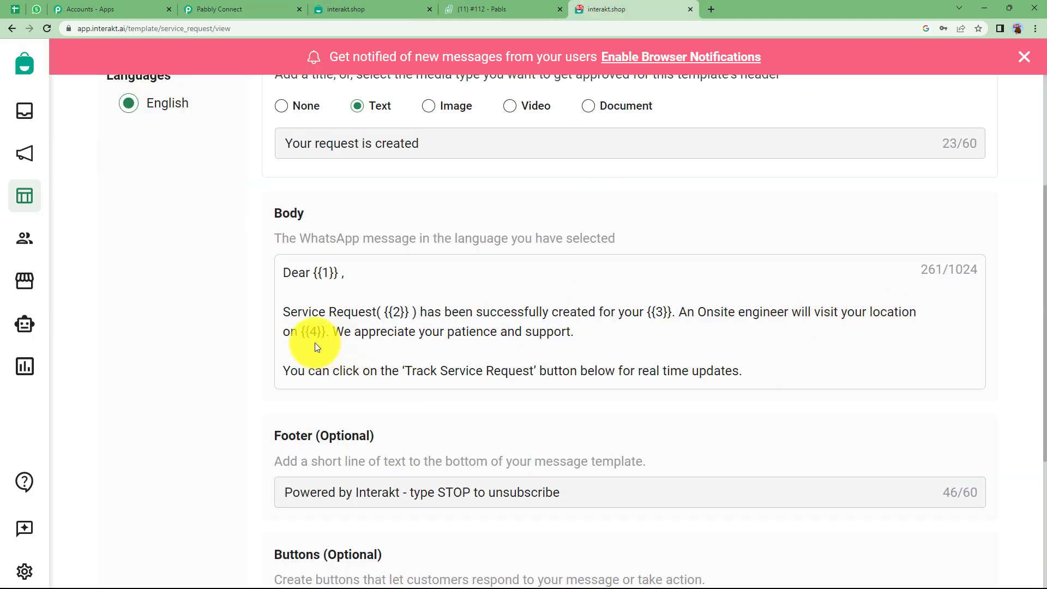
left_click(240, 9)
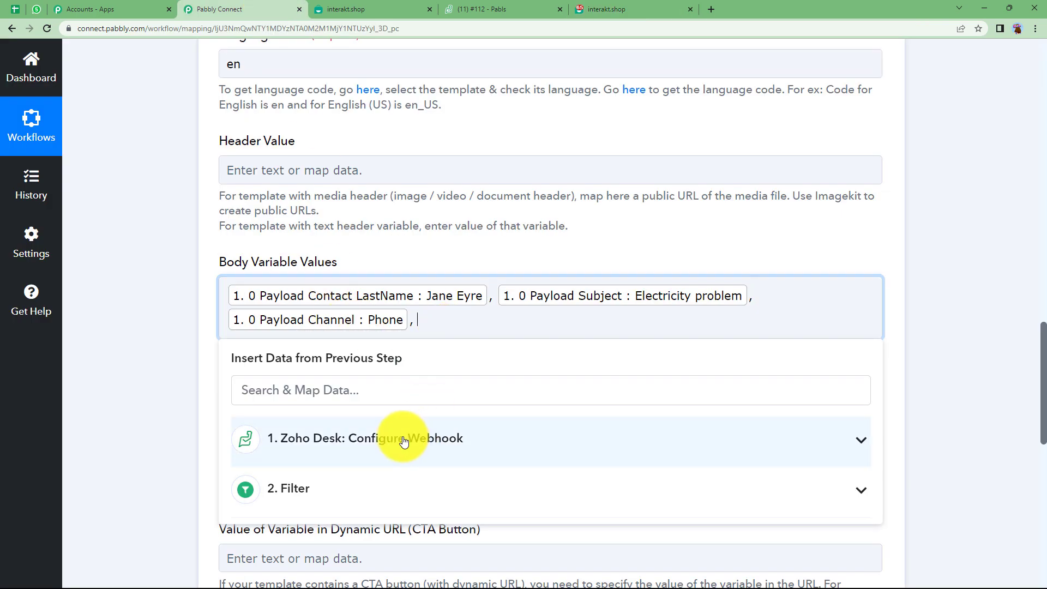
type("due")
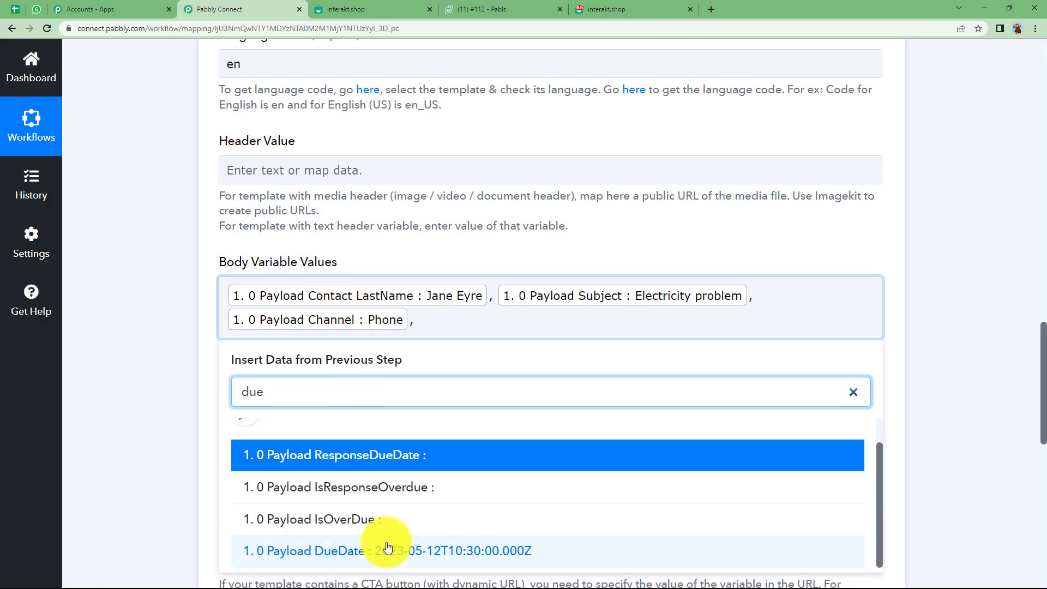
left_click(386, 550)
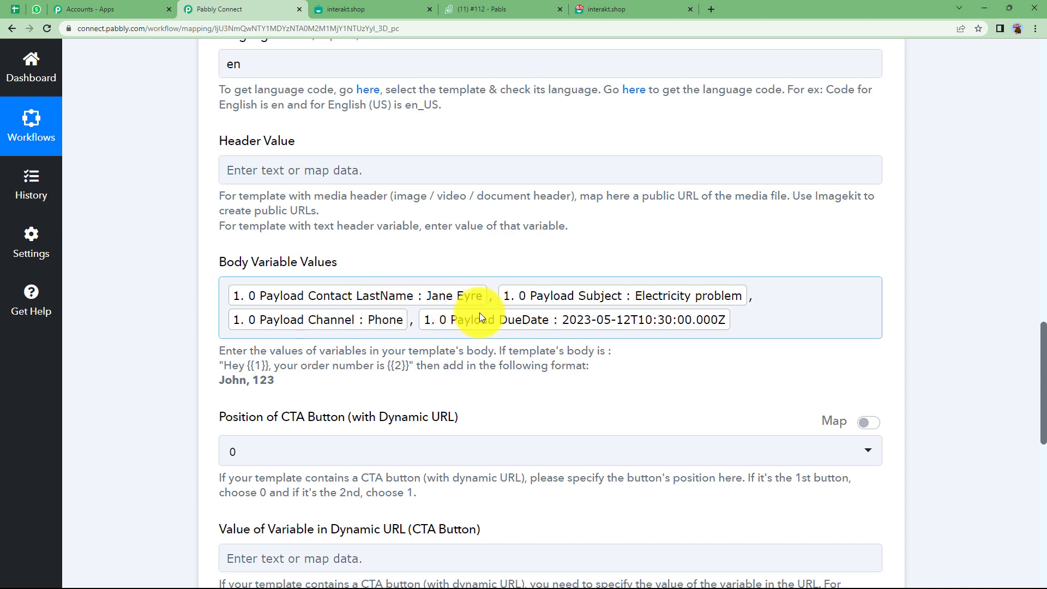
scroll("down", 3)
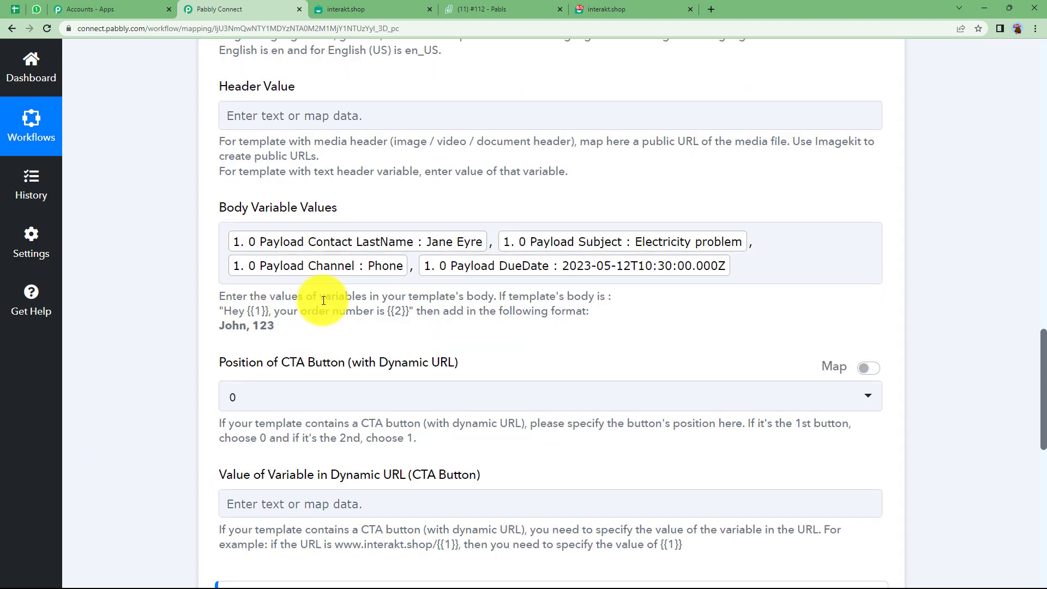
mouse_move(270, 363)
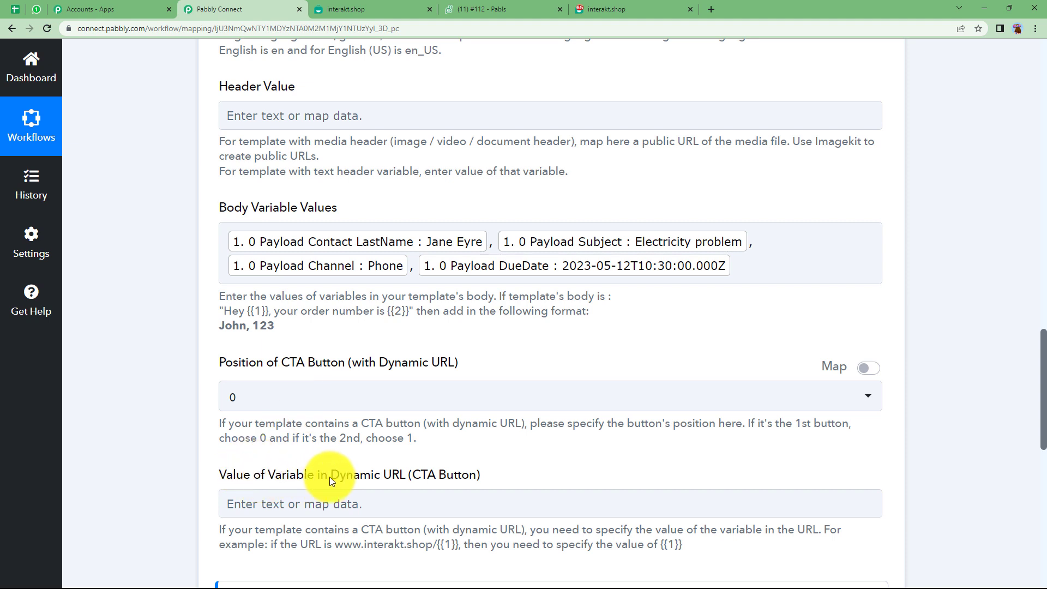
mouse_move(391, 482)
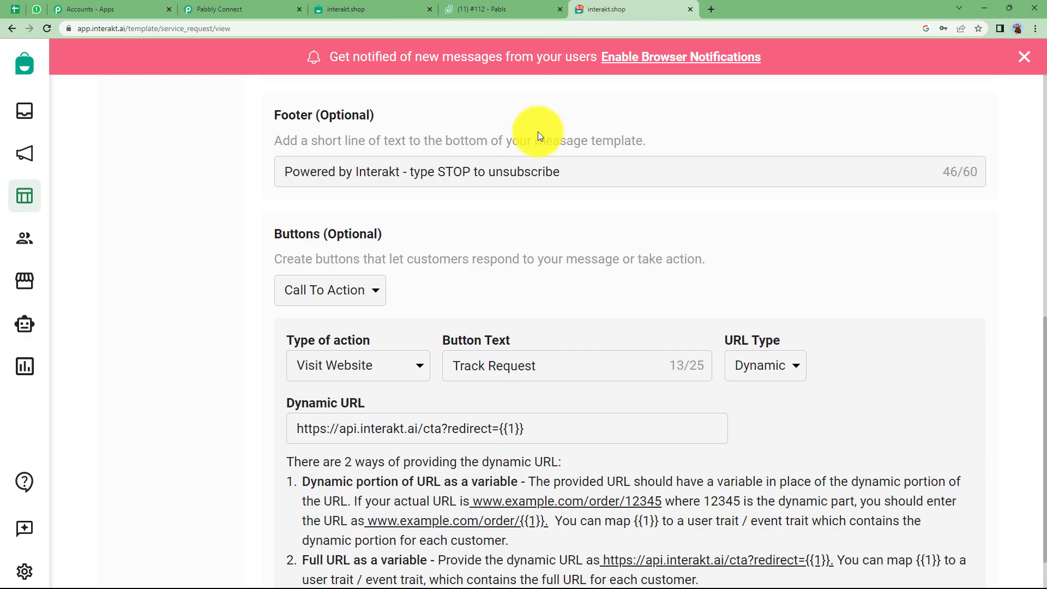
scroll("down", 3)
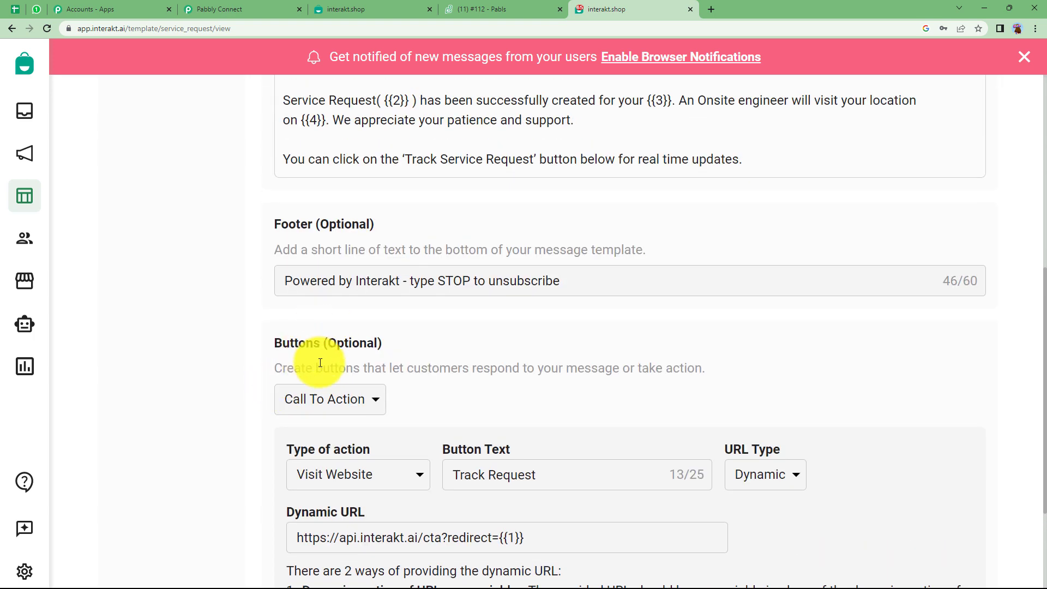
mouse_move(323, 360)
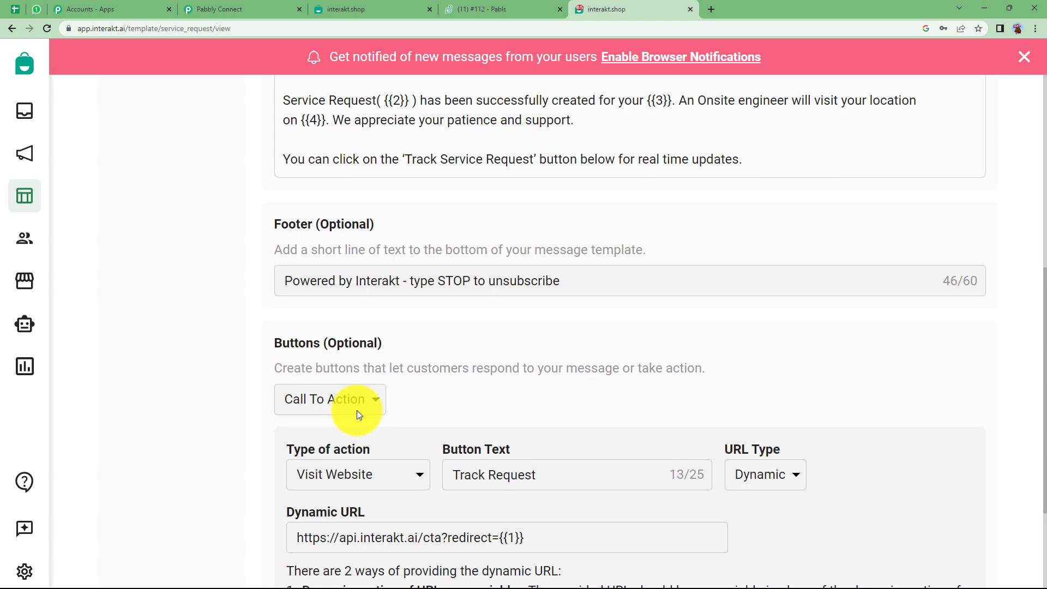
left_click(240, 9)
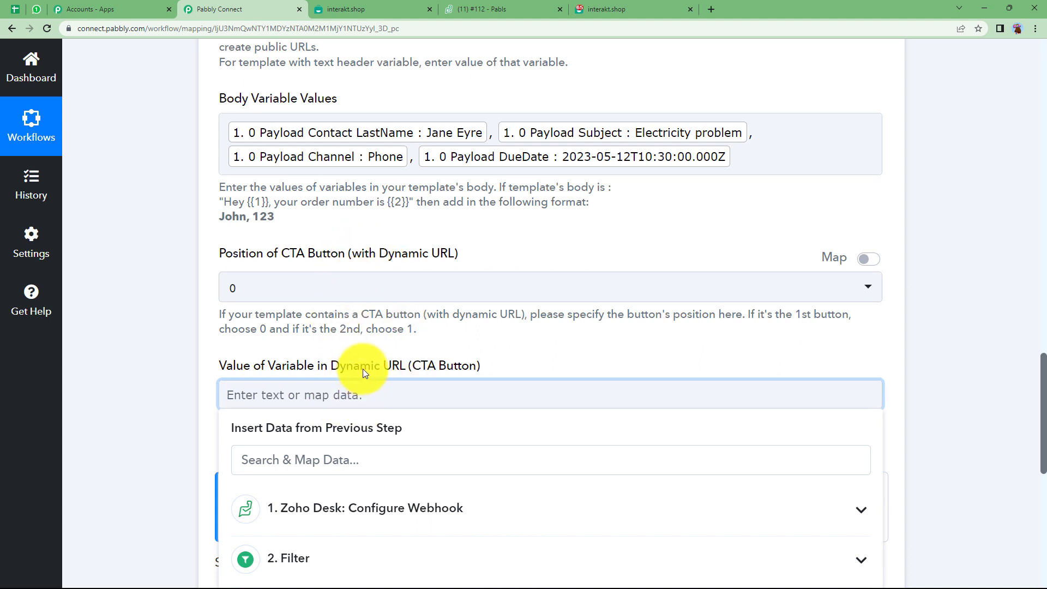
type("www")
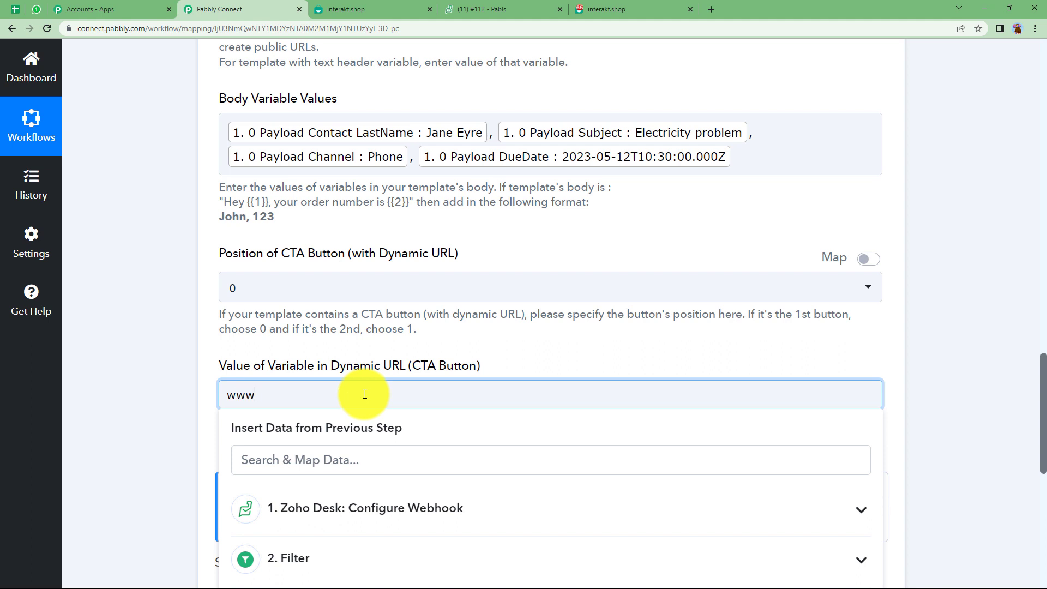
type(".pabb")
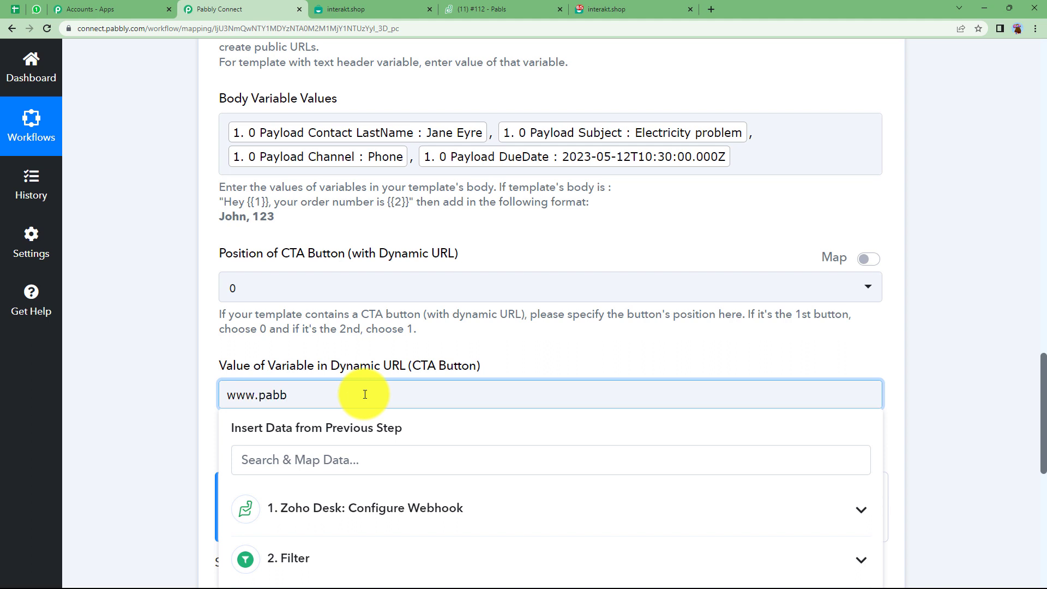
type("ly.com")
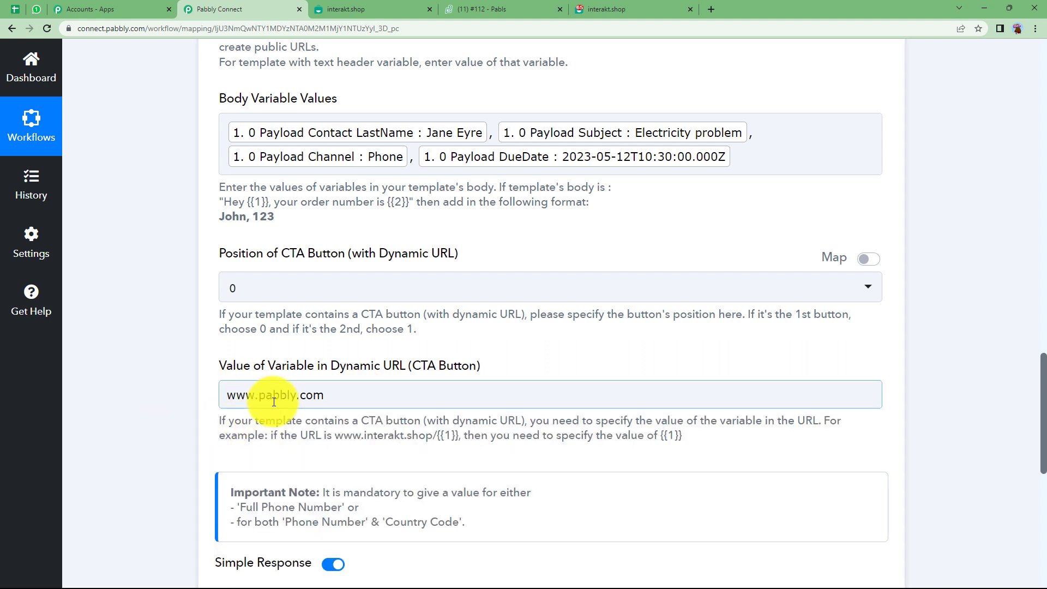
scroll("down", 3)
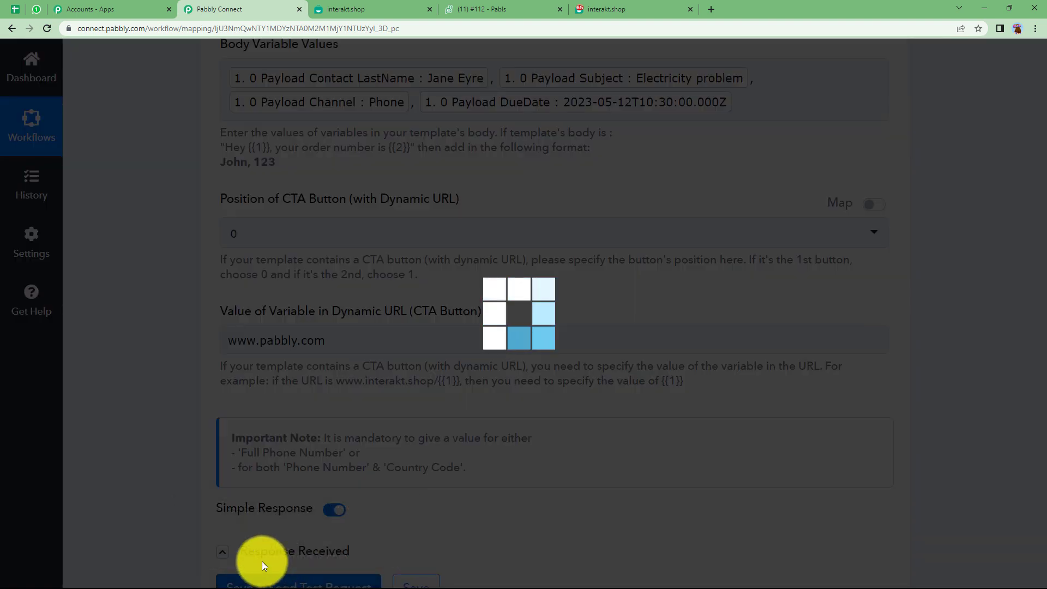
Scroll through the test response showing service_request, mapped values and queued confirmation.
scroll("down", 3)
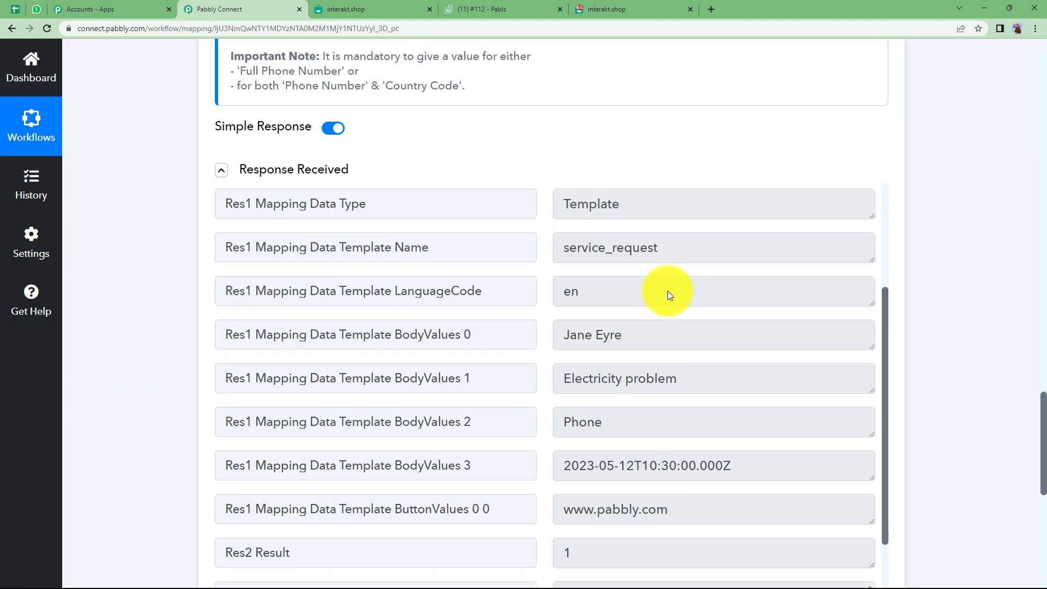
scroll("up", 3)
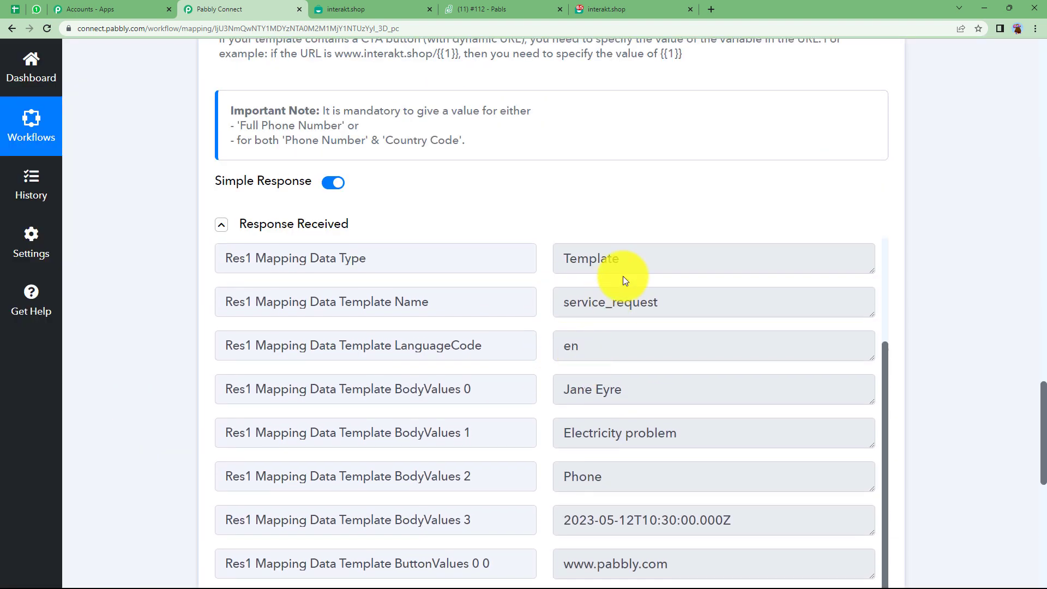
scroll("down", 3)
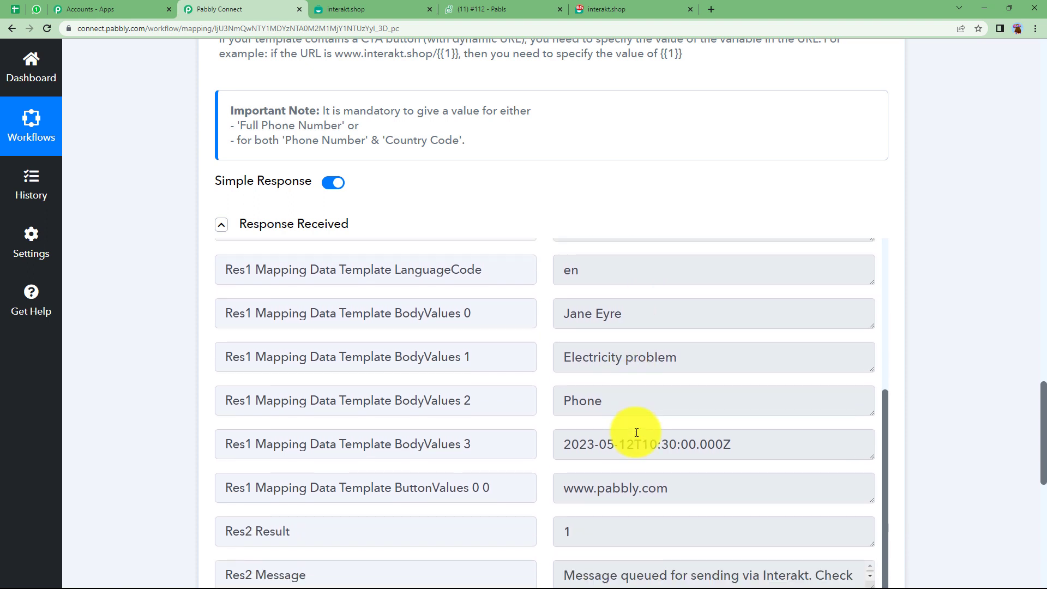
scroll("down", 3)
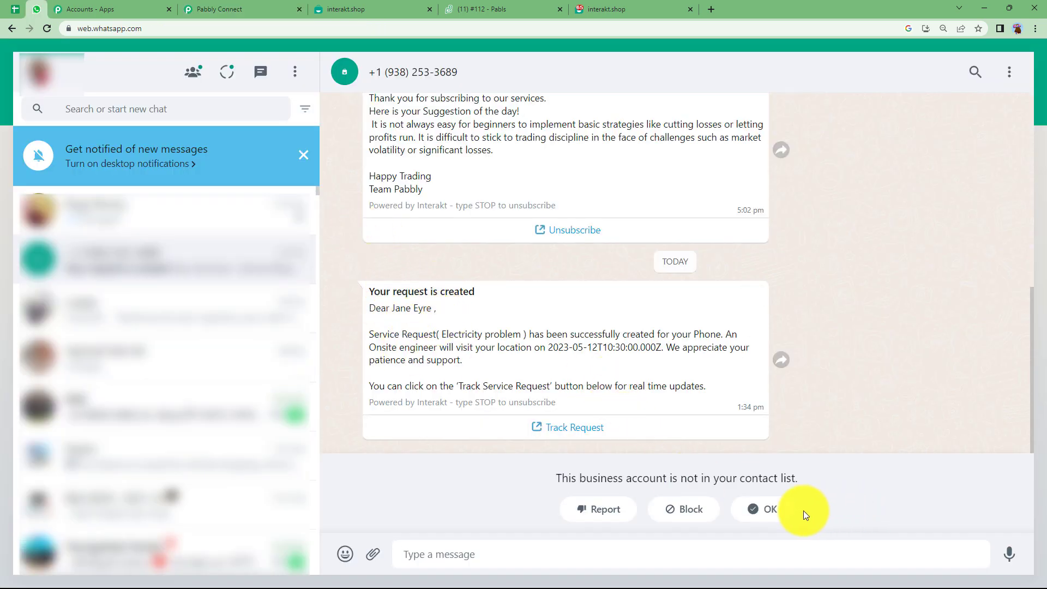
Dismiss WhatsApp Web's unknown-account notice and return to the Pabbly Connect workflow.
left_click(763, 509)
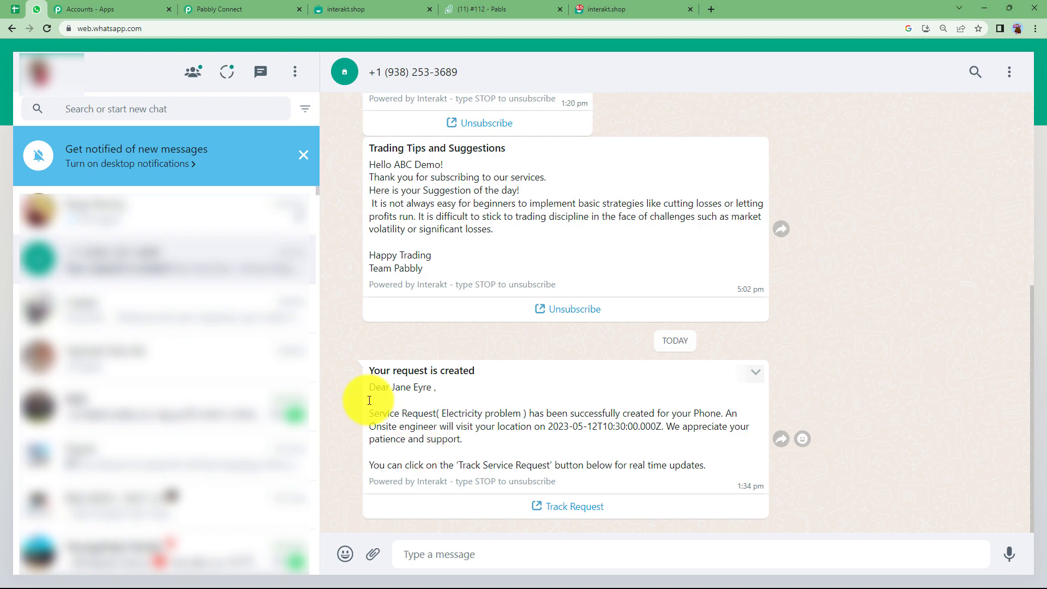
left_click(241, 10)
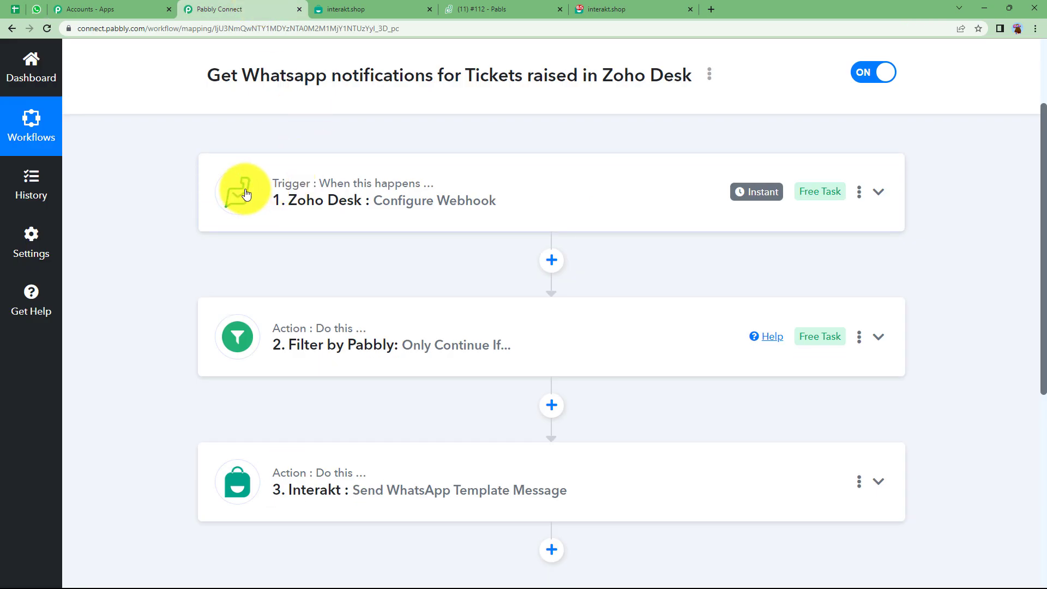